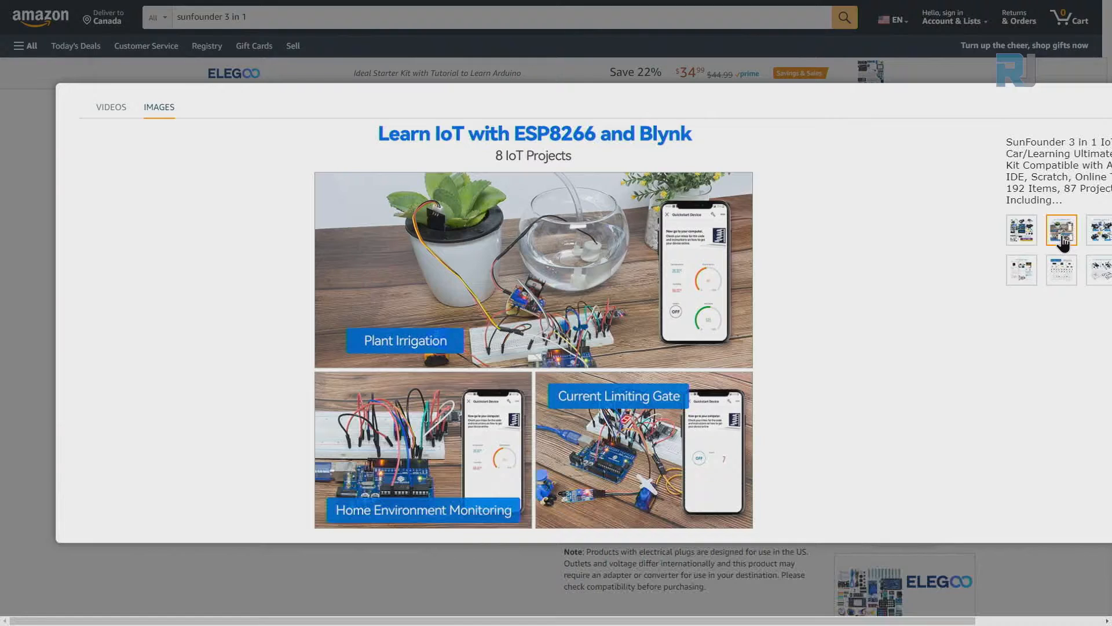
Step: Browse the kit's photos: contents, IoT projects, smart car, and 87 Professional Projects
{"action": "left_click", "coordinate": [1020, 230]}
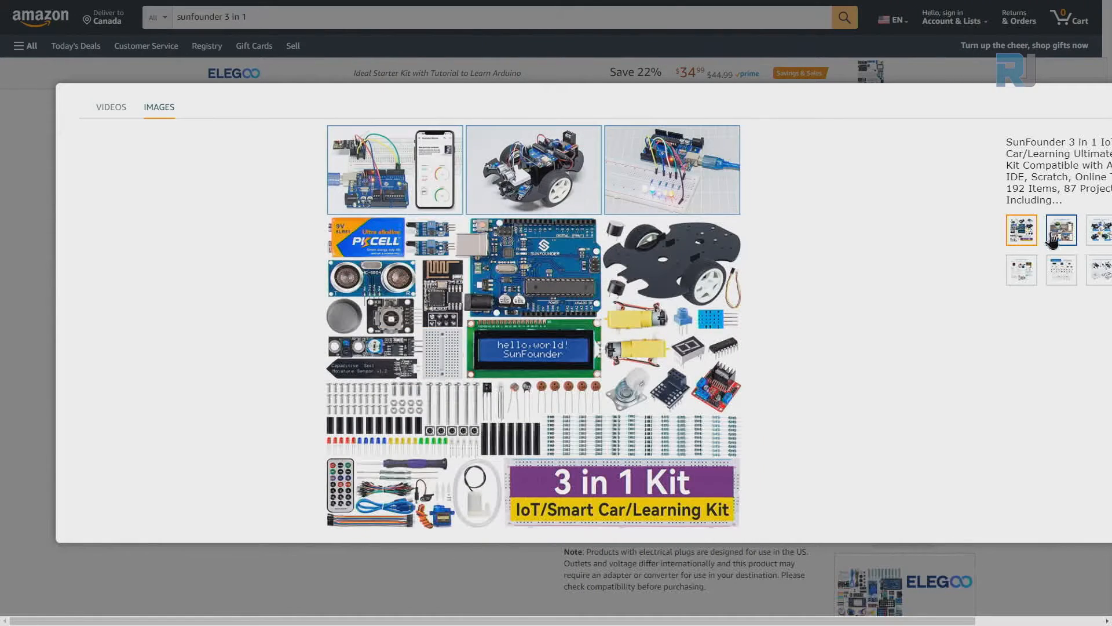
{"action": "left_click", "coordinate": [1099, 230]}
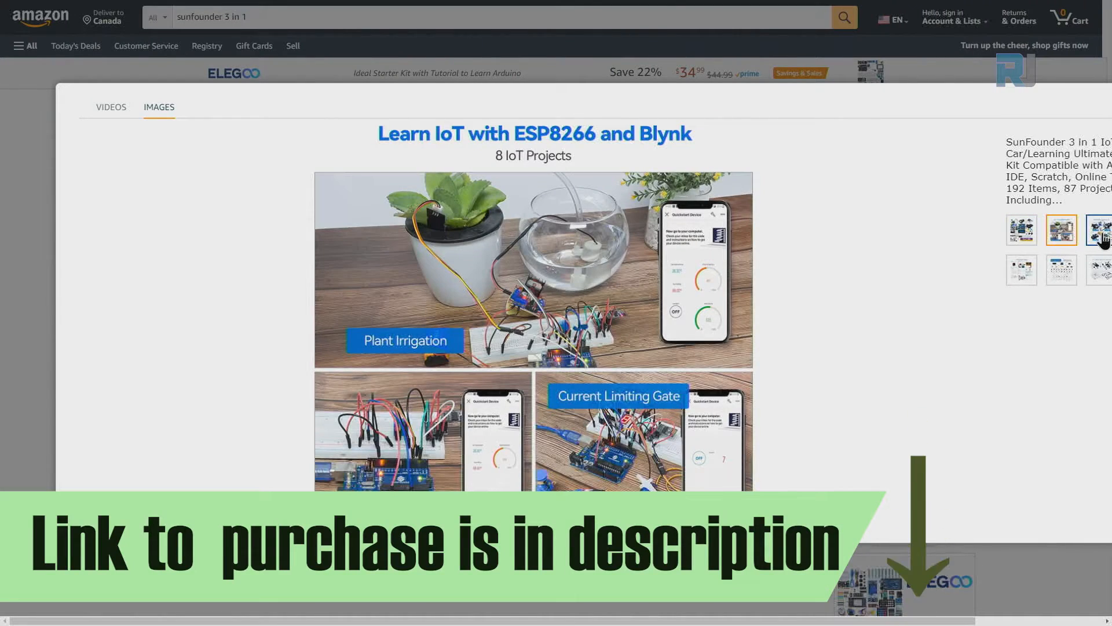
{"action": "left_click", "coordinate": [1104, 229]}
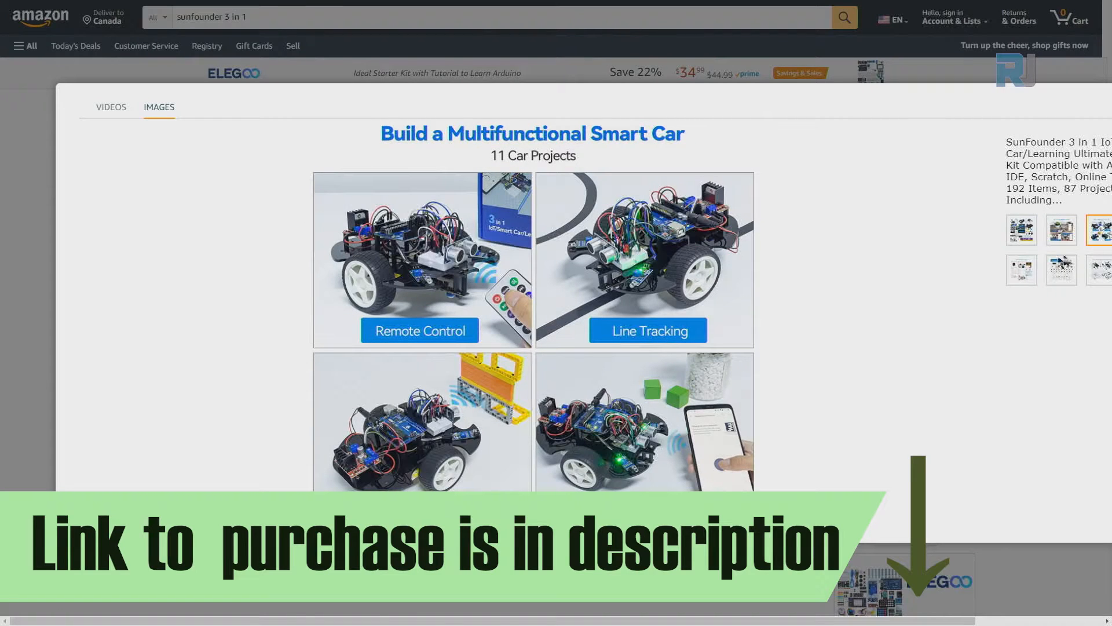
{"action": "left_click", "coordinate": [1060, 269]}
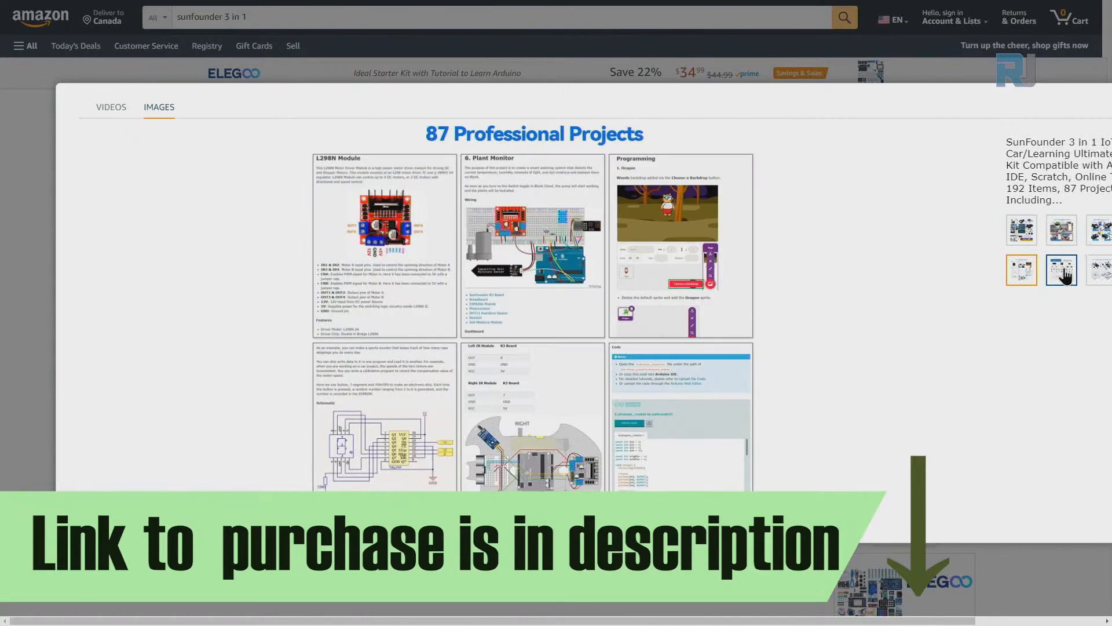
{"action": "left_click", "coordinate": [1061, 230]}
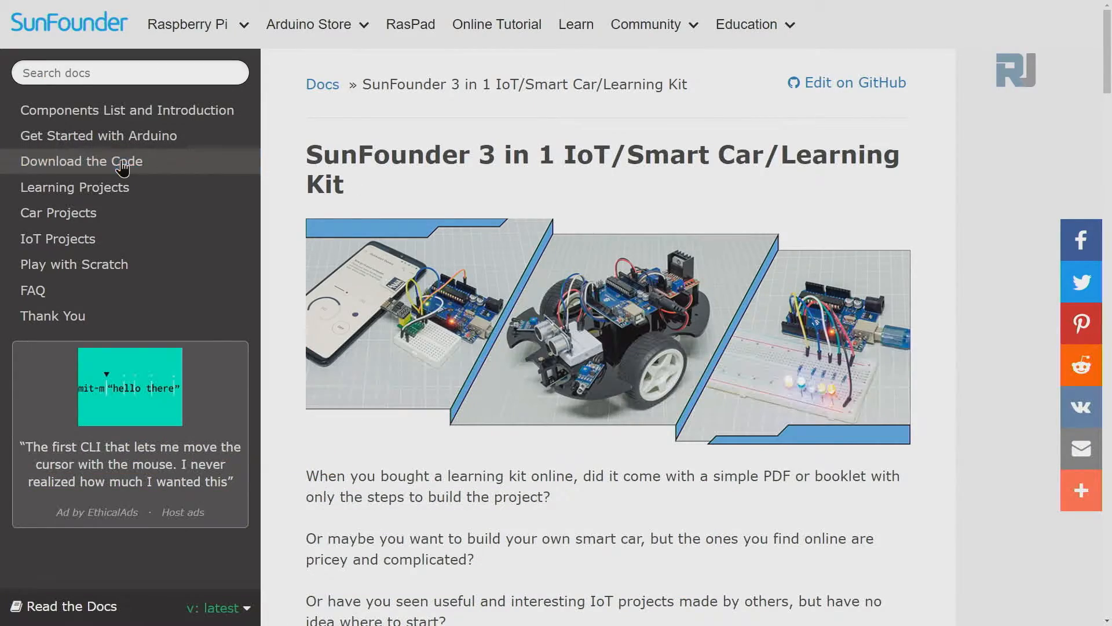
Step: Open a kit tutorial page and scroll down to the Interrupt lesson's wiring diagram
{"action": "left_click", "coordinate": [58, 213]}
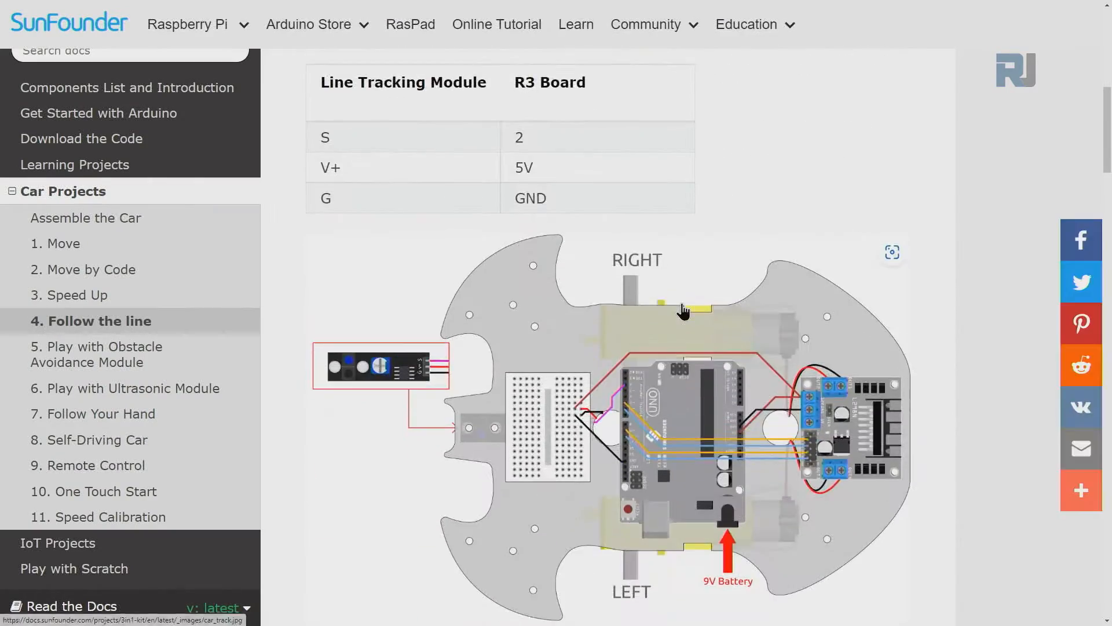
{"action": "scroll", "scroll_direction": "down", "scroll_amount": 3}
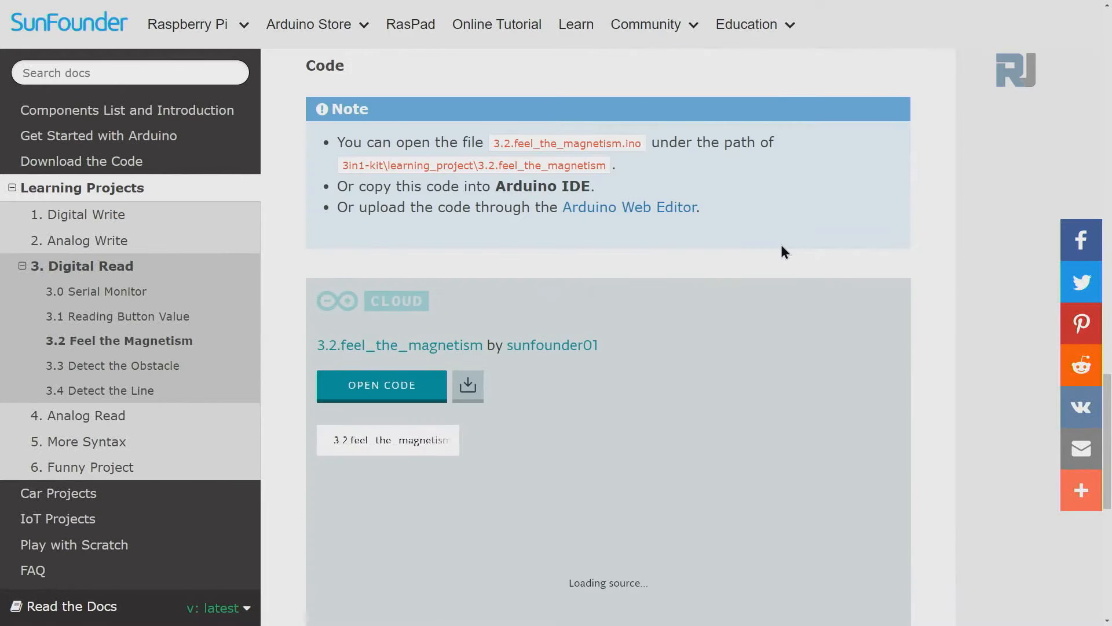
{"action": "scroll", "scroll_direction": "down", "scroll_amount": 3}
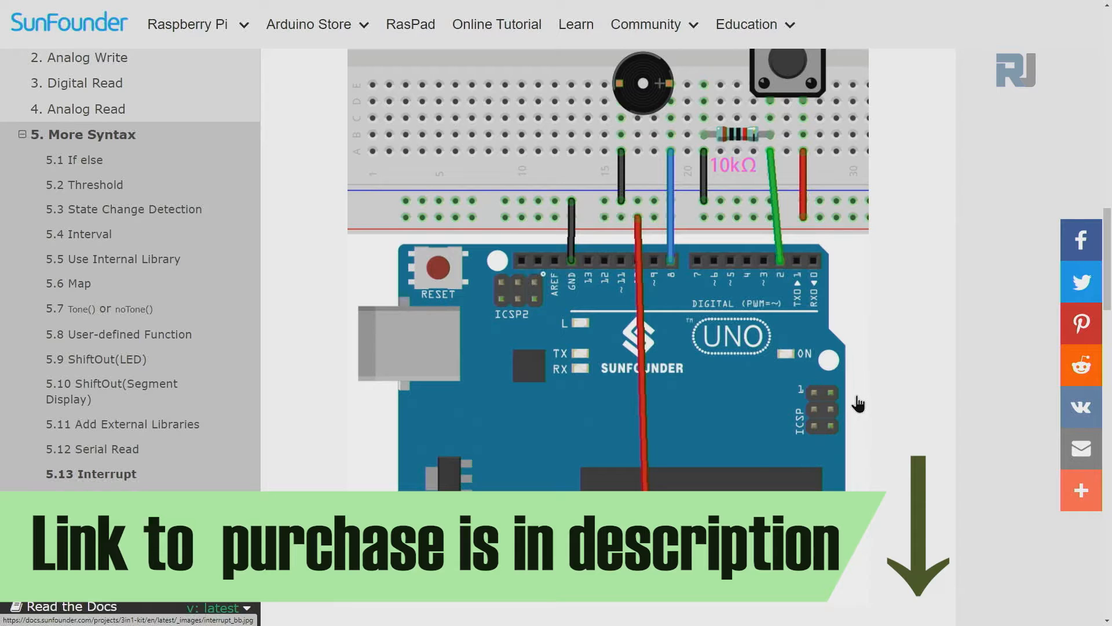
{"action": "scroll", "scroll_direction": "down", "scroll_amount": 3}
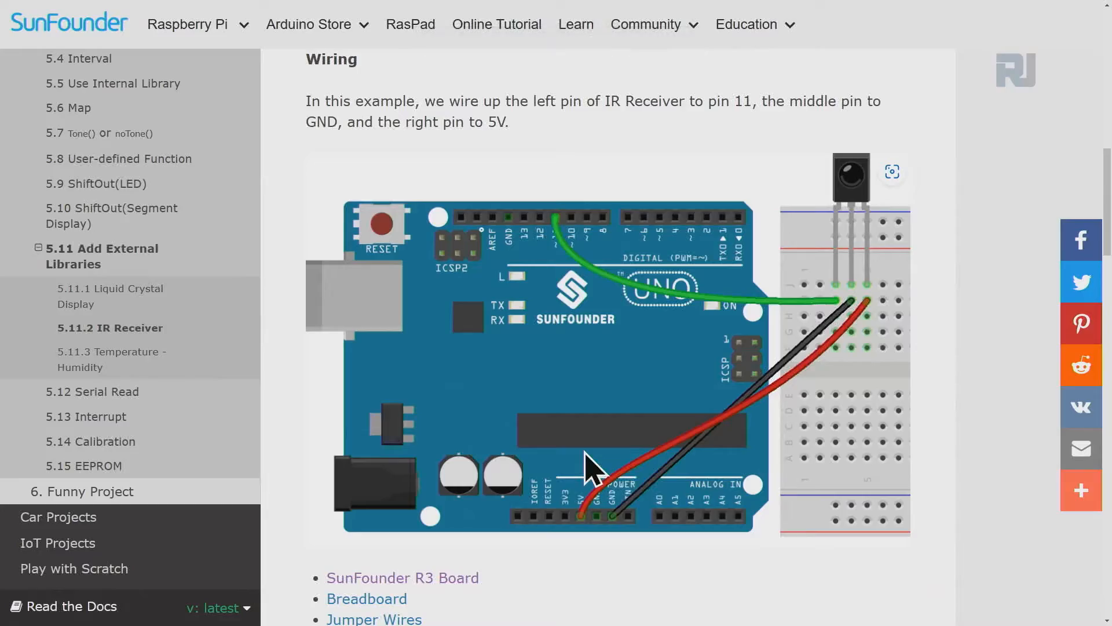
{"action": "scroll", "scroll_direction": "up", "scroll_amount": 3}
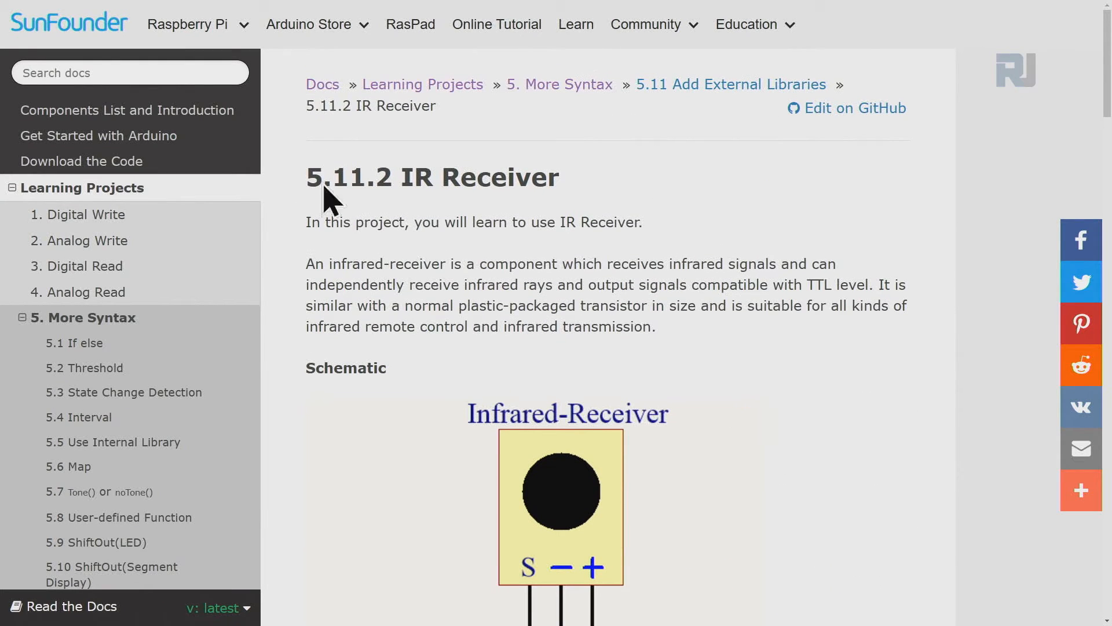
{"action": "mouse_move", "coordinate": [78, 337]}
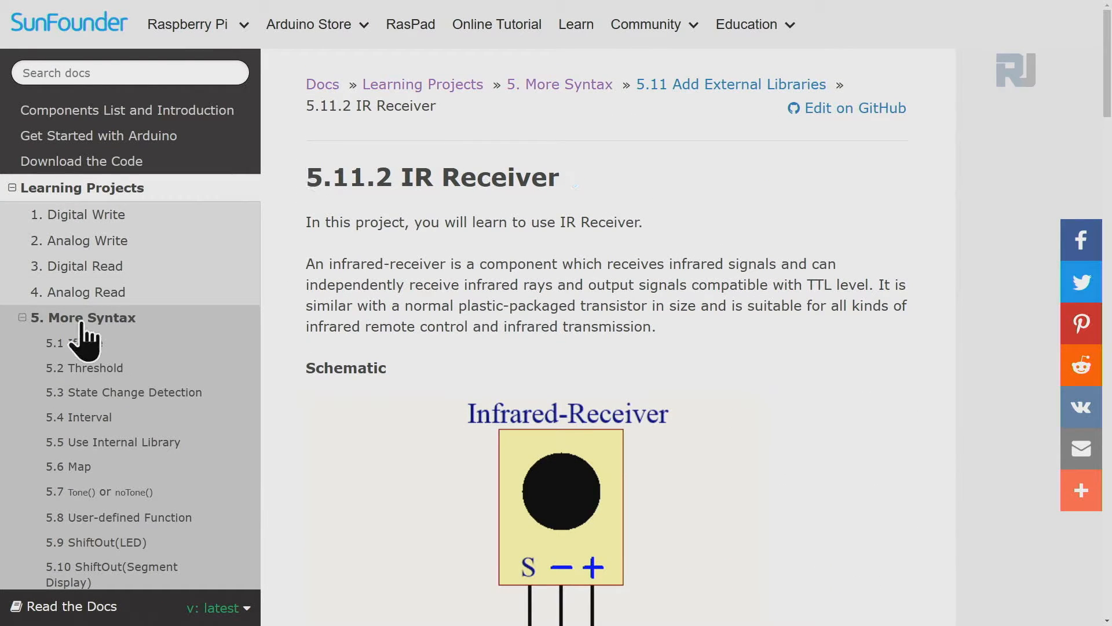
{"action": "double_click", "coordinate": [330, 177]}
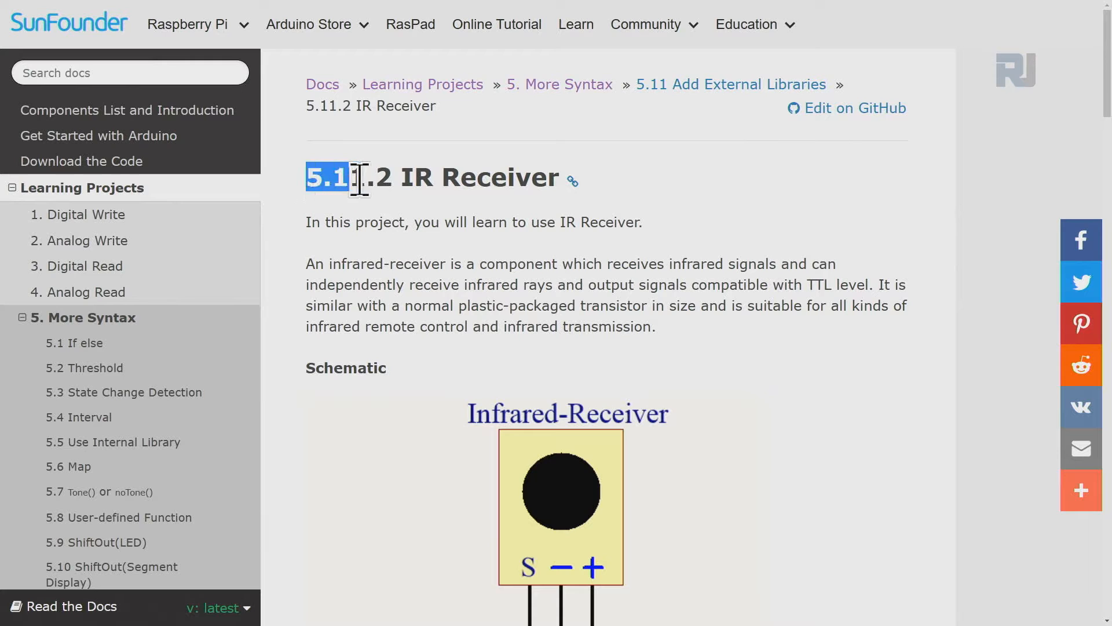
{"action": "scroll", "scroll_direction": "down", "scroll_amount": 3}
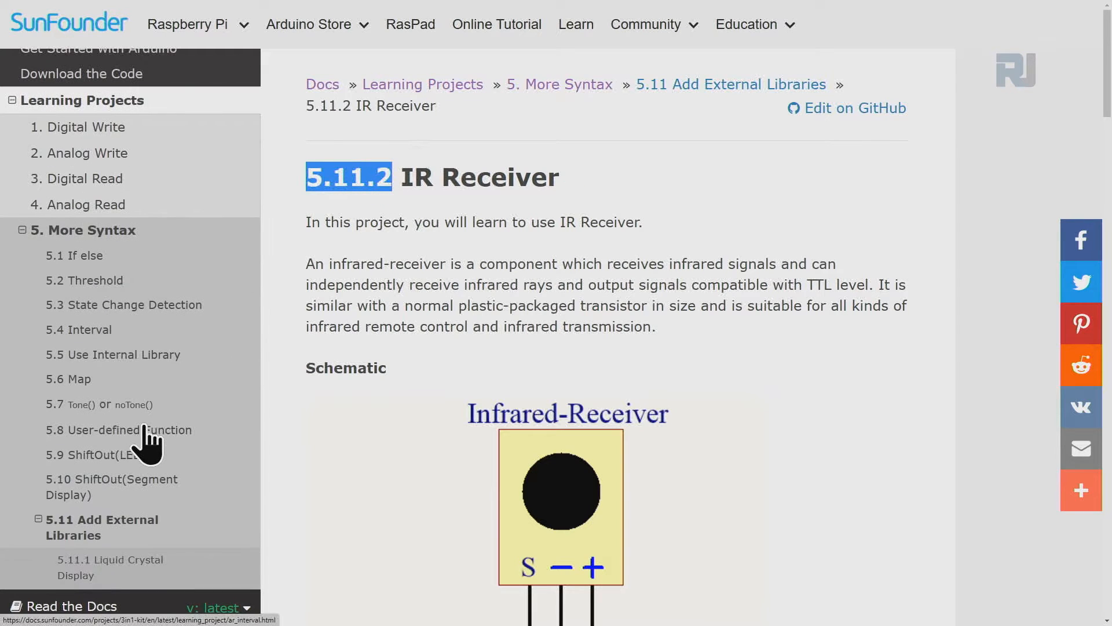
{"action": "scroll", "scroll_direction": "down", "scroll_amount": 3}
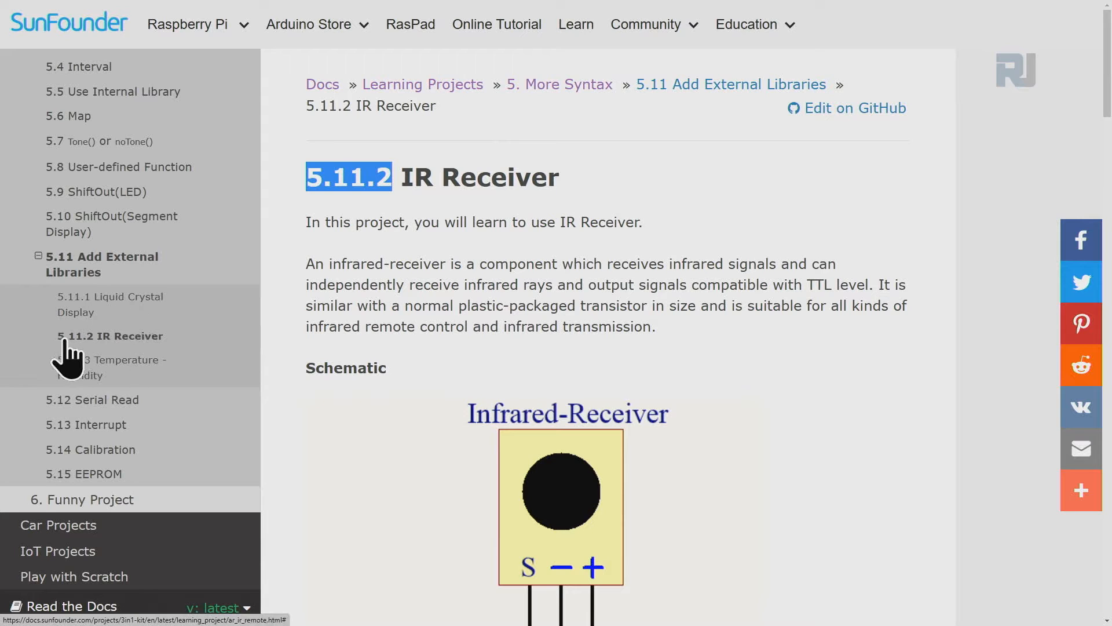
{"action": "mouse_move", "coordinate": [684, 244]}
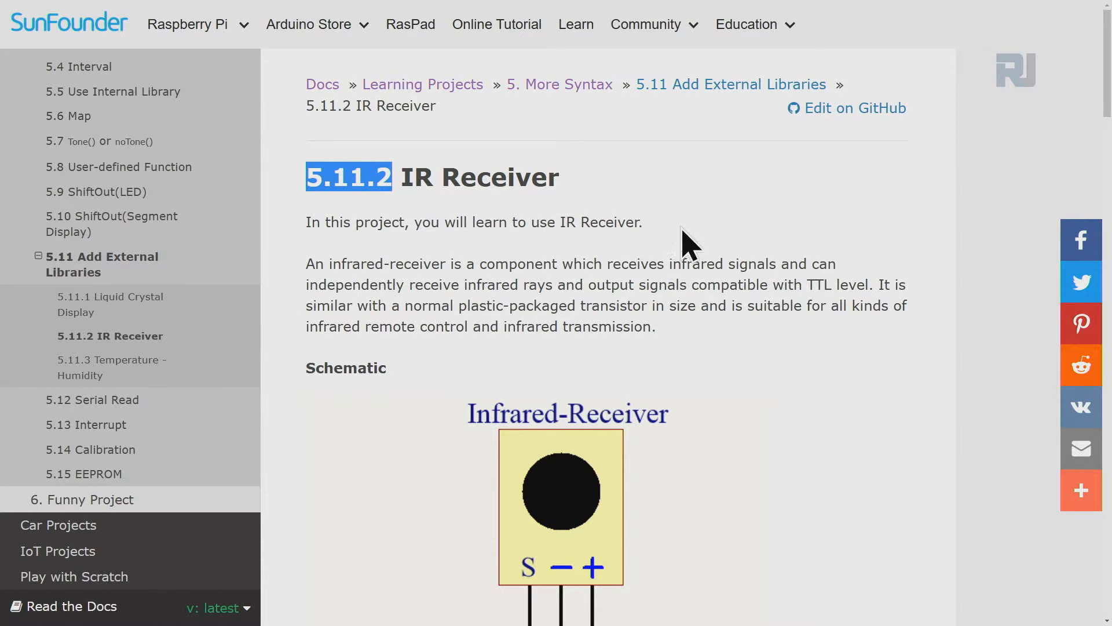
{"action": "scroll", "scroll_direction": "down", "scroll_amount": 3}
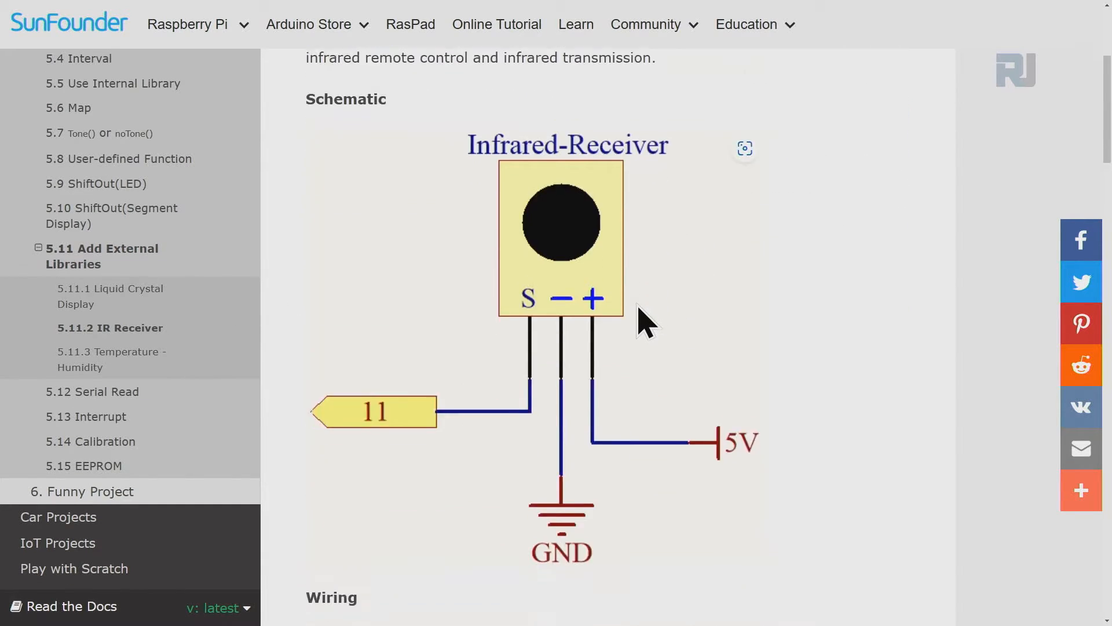
{"action": "scroll", "scroll_direction": "down", "scroll_amount": 3}
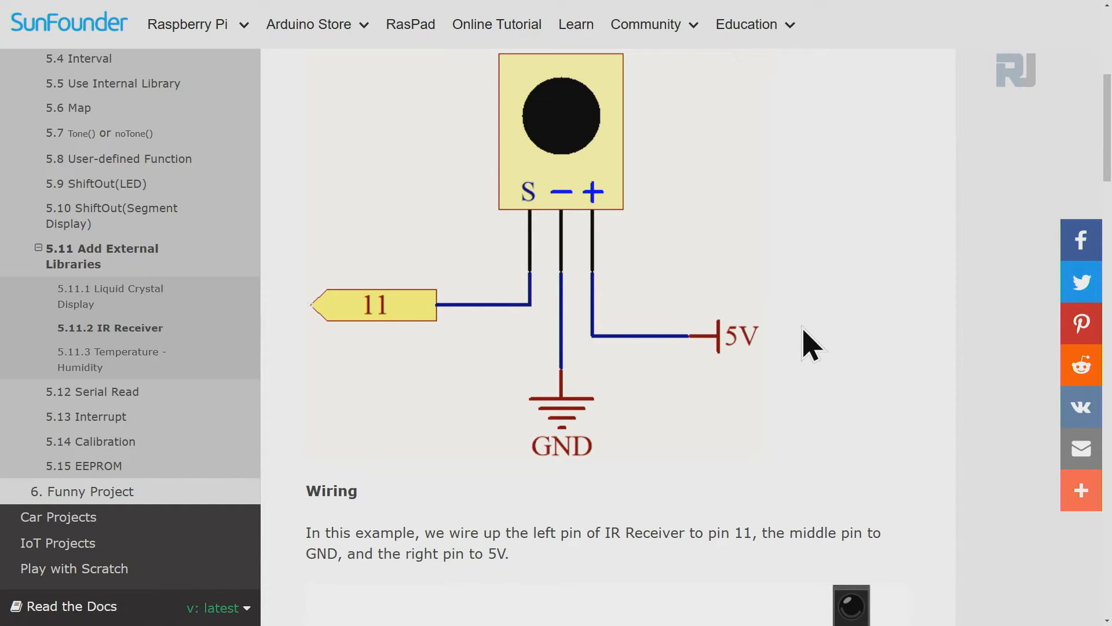
{"action": "mouse_move", "coordinate": [532, 213]}
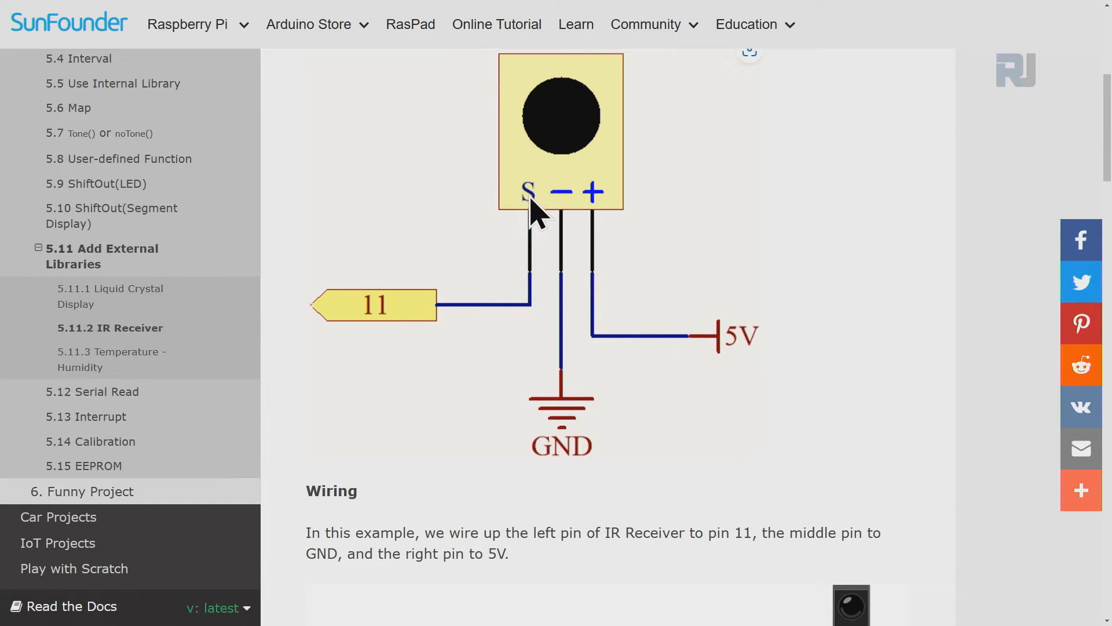
{"action": "mouse_move", "coordinate": [436, 326]}
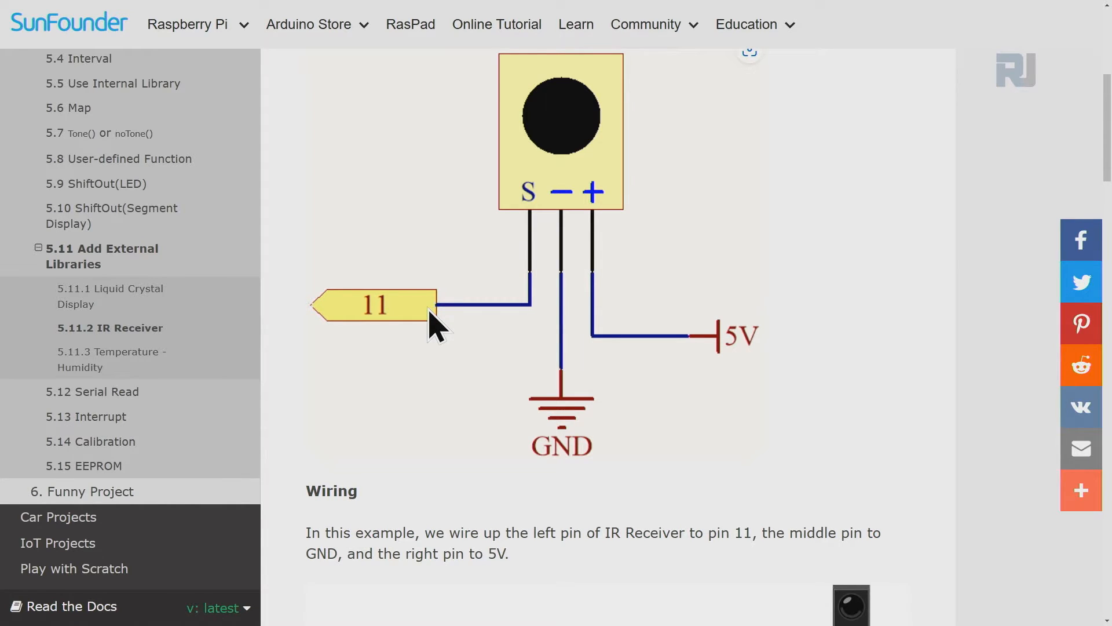
{"action": "scroll", "scroll_direction": "down", "scroll_amount": 3}
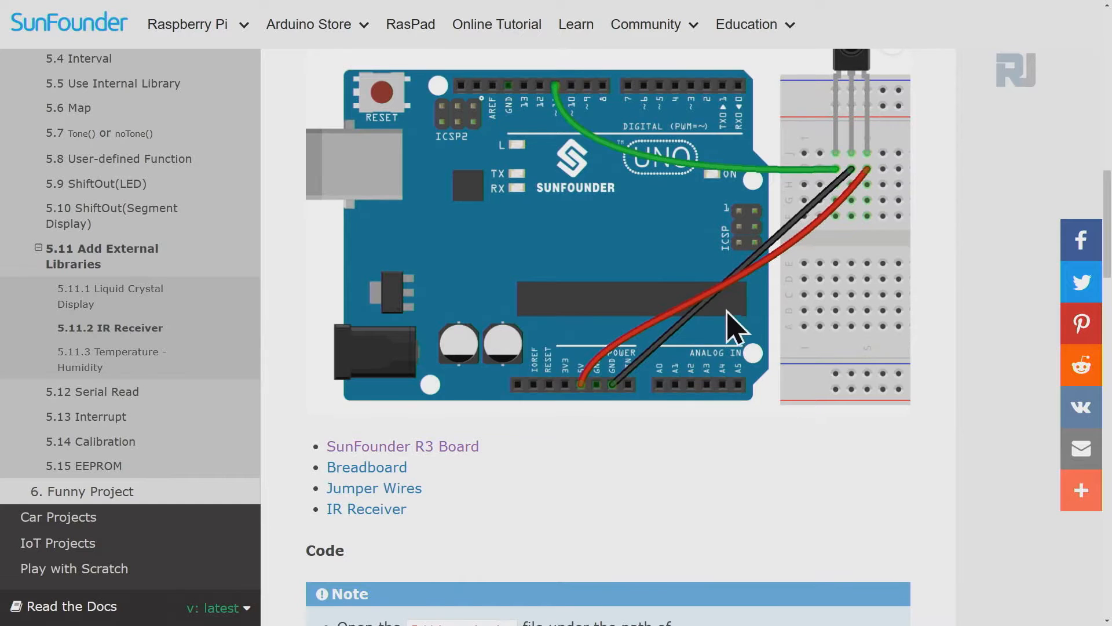
{"action": "scroll", "scroll_direction": "up", "scroll_amount": 3}
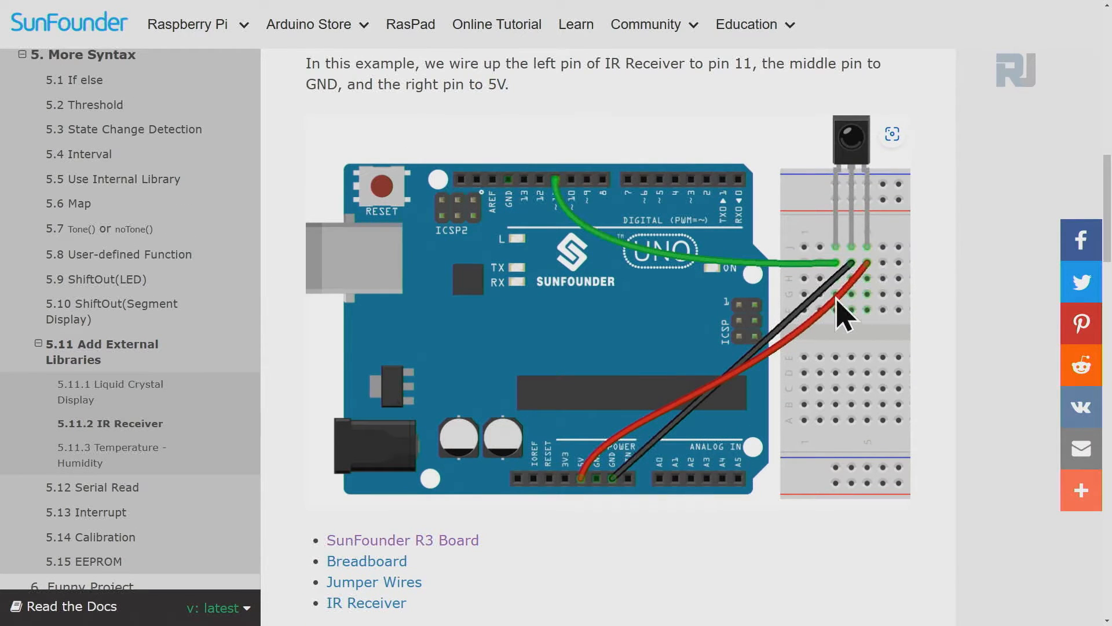
{"action": "mouse_move", "coordinate": [890, 269]}
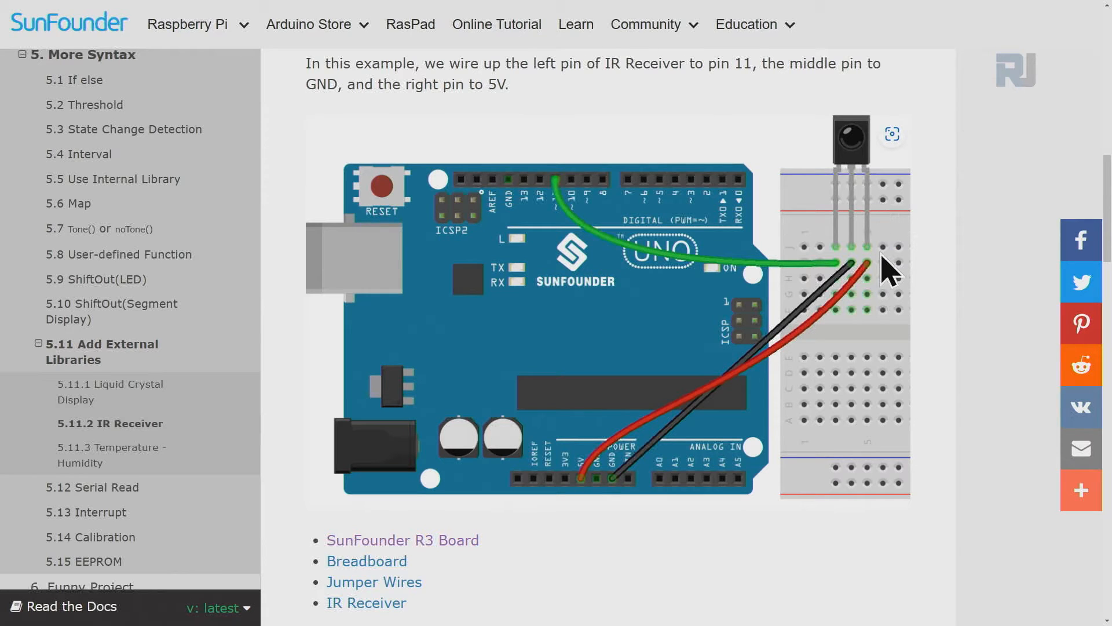
{"action": "mouse_move", "coordinate": [858, 269]}
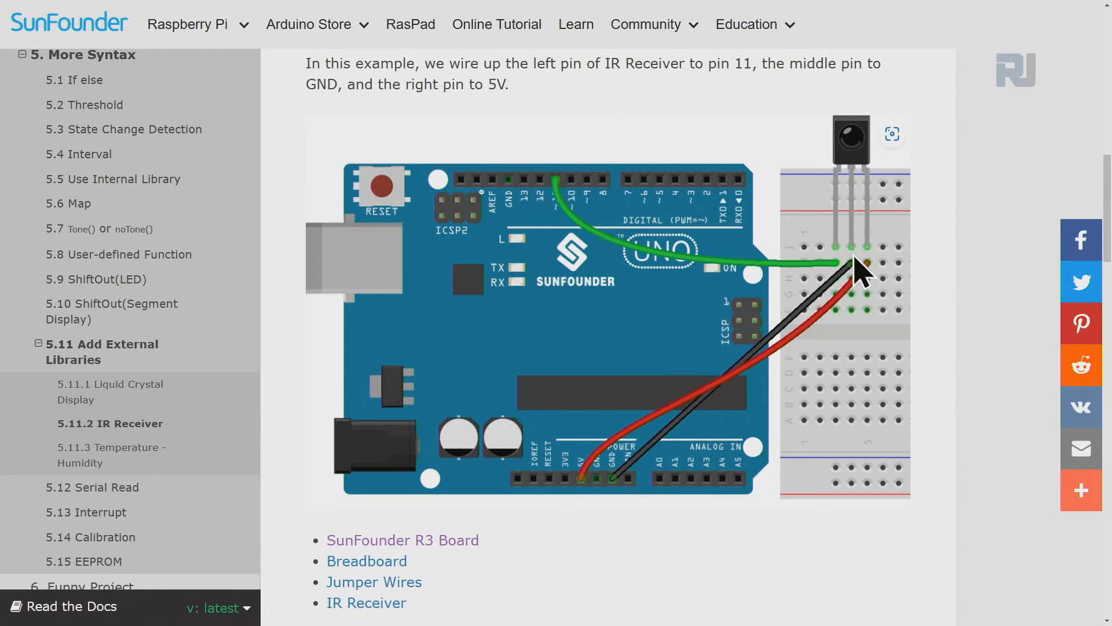
{"action": "mouse_move", "coordinate": [568, 213]}
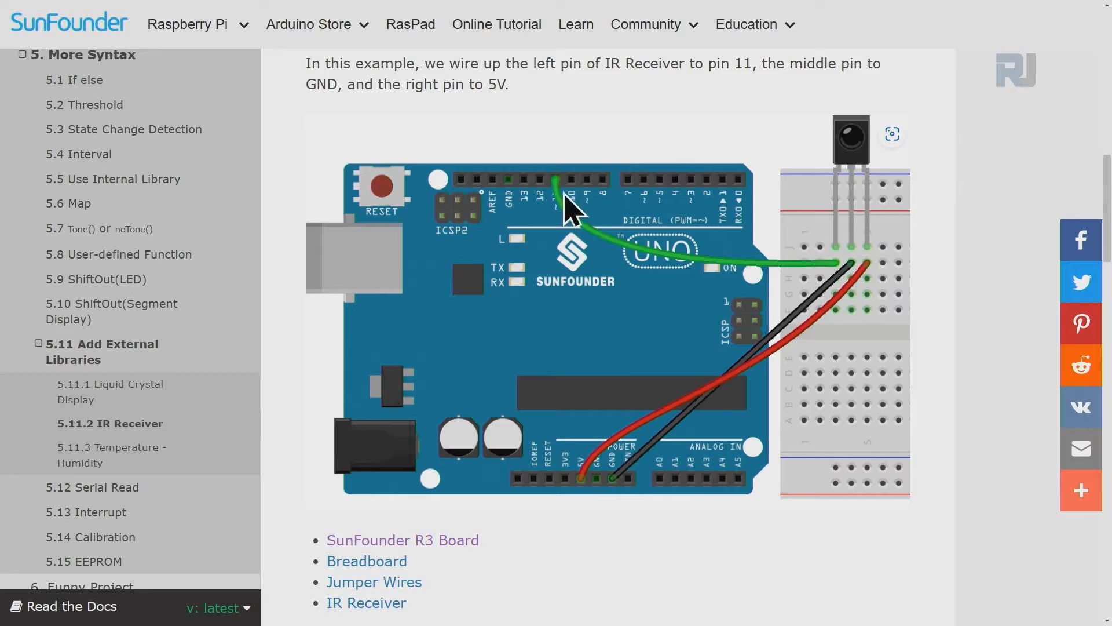
{"action": "mouse_move", "coordinate": [567, 223]}
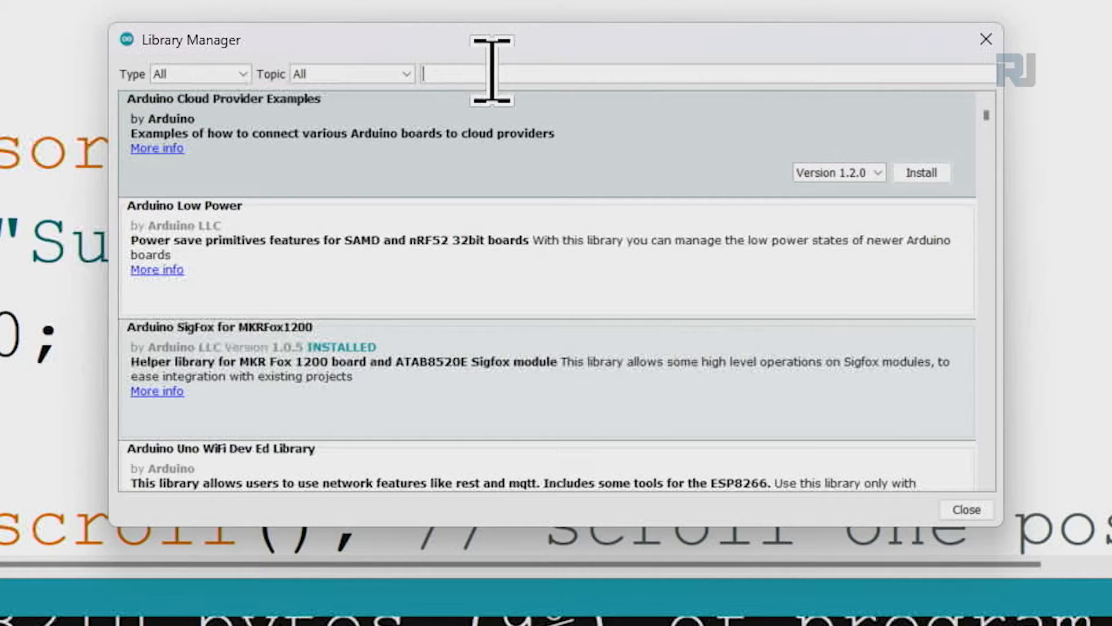
Step: Search the Library Manager for 'IRremote' to list the 3.9.0 library
{"action": "type", "text": "IRr"}
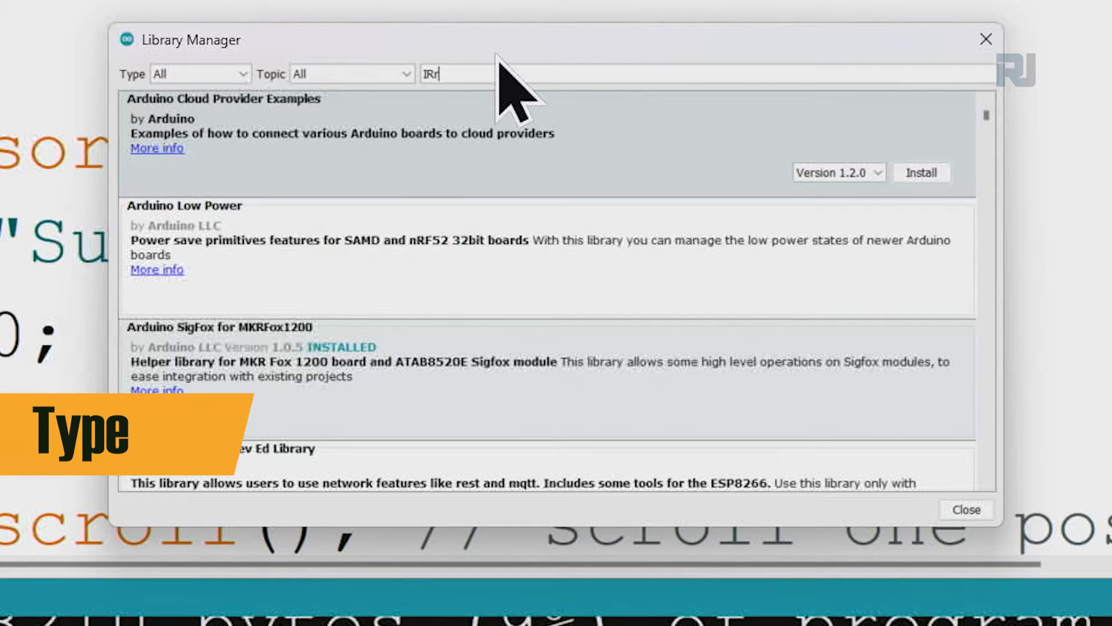
{"action": "type", "text": "emote"}
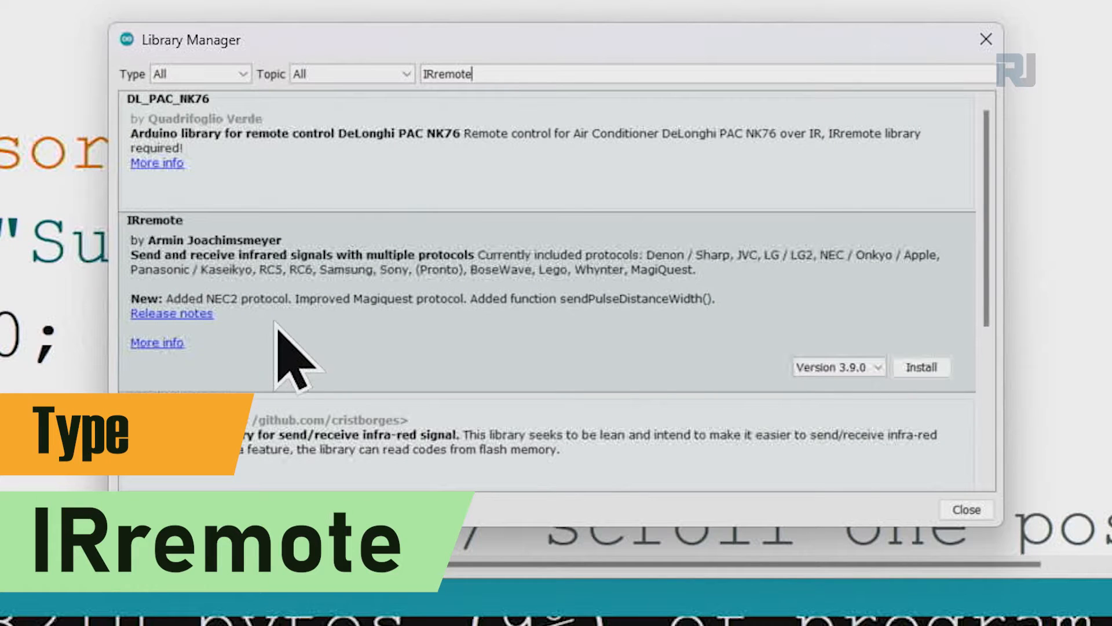
{"action": "mouse_move", "coordinate": [180, 277]}
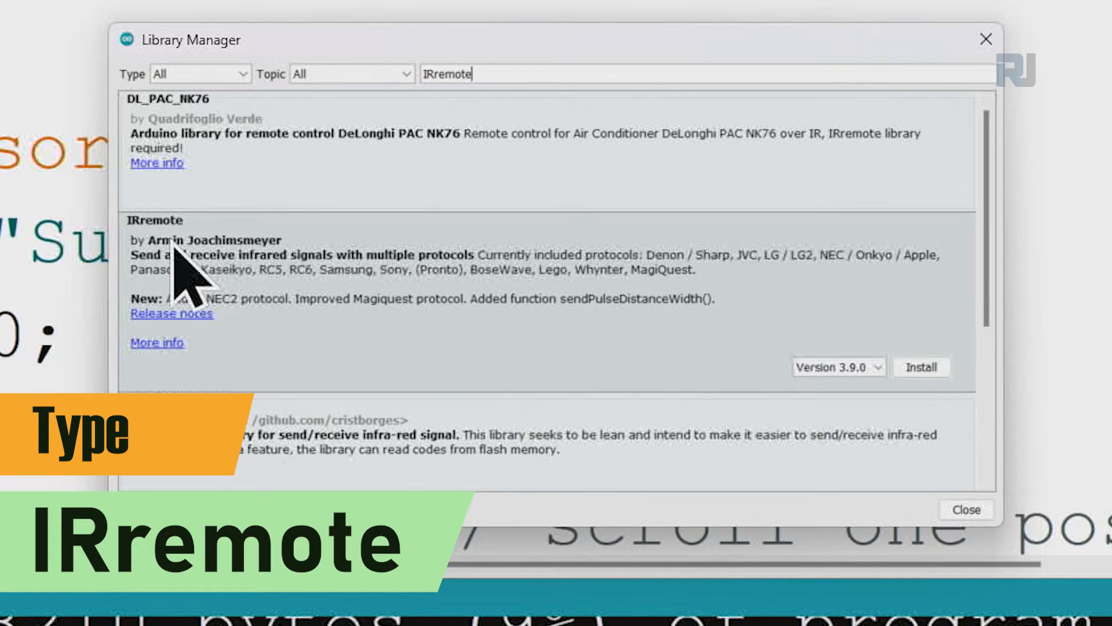
{"action": "mouse_move", "coordinate": [227, 312]}
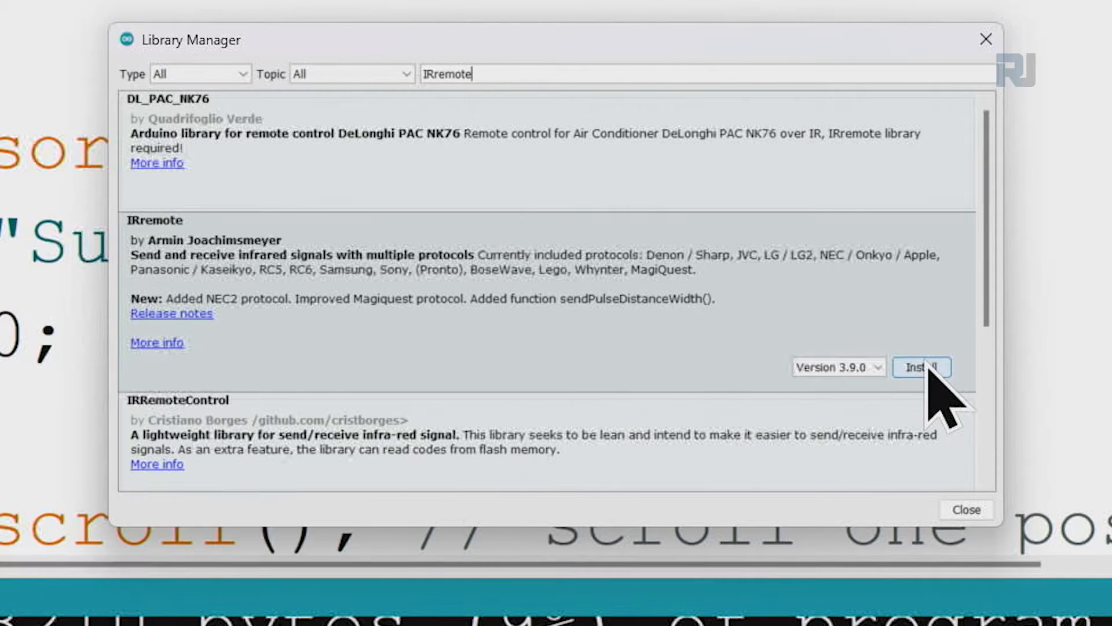
{"action": "mouse_move", "coordinate": [294, 394]}
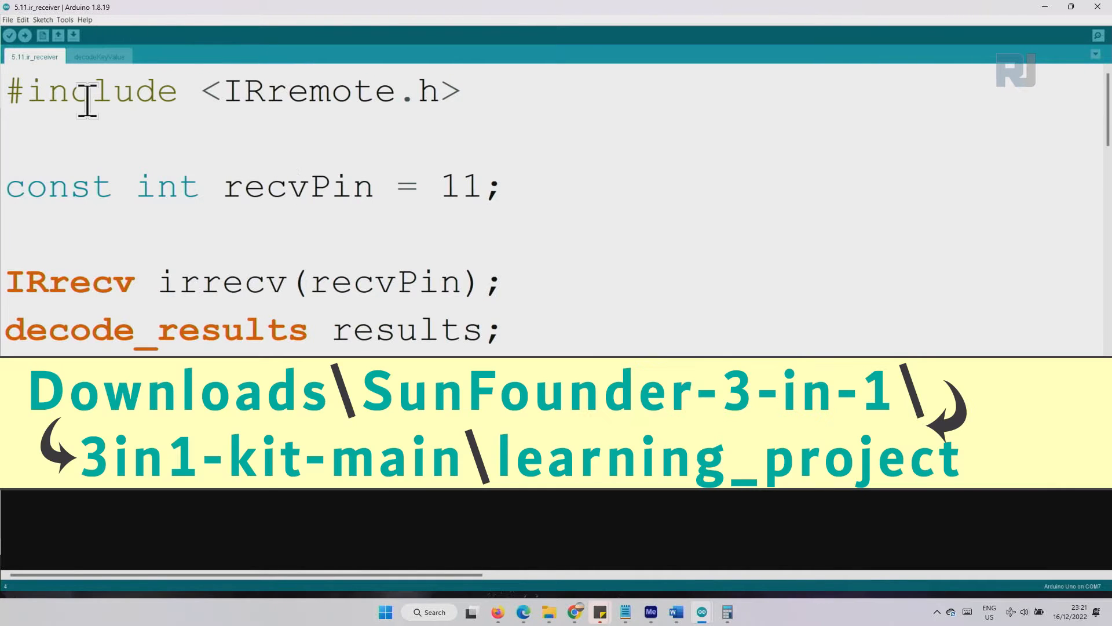
Step: Browse into learning_project > 5.11.ir_receiver and select 5.11.ir_receiver.ino
{"action": "left_click", "coordinate": [22, 19]}
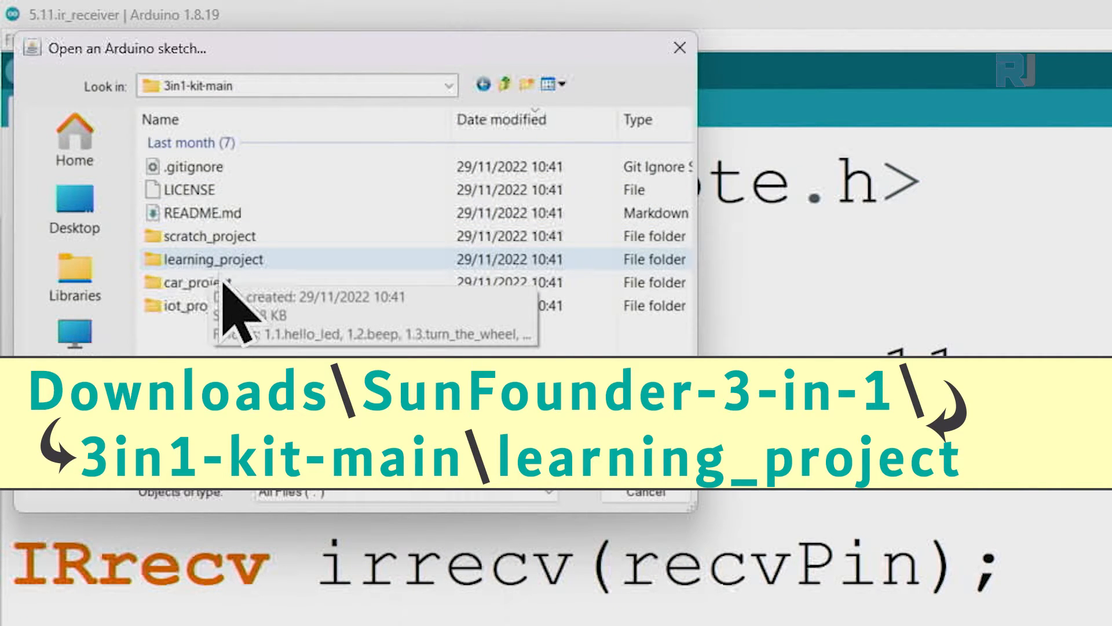
{"action": "double_click", "coordinate": [221, 259]}
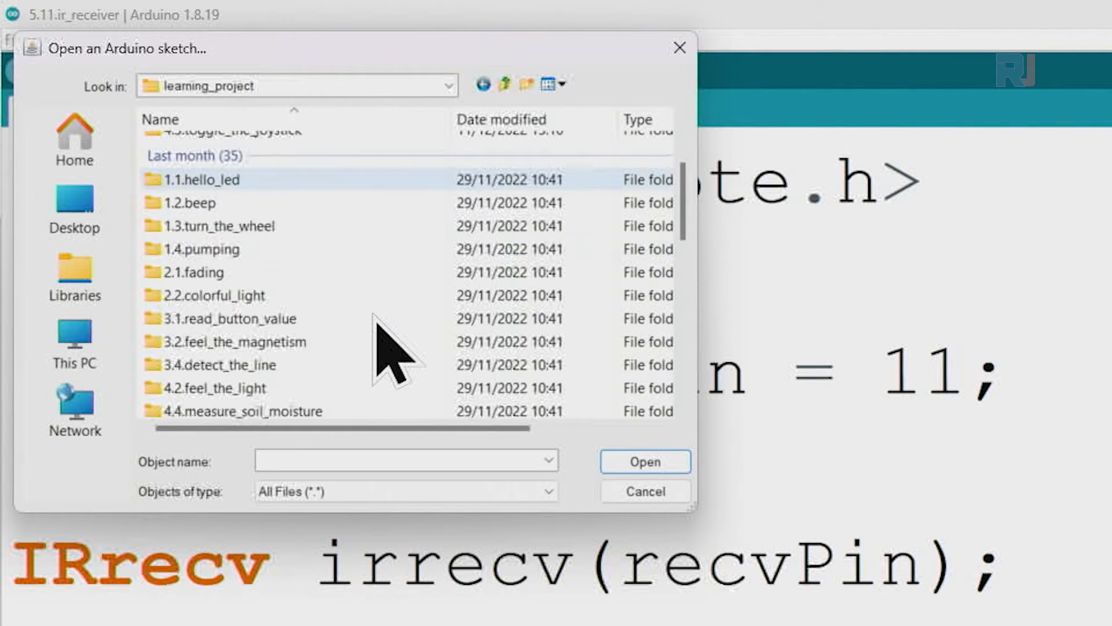
{"action": "scroll", "scroll_direction": "down", "scroll_amount": 3}
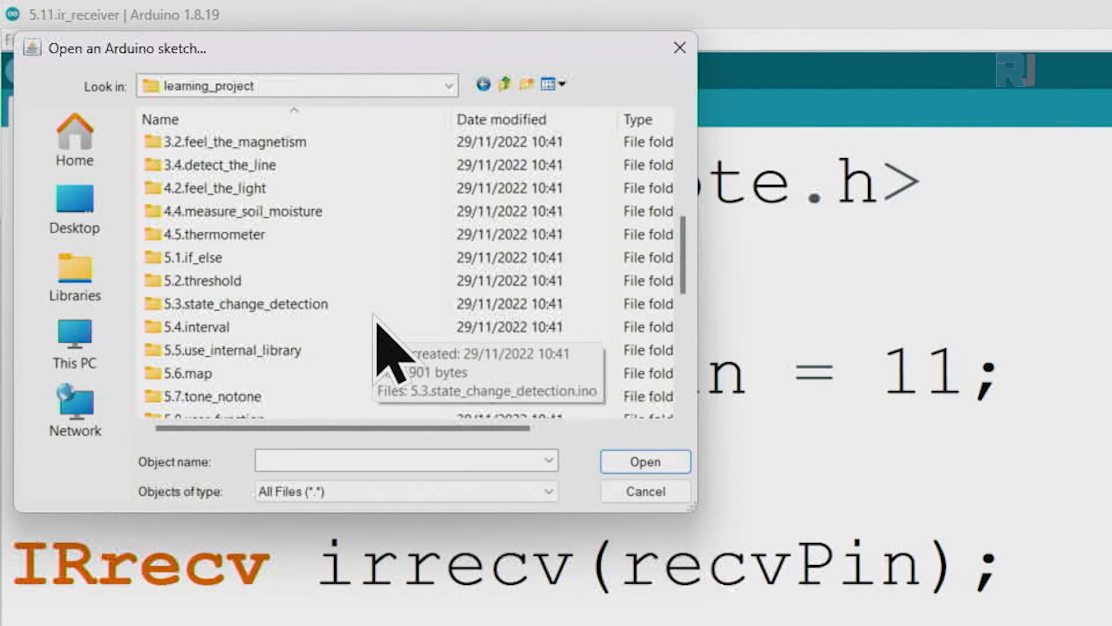
{"action": "scroll", "scroll_direction": "down", "scroll_amount": 3}
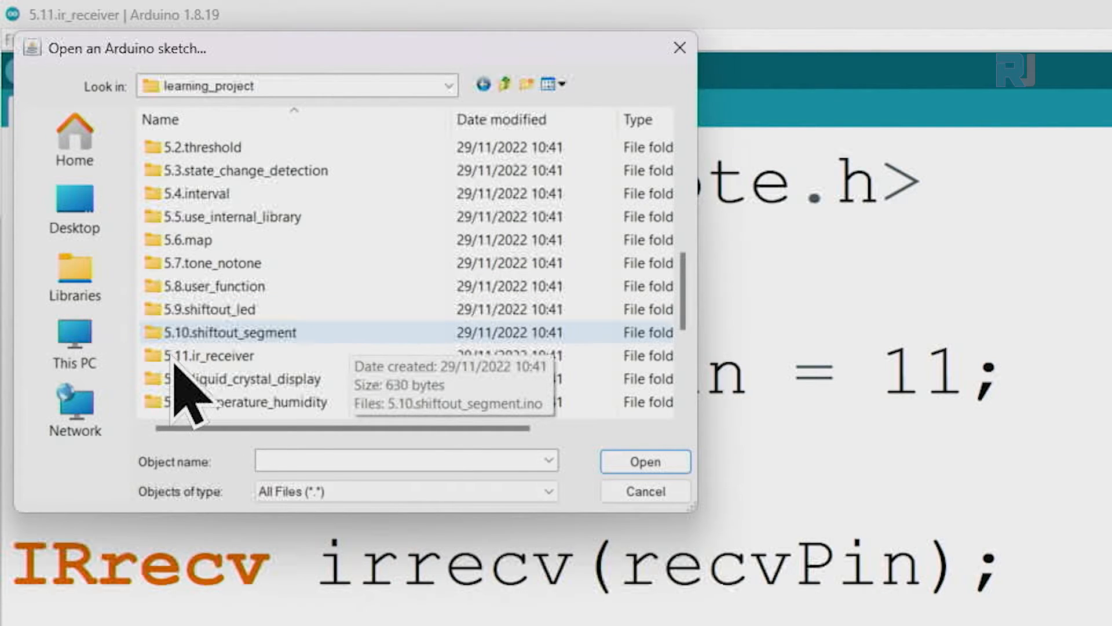
{"action": "double_click", "coordinate": [218, 355]}
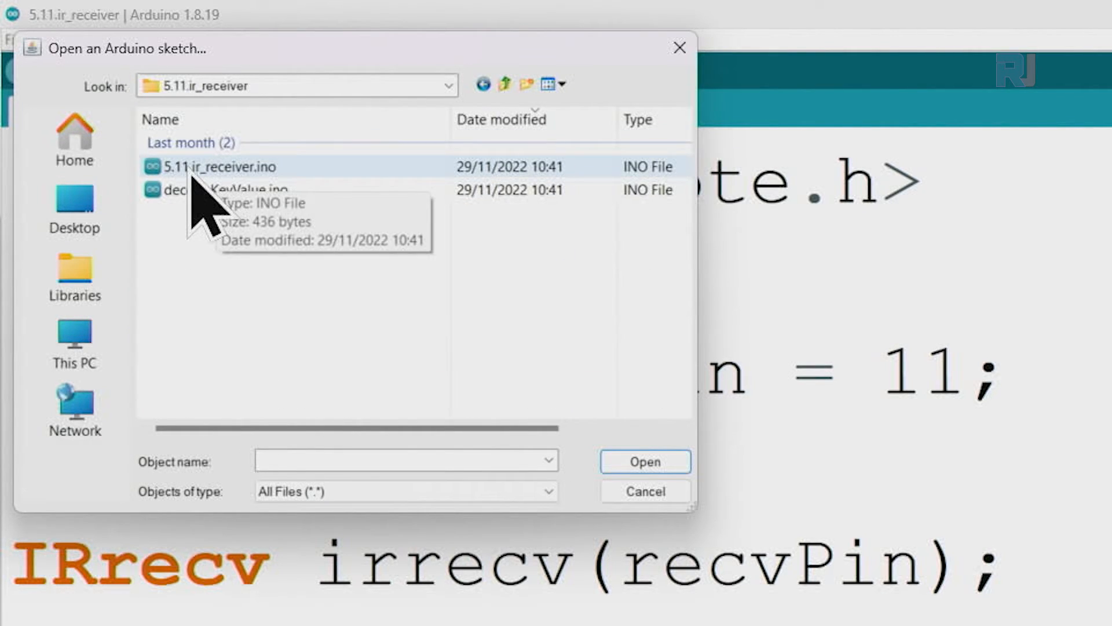
{"action": "left_click", "coordinate": [227, 166]}
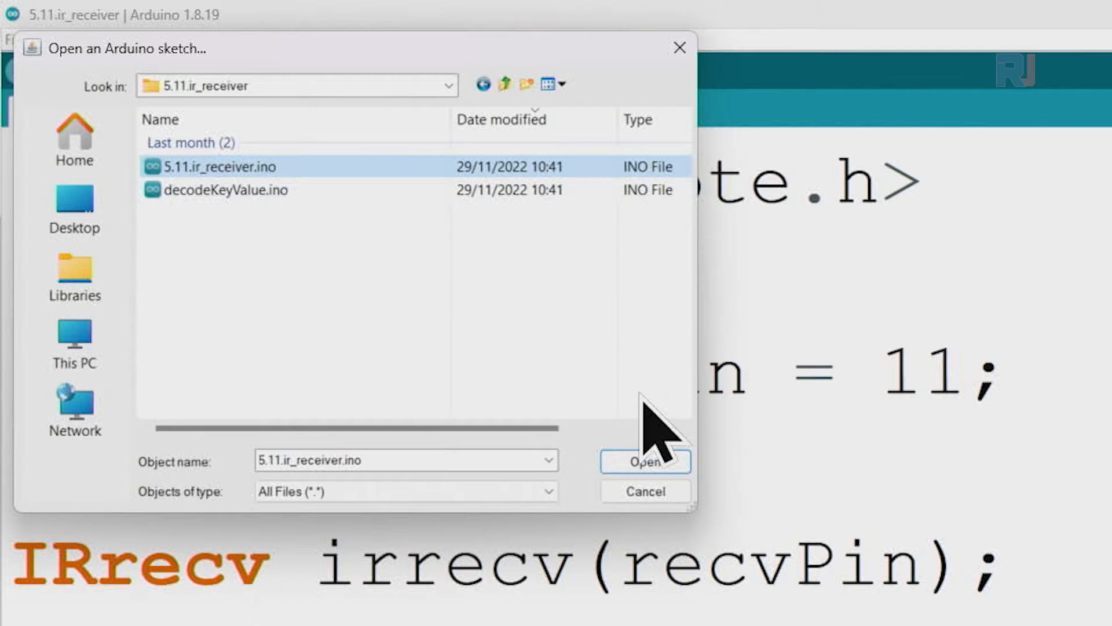
Step: Load 5.11.ir_receiver.ino into the editor alongside its decodeKeyValue file
{"action": "left_click", "coordinate": [644, 461]}
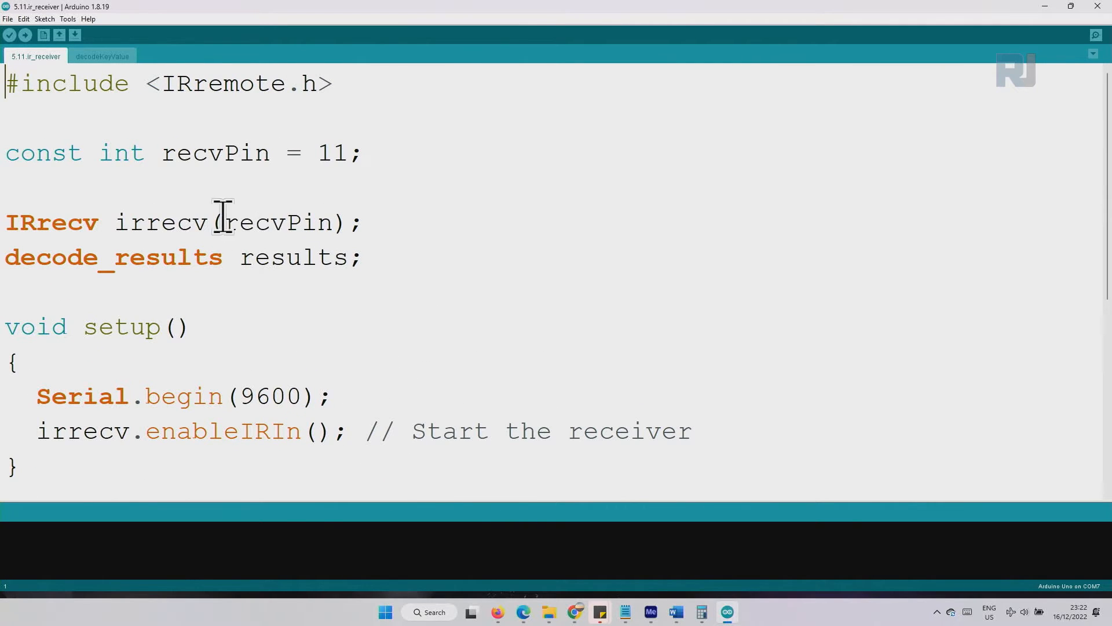
{"action": "mouse_move", "coordinate": [398, 185]}
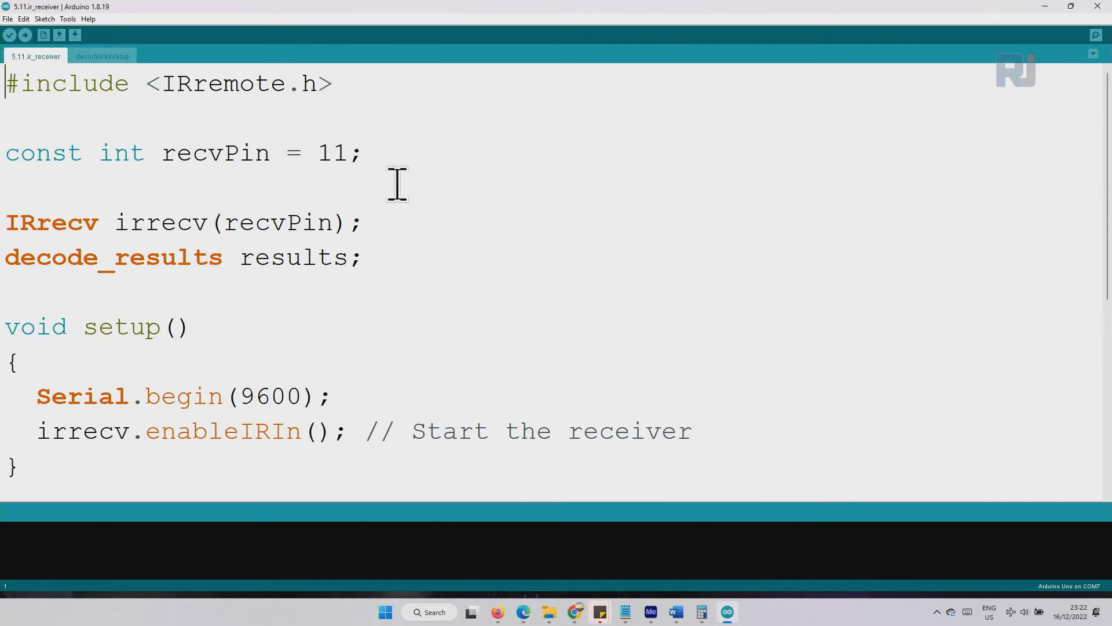
{"action": "mouse_move", "coordinate": [106, 75]}
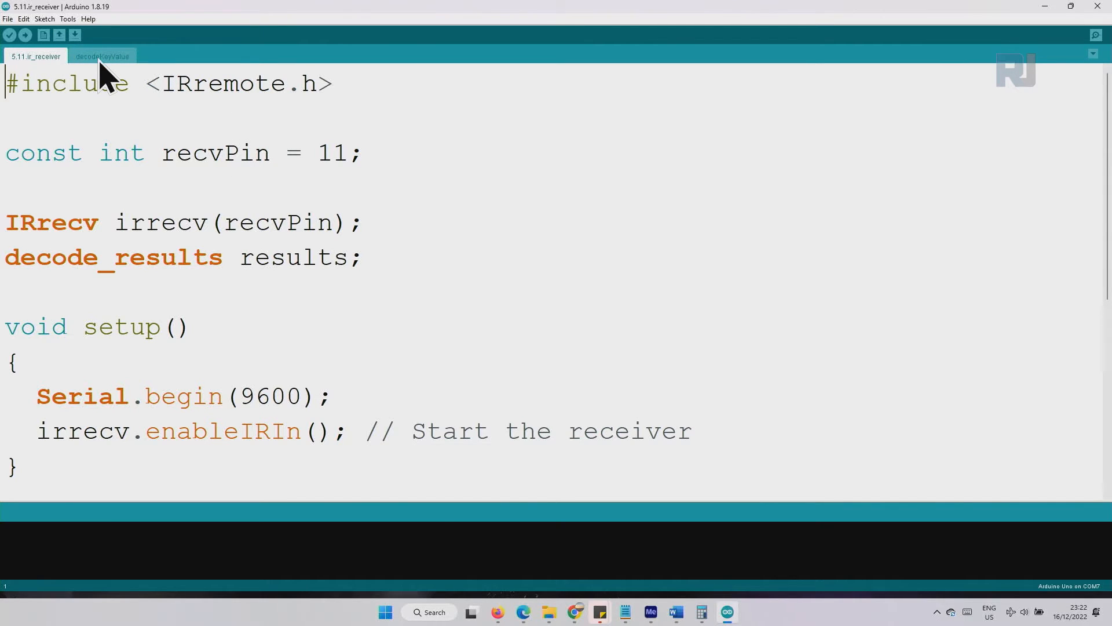
{"action": "mouse_move", "coordinate": [119, 79]}
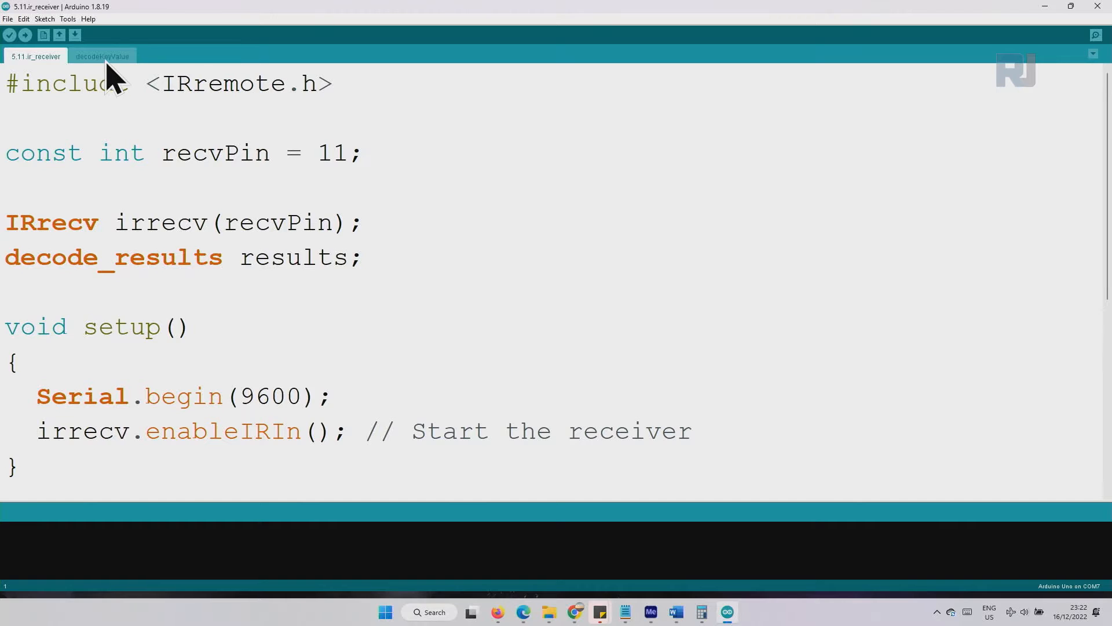
{"action": "left_click", "coordinate": [102, 56]}
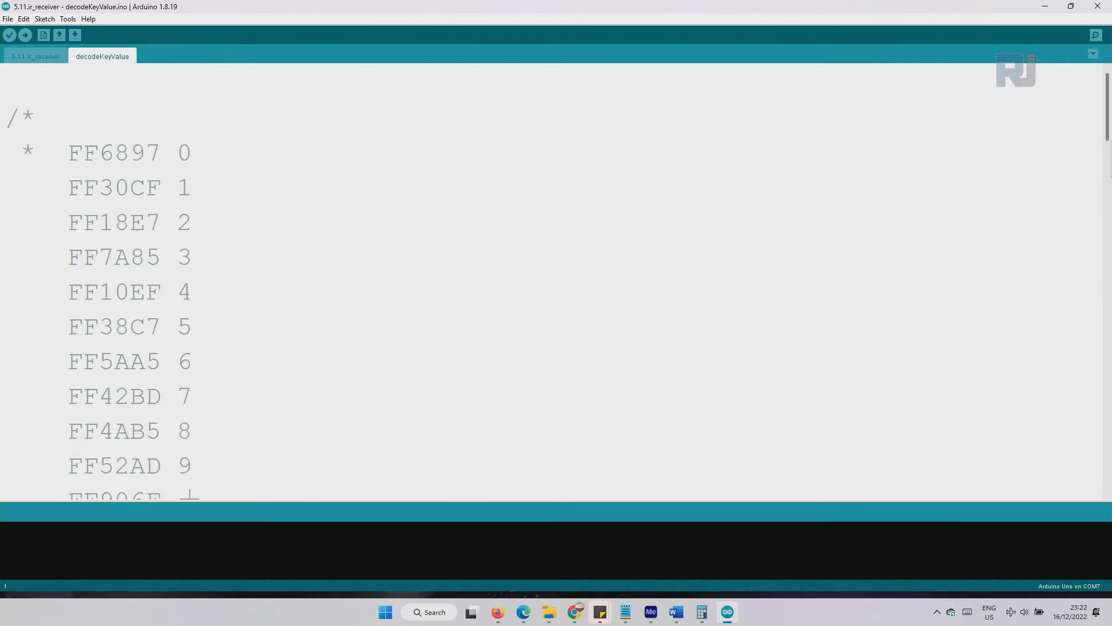
{"action": "scroll", "scroll_direction": "down", "scroll_amount": 3}
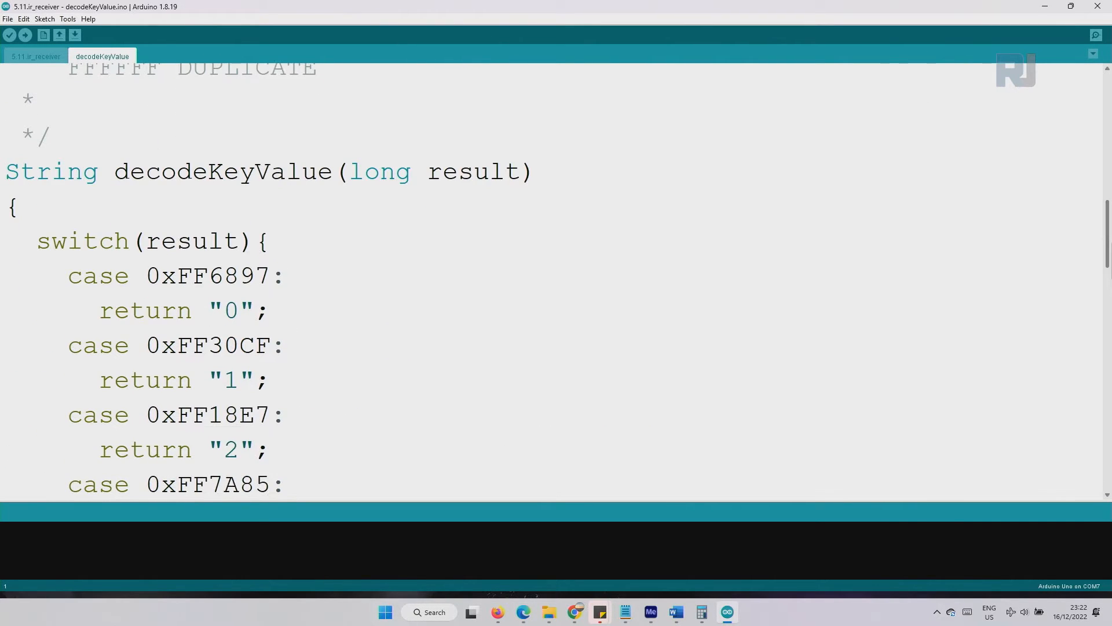
{"action": "double_click", "coordinate": [215, 170]}
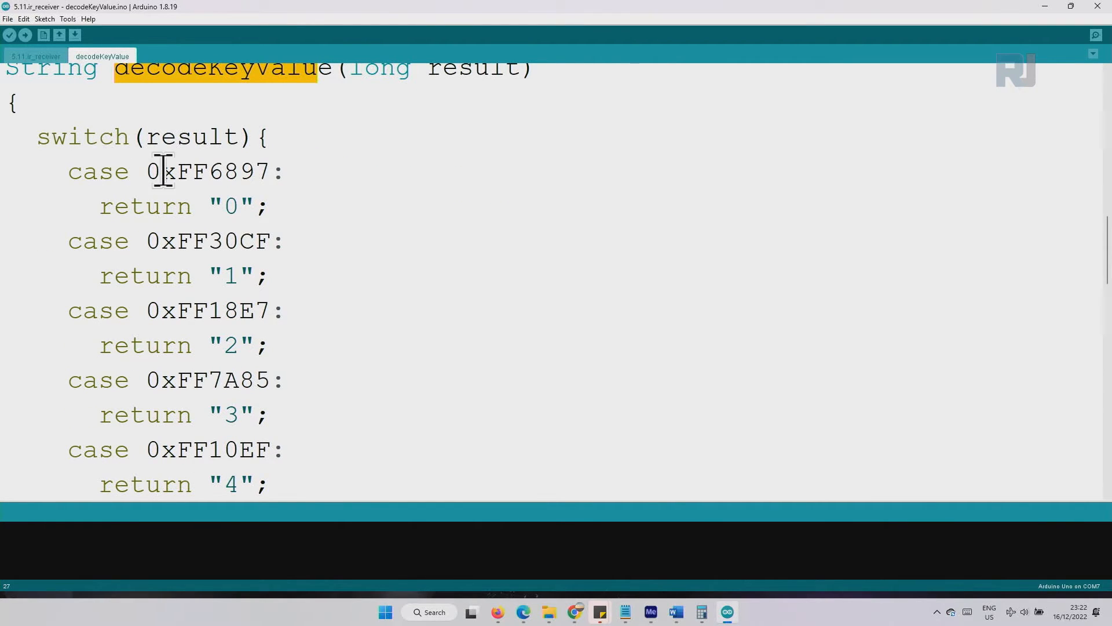
{"action": "mouse_move", "coordinate": [142, 156]}
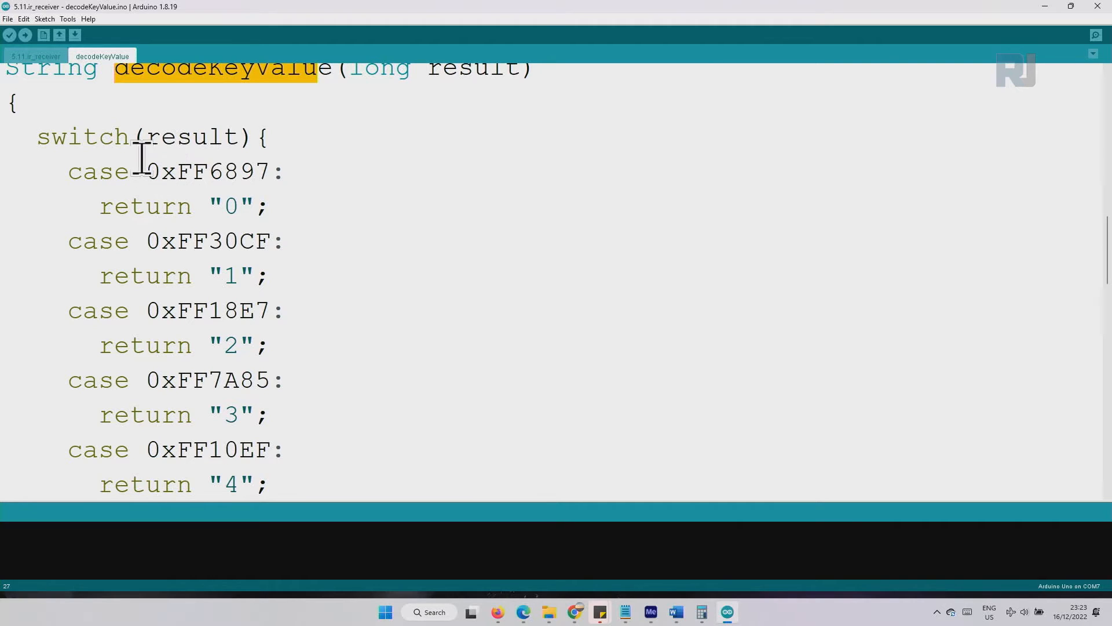
{"action": "double_click", "coordinate": [208, 171]}
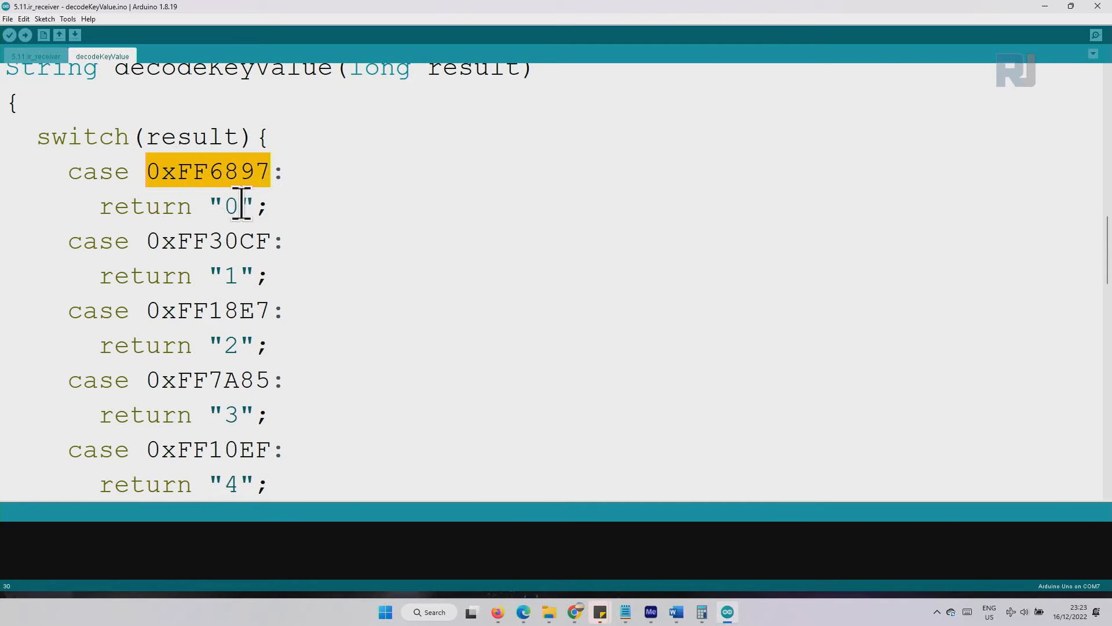
{"action": "scroll", "scroll_direction": "down", "scroll_amount": 3}
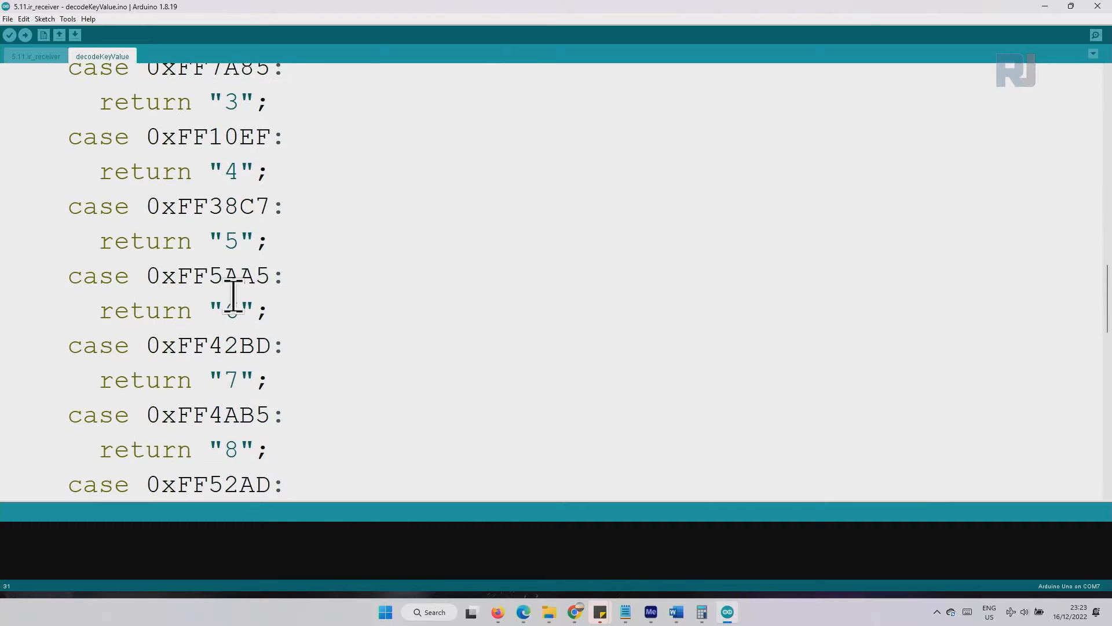
{"action": "scroll", "scroll_direction": "down", "scroll_amount": 3}
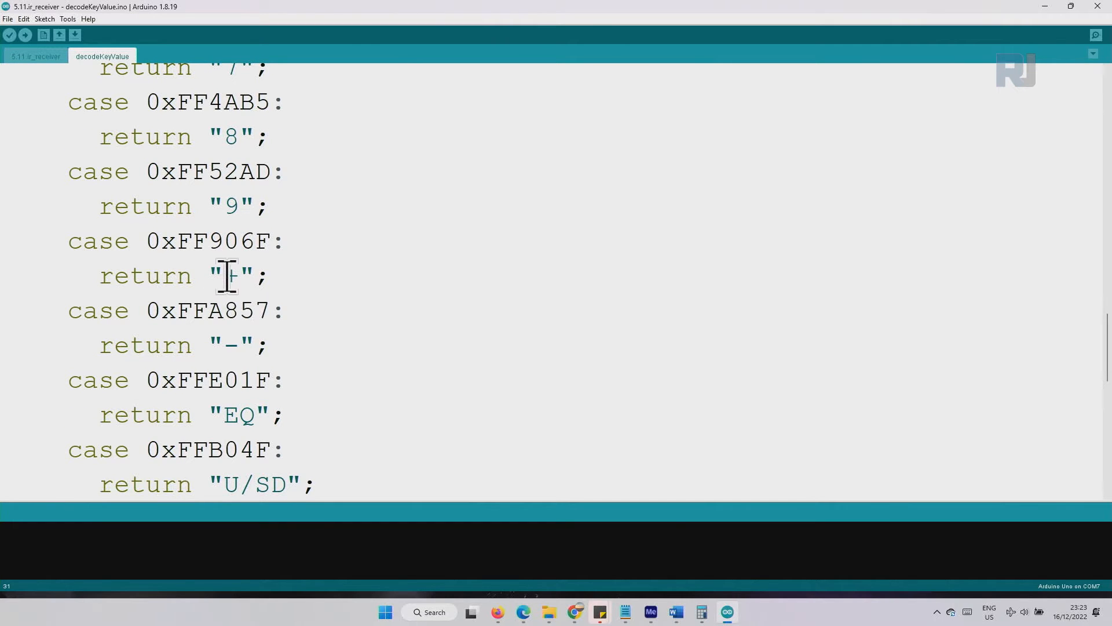
{"action": "scroll", "scroll_direction": "down", "scroll_amount": 3}
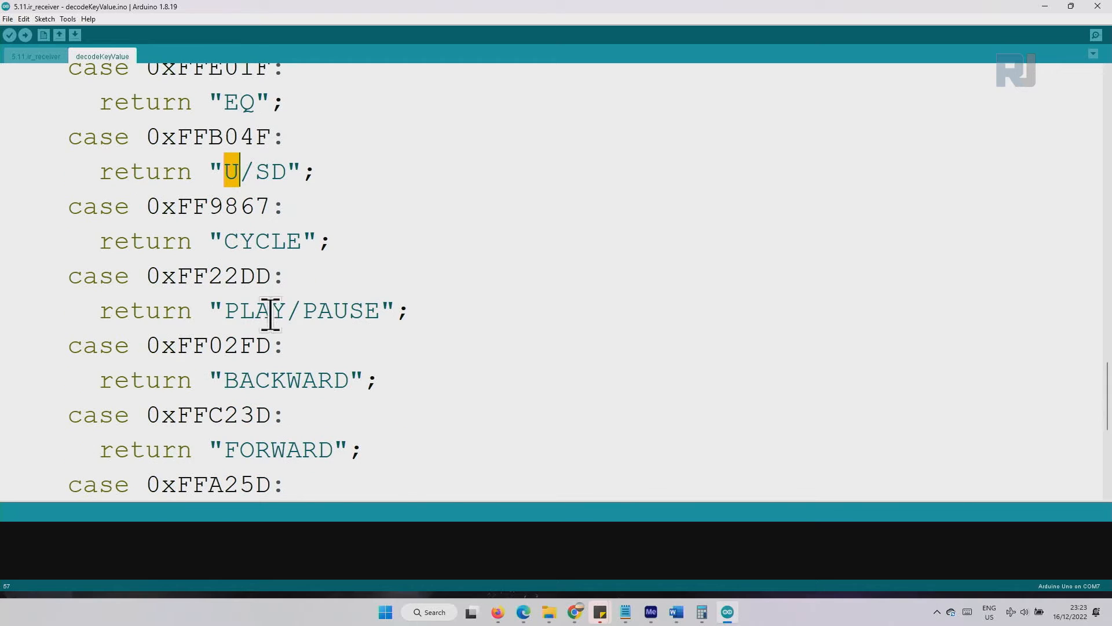
{"action": "scroll", "scroll_direction": "down", "scroll_amount": 3}
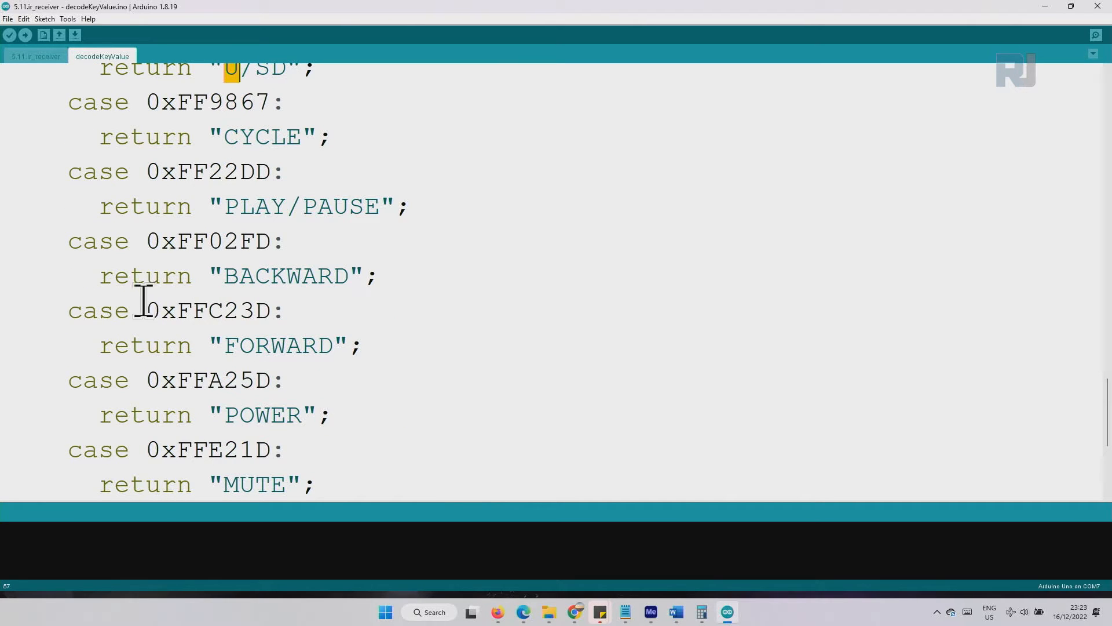
{"action": "scroll", "scroll_direction": "down", "scroll_amount": 3}
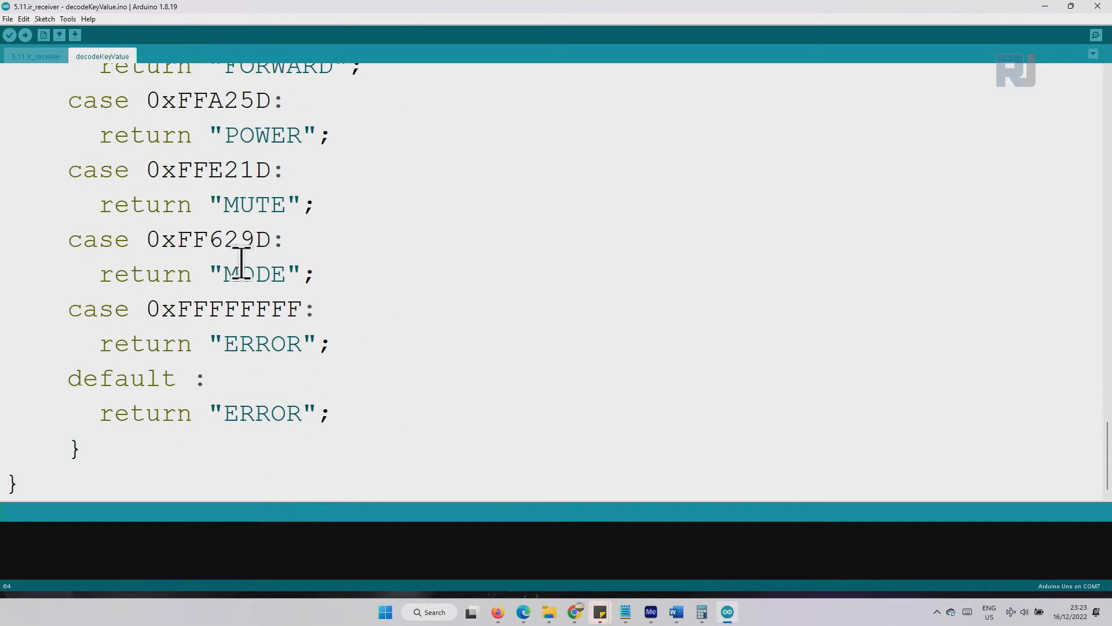
{"action": "left_click", "coordinate": [36, 56]}
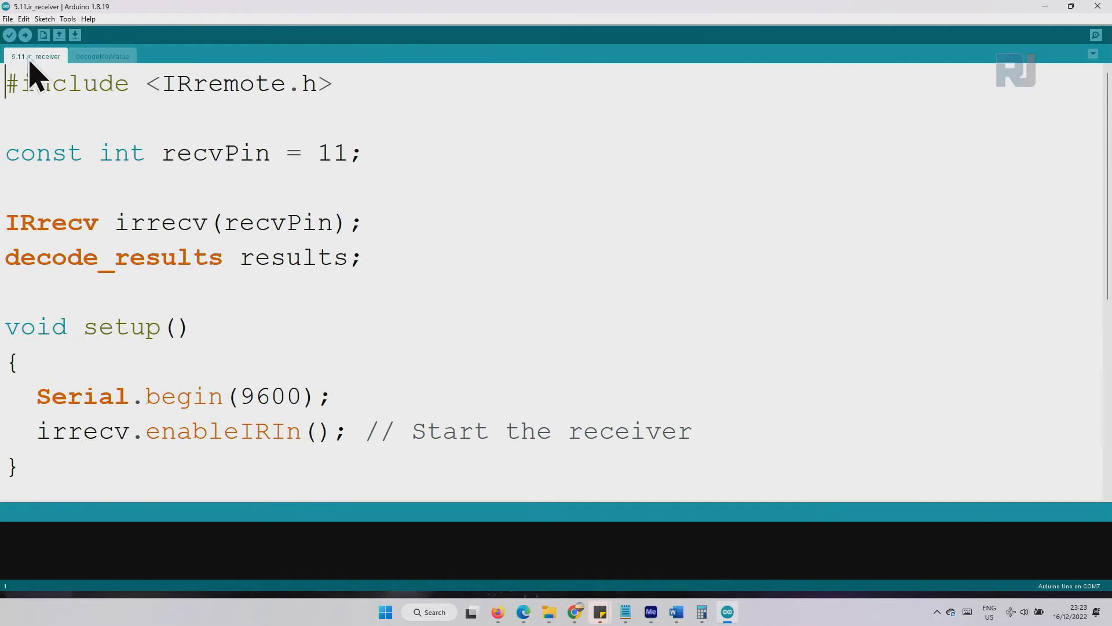
{"action": "double_click", "coordinate": [238, 83]}
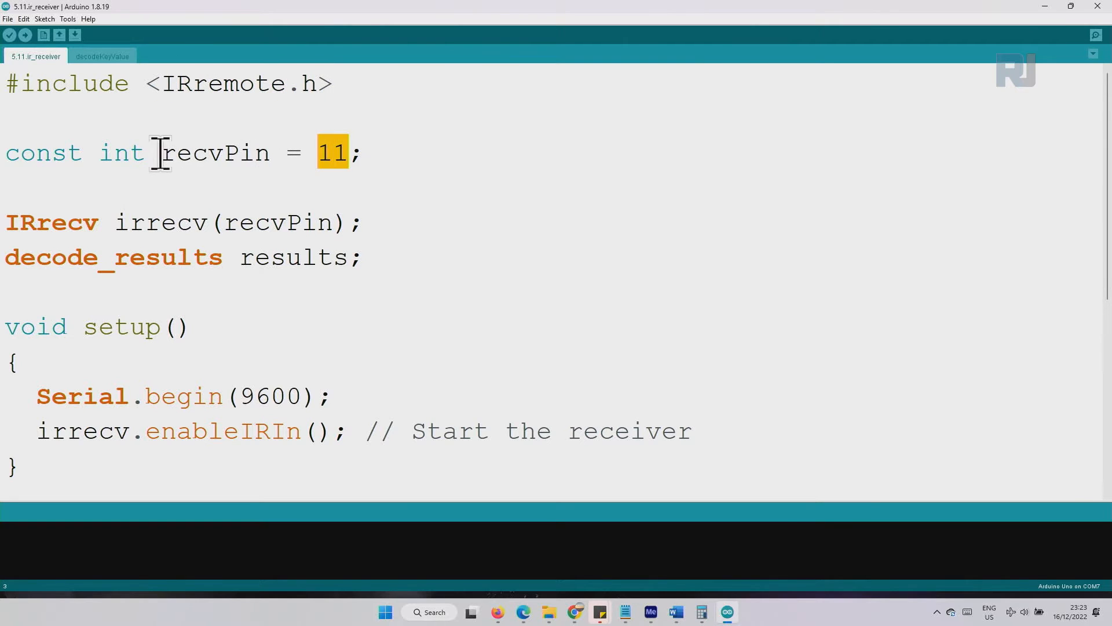
{"action": "double_click", "coordinate": [215, 152]}
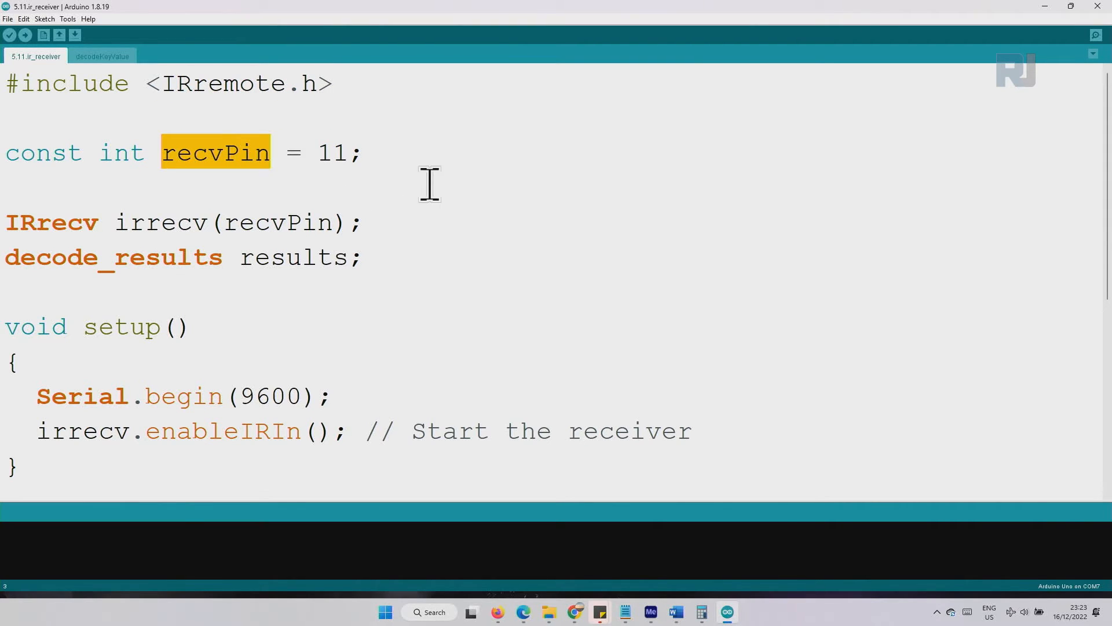
{"action": "mouse_move", "coordinate": [120, 224]}
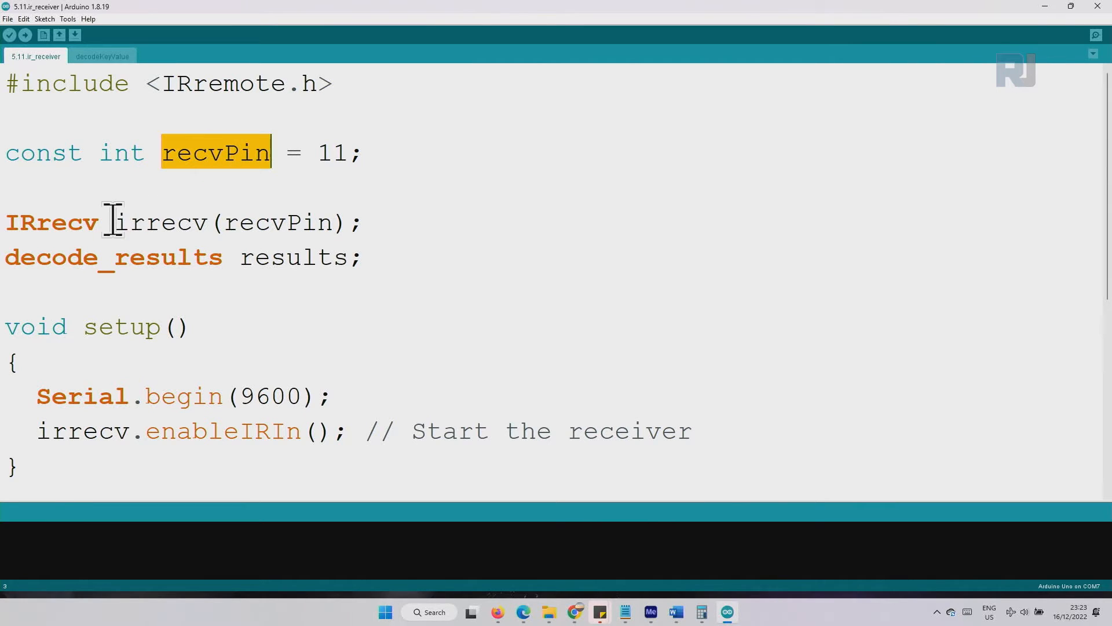
{"action": "double_click", "coordinate": [51, 221]}
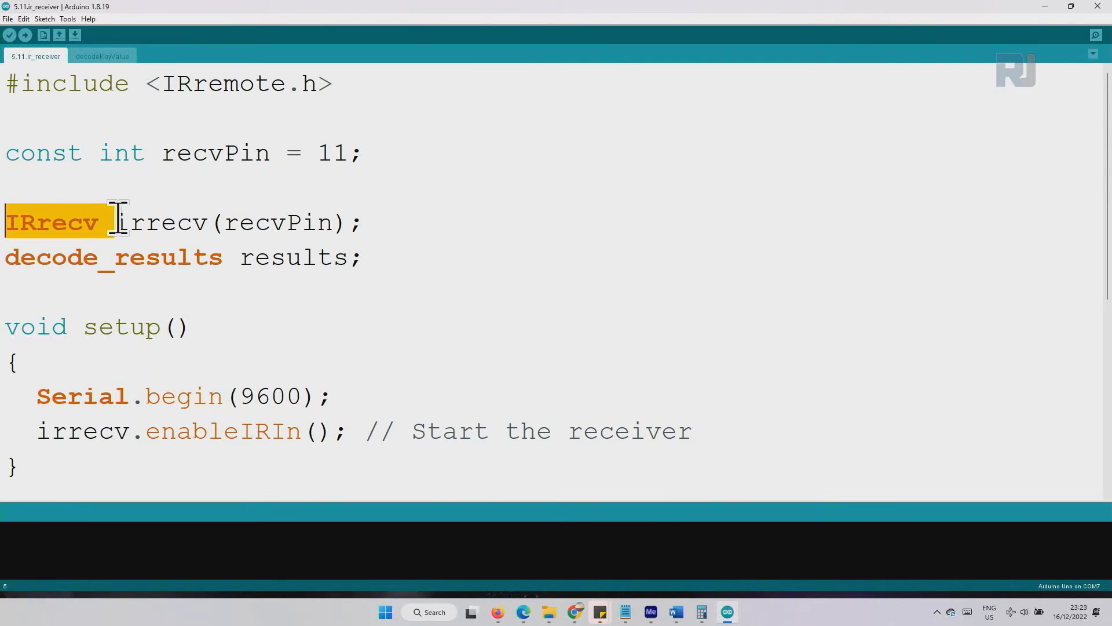
{"action": "left_click", "coordinate": [205, 152]}
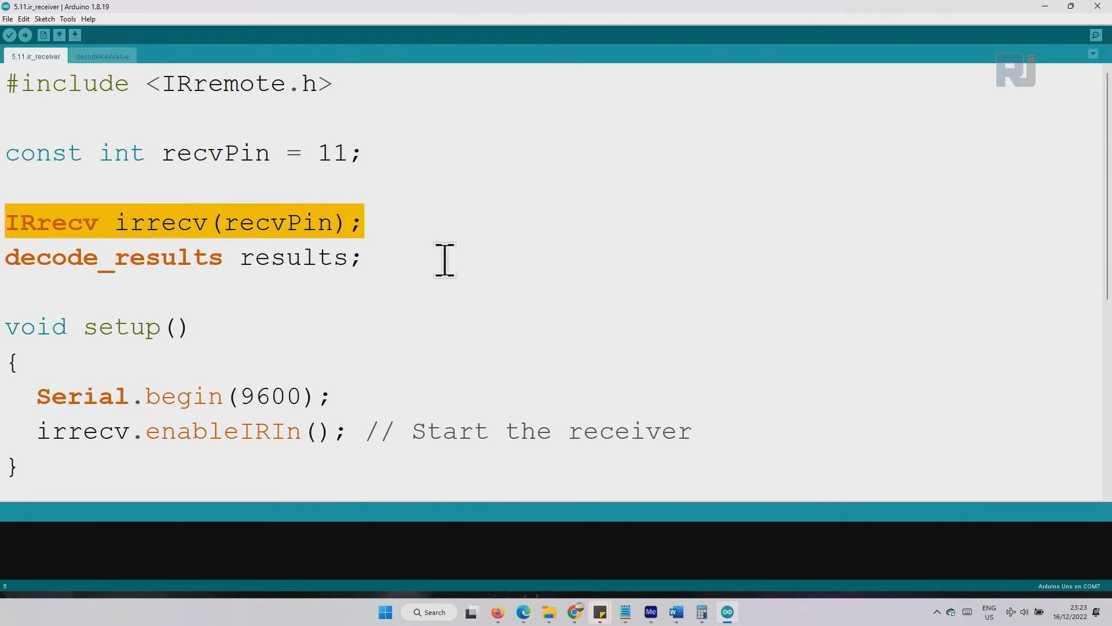
{"action": "left_click", "coordinate": [298, 257]}
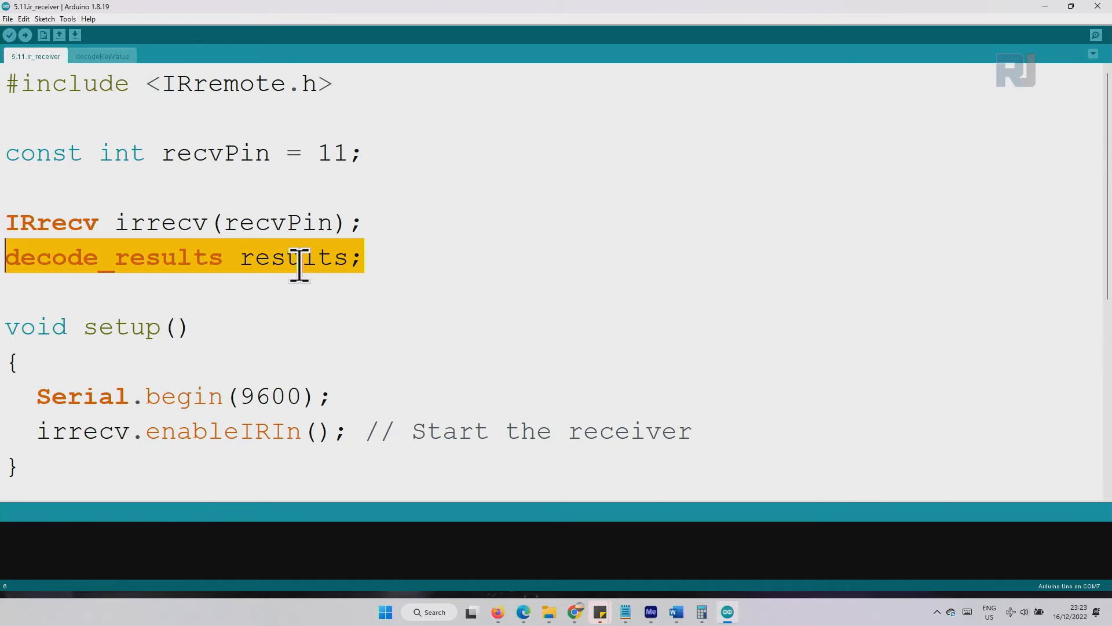
{"action": "scroll", "scroll_direction": "down", "scroll_amount": 3}
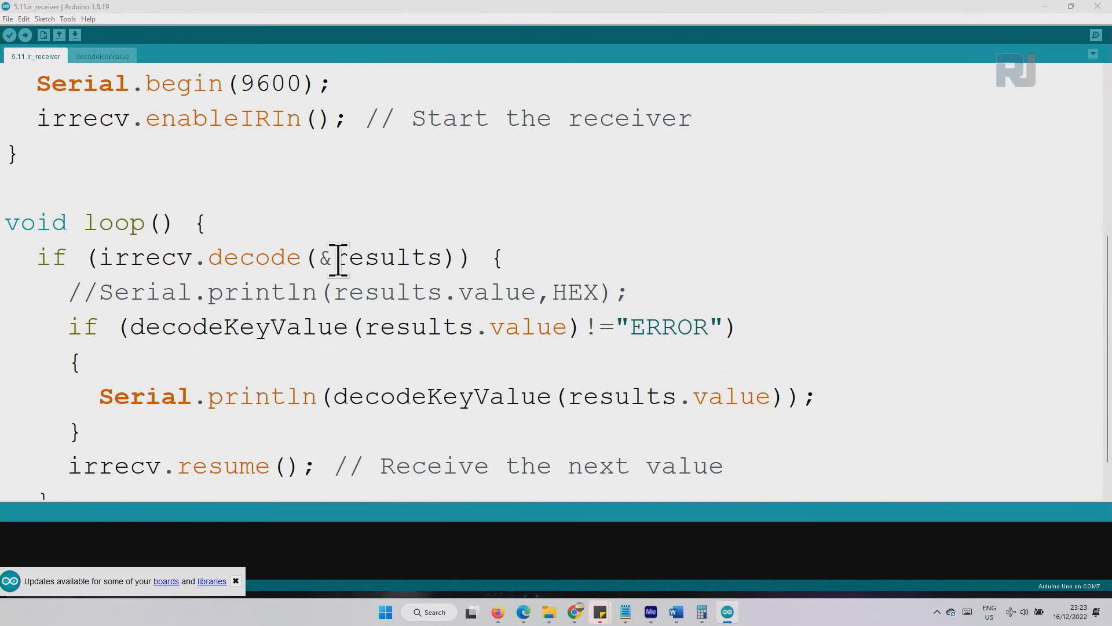
Step: Highlight the serial start line in setup and the results argument of the decode call
{"action": "scroll", "scroll_direction": "up", "scroll_amount": 3}
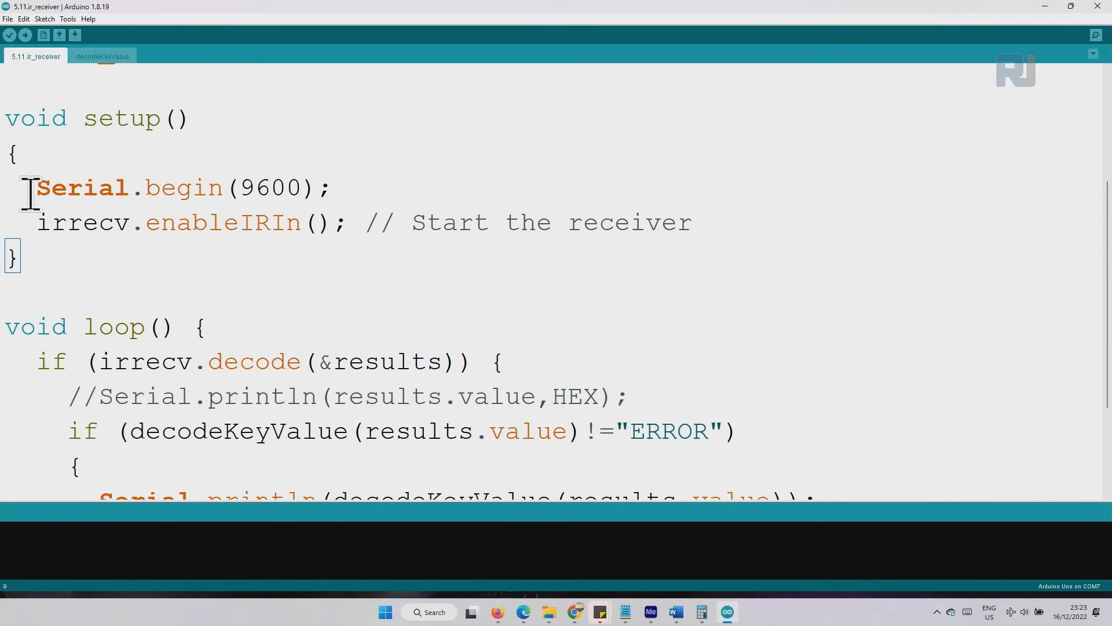
{"action": "triple_click", "coordinate": [183, 187]}
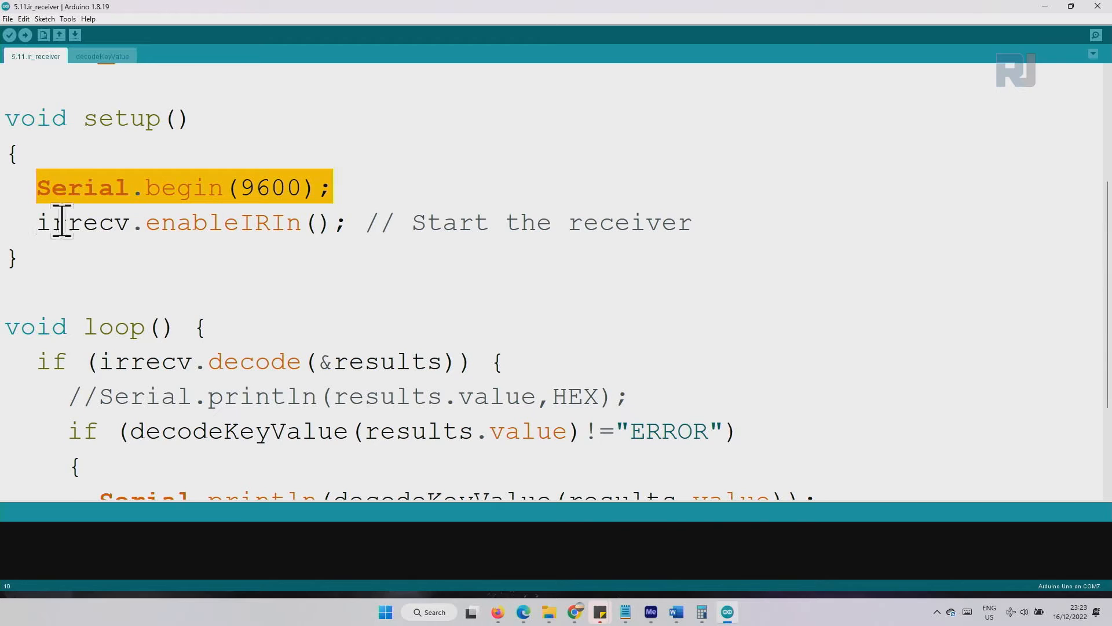
{"action": "mouse_move", "coordinate": [37, 222]}
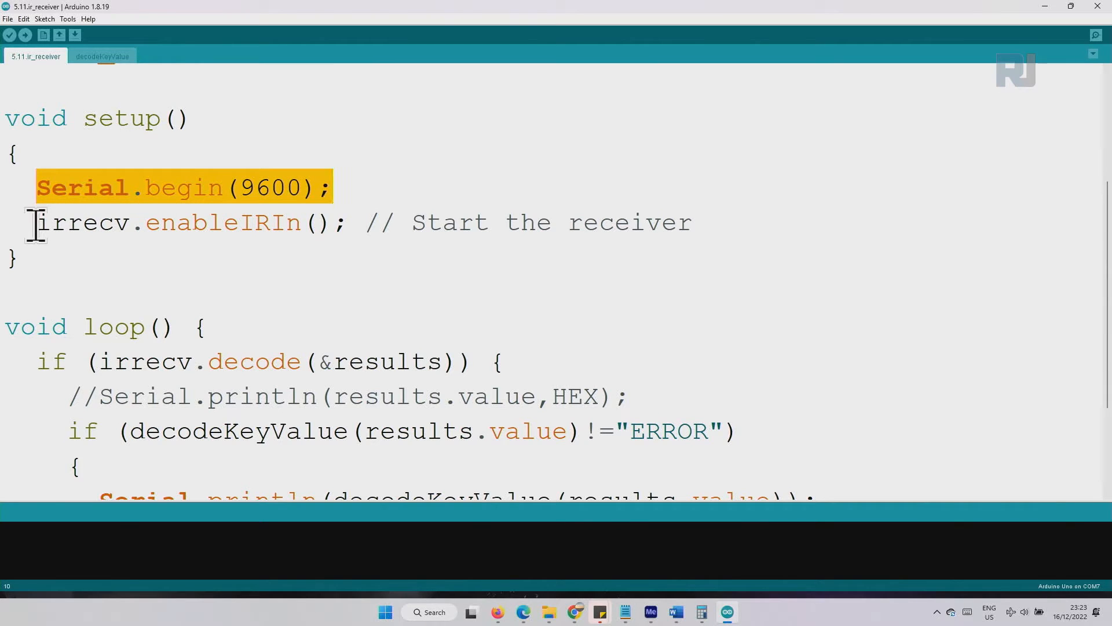
{"action": "scroll", "scroll_direction": "up", "scroll_amount": 3}
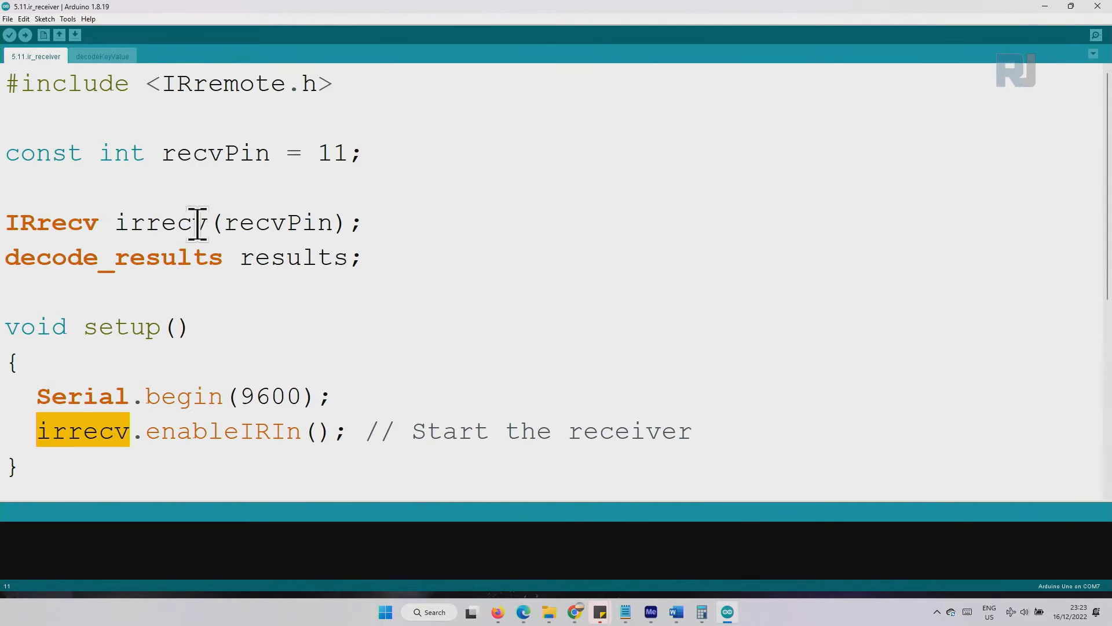
{"action": "scroll", "scroll_direction": "down", "scroll_amount": 3}
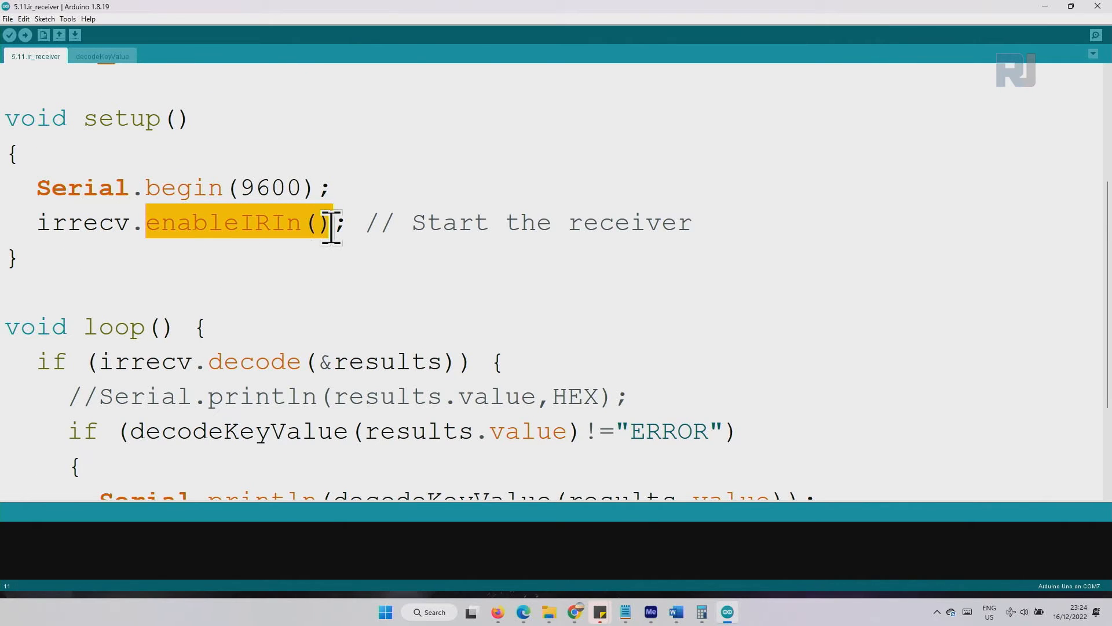
{"action": "mouse_move", "coordinate": [62, 222]}
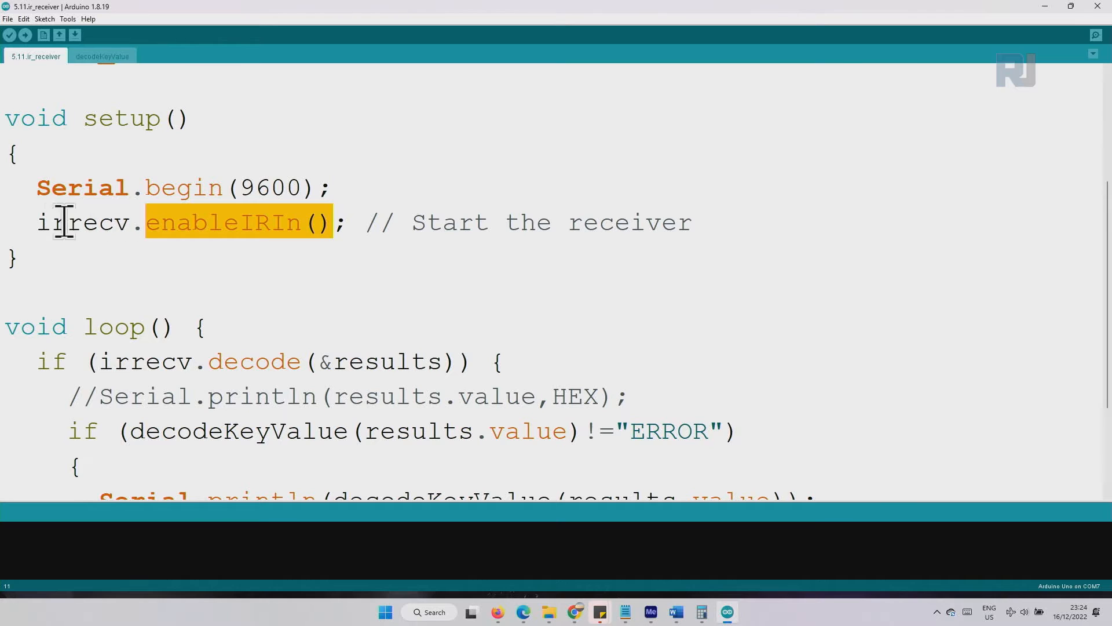
{"action": "scroll", "scroll_direction": "down", "scroll_amount": 3}
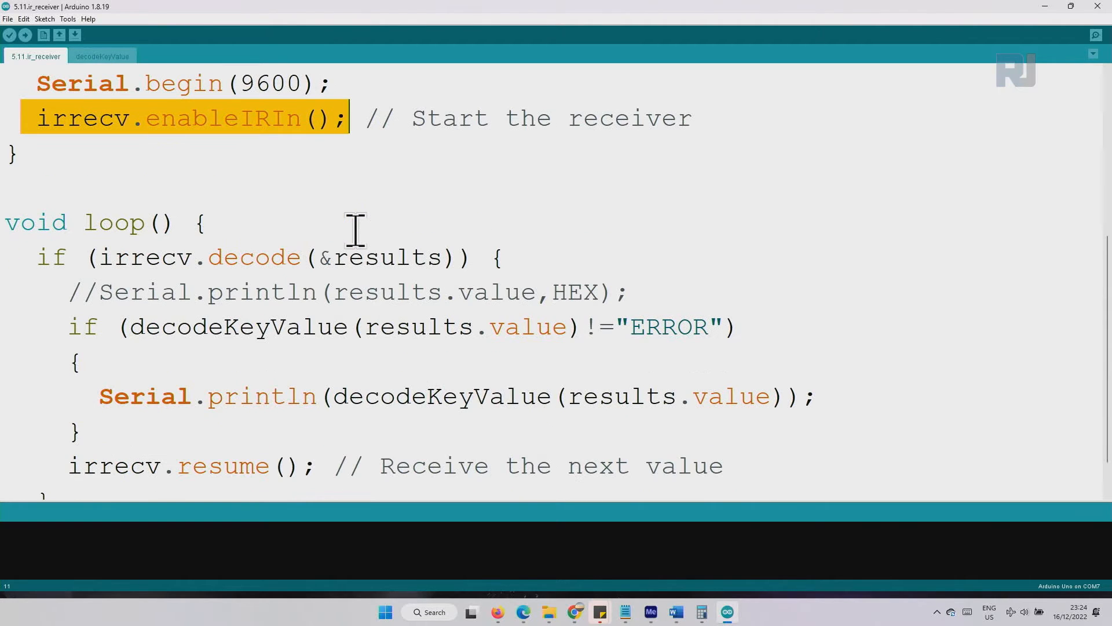
{"action": "mouse_move", "coordinate": [104, 257]}
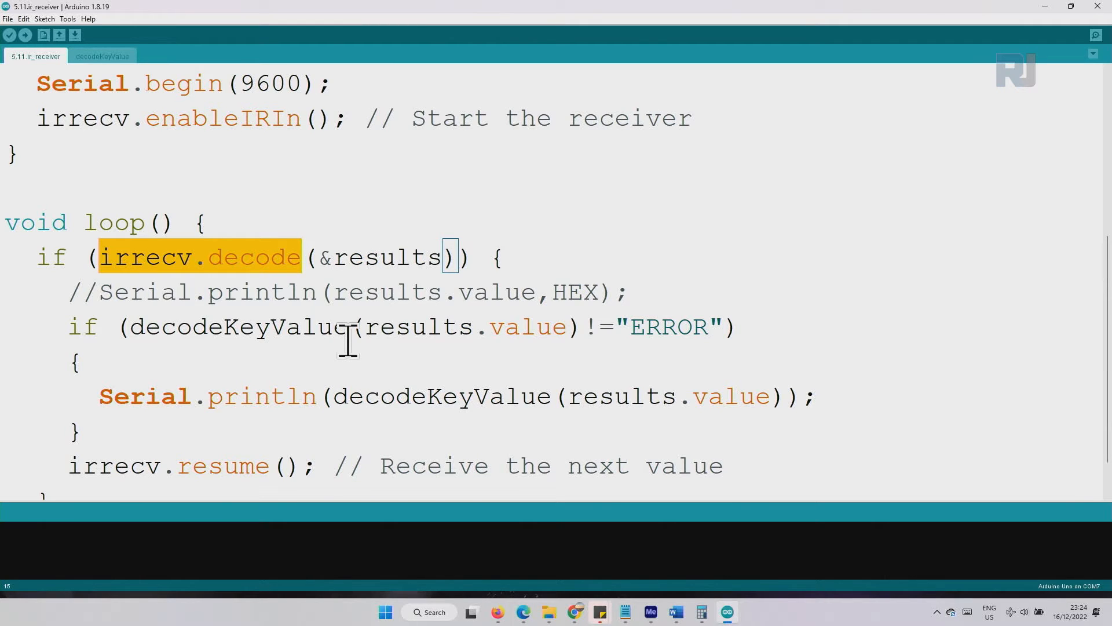
{"action": "double_click", "coordinate": [385, 256]}
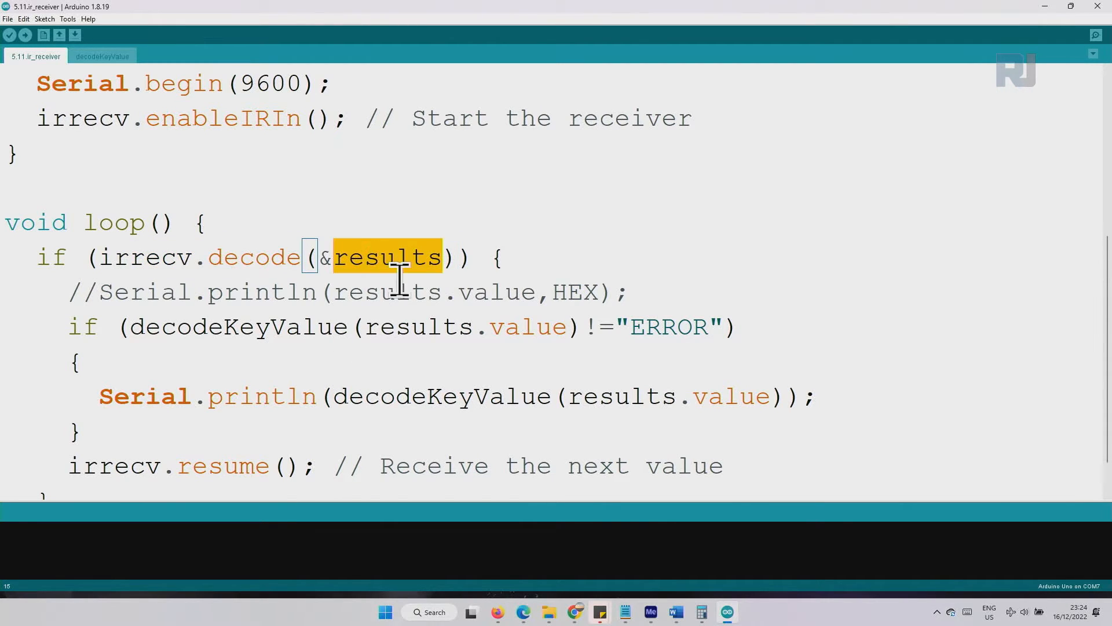
Step: Highlight the decode_results type, the IRremote.h include and the results declaration
{"action": "scroll", "scroll_direction": "up", "scroll_amount": 3}
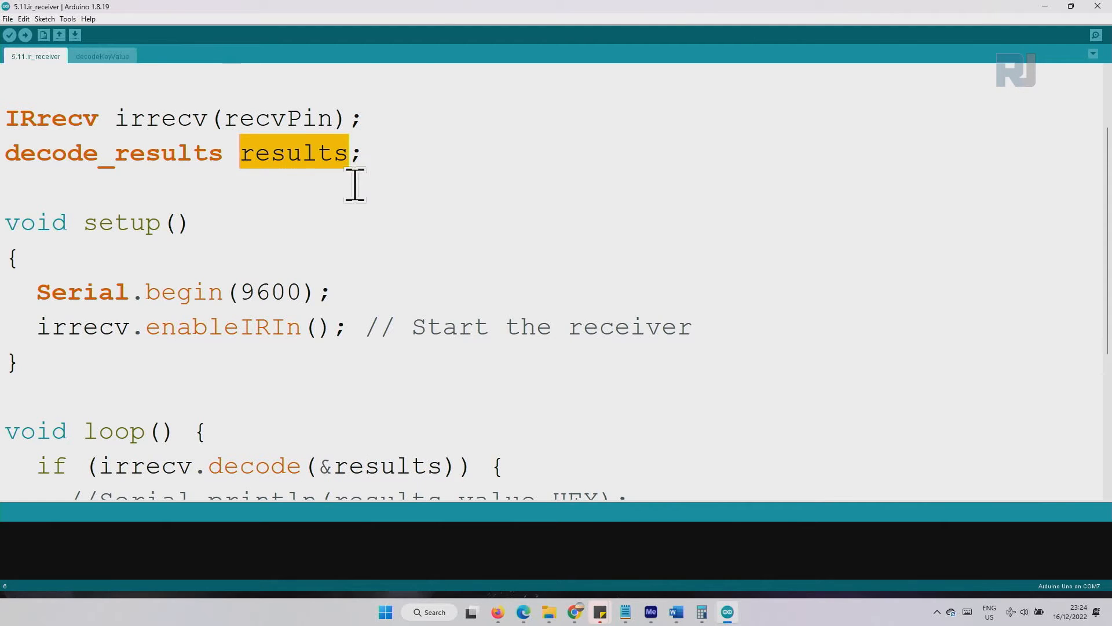
{"action": "double_click", "coordinate": [113, 152]}
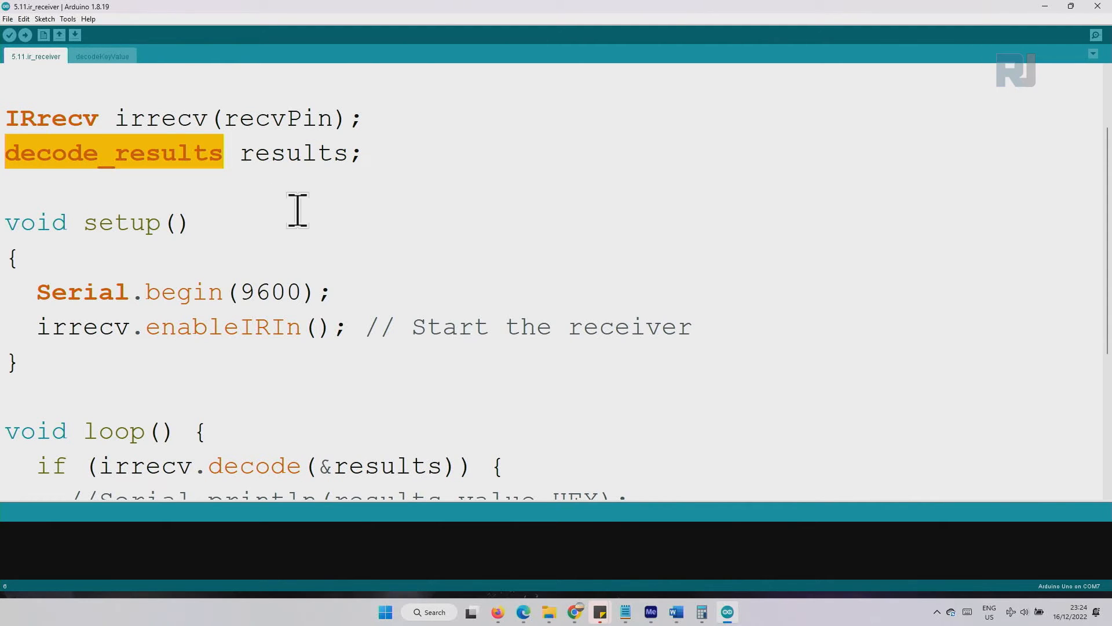
{"action": "mouse_move", "coordinate": [284, 197]}
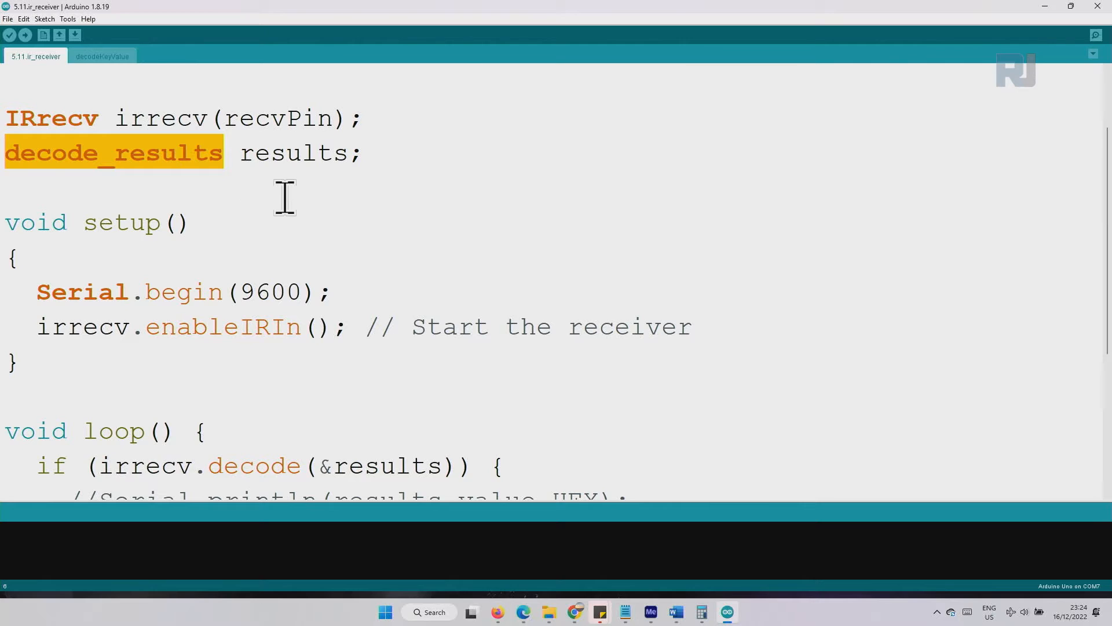
{"action": "scroll", "scroll_direction": "up", "scroll_amount": 3}
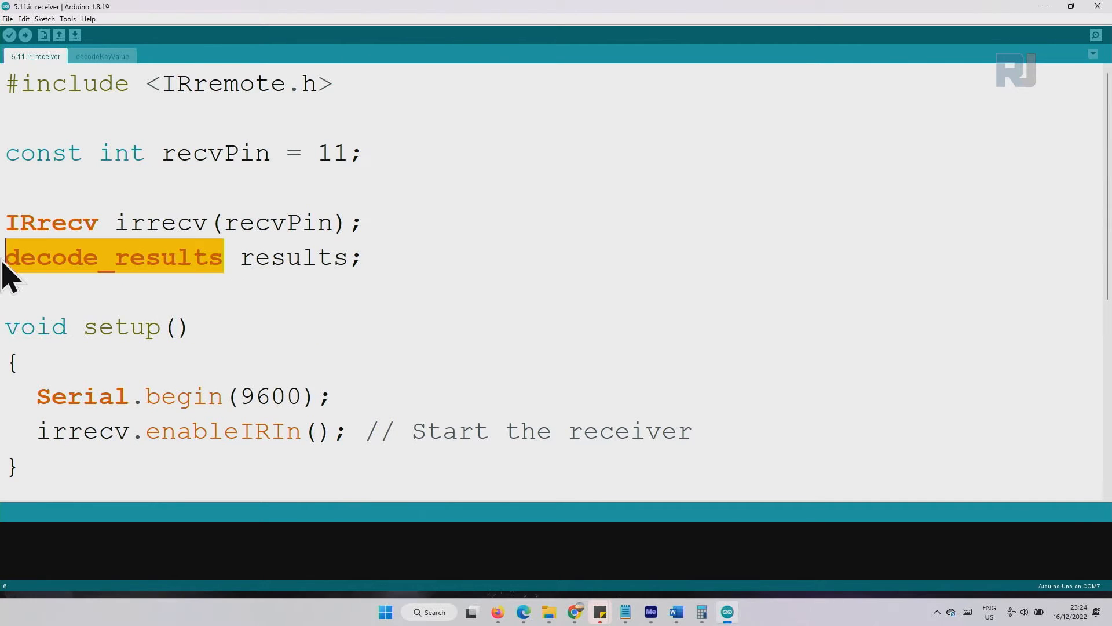
{"action": "double_click", "coordinate": [238, 83]}
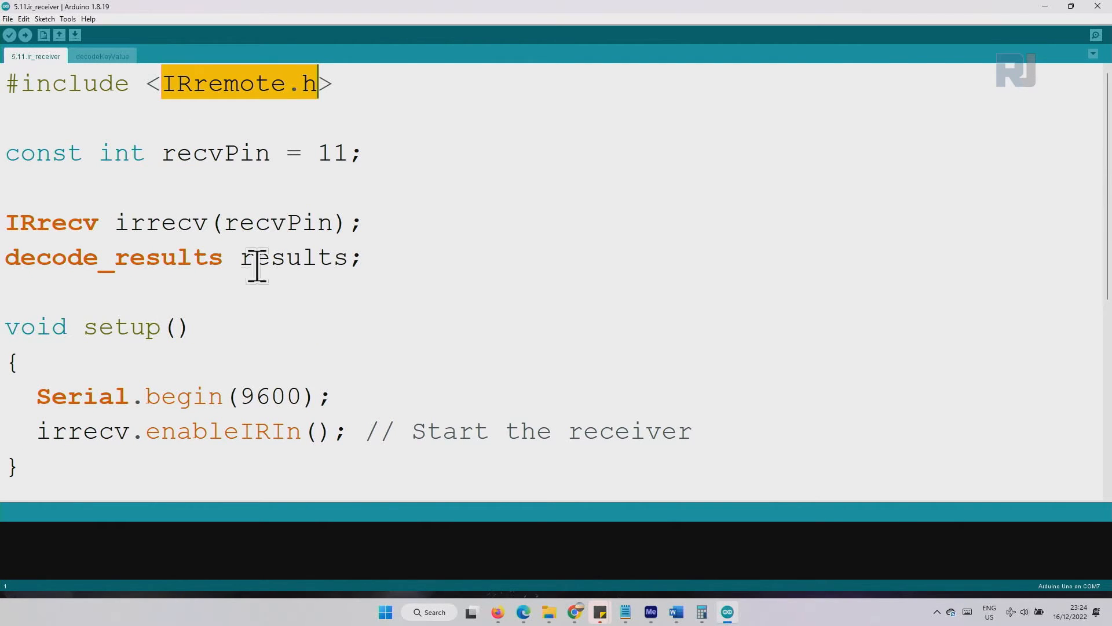
{"action": "double_click", "coordinate": [293, 256]}
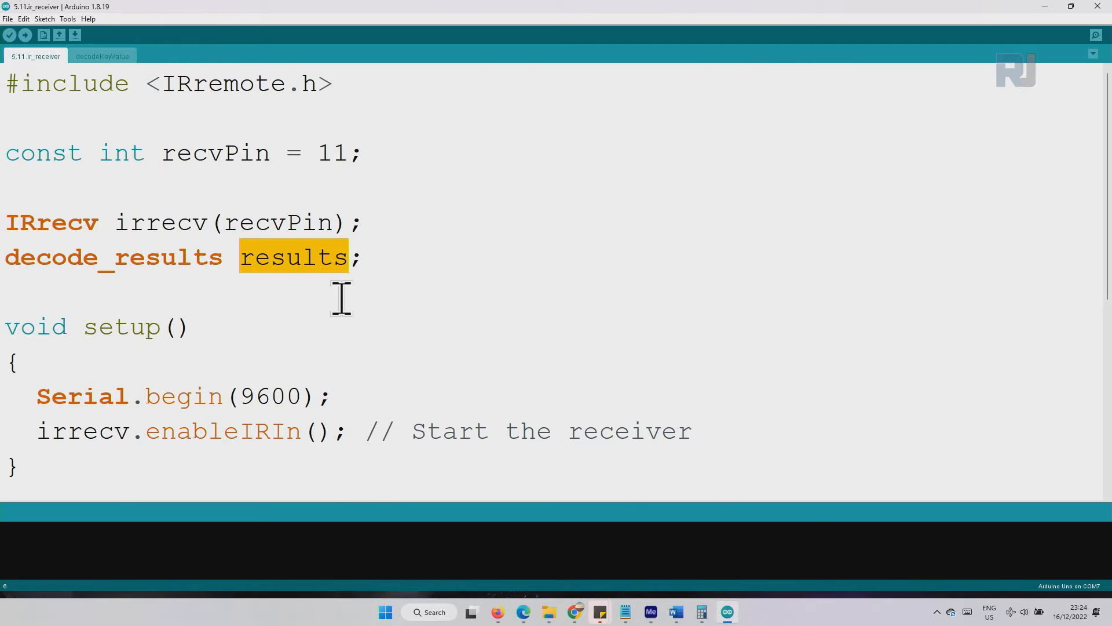
Step: Explain the key value error check, then show the SunFounder-3-in-1 downloads folder
{"action": "scroll", "scroll_direction": "down", "scroll_amount": 3}
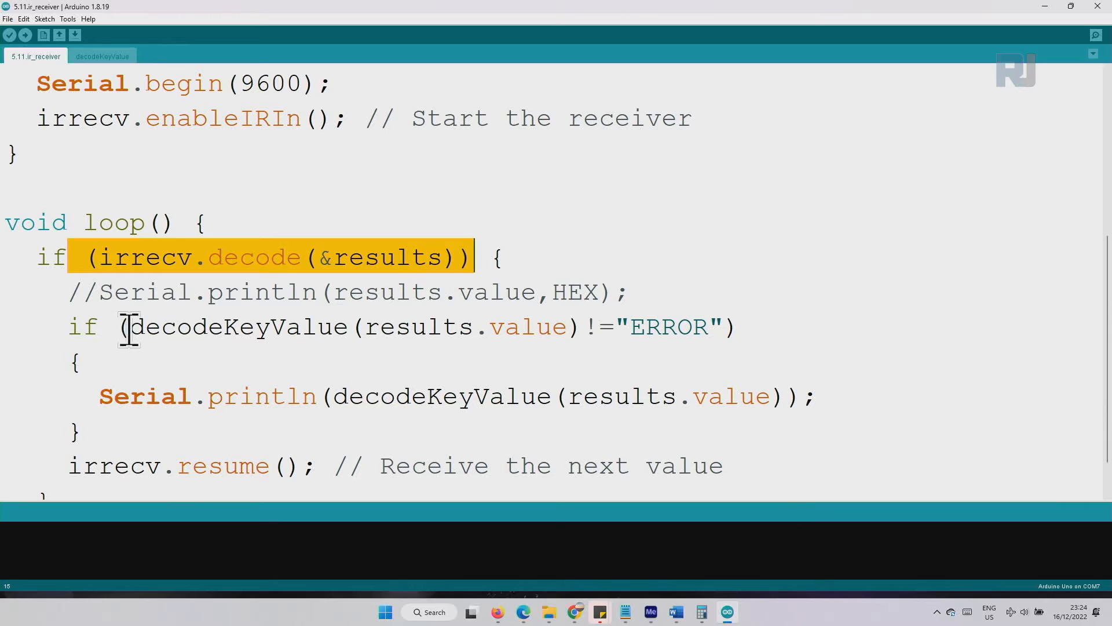
{"action": "double_click", "coordinate": [237, 326]}
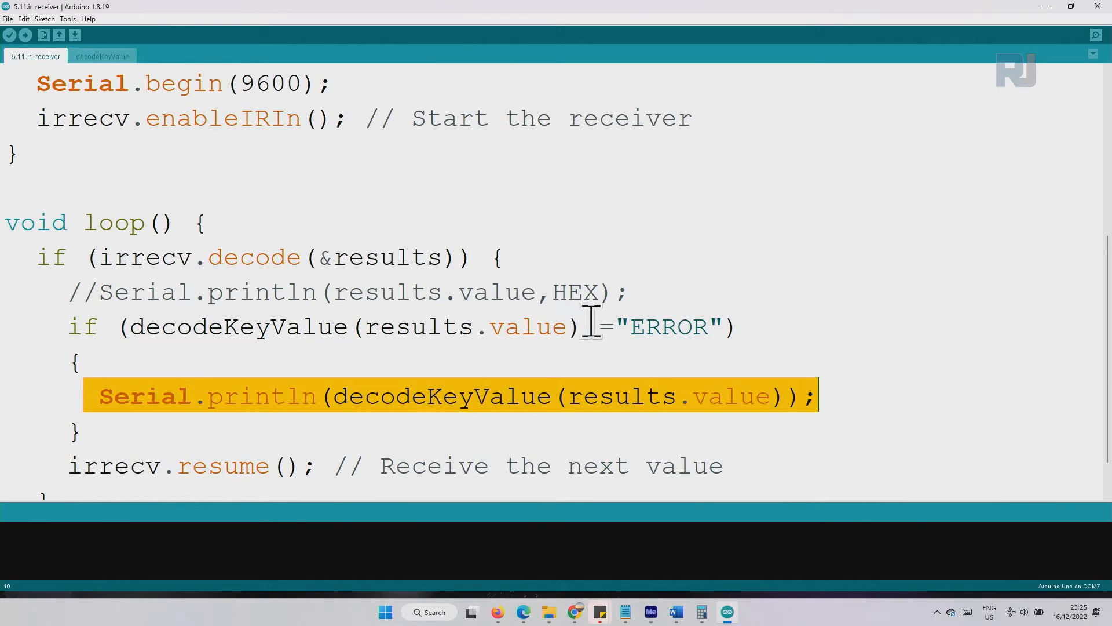
{"action": "type", "text": "!"}
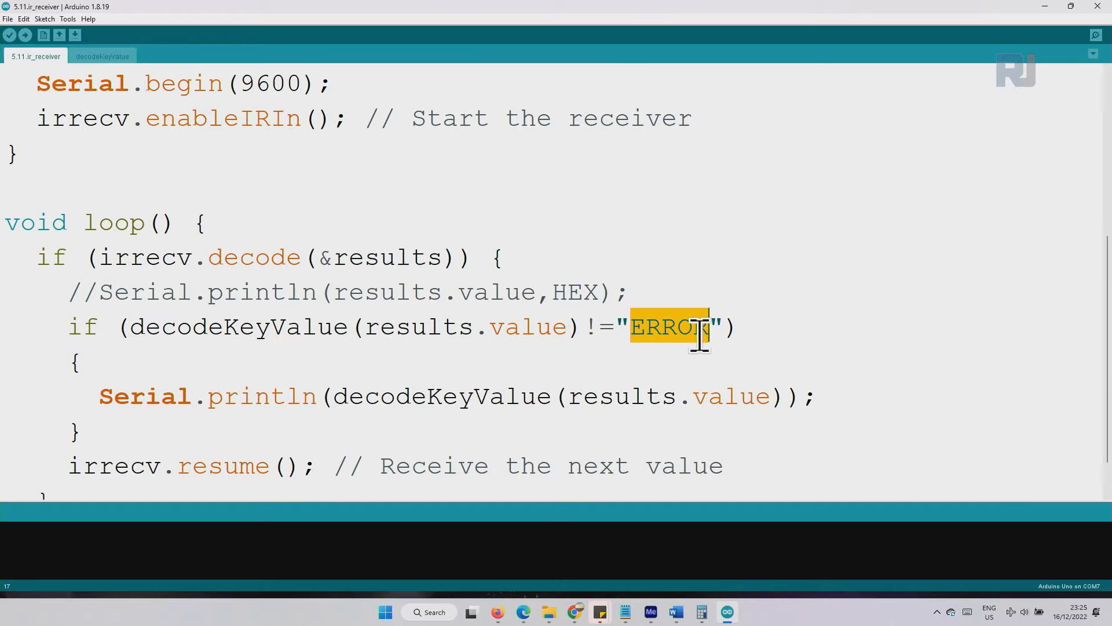
{"action": "scroll", "scroll_direction": "down", "scroll_amount": 3}
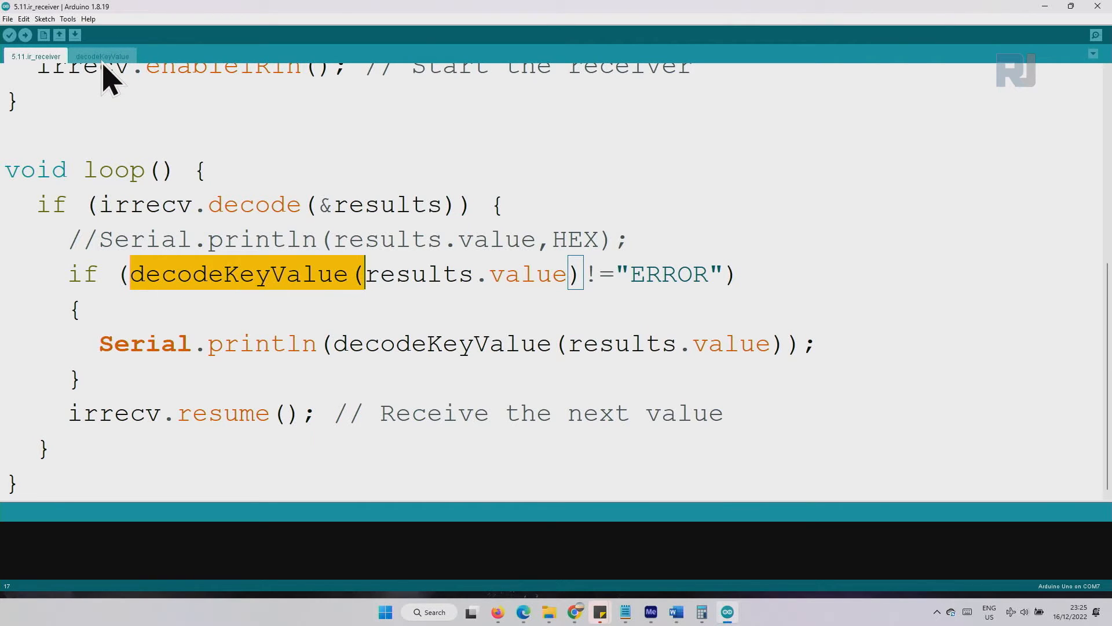
{"action": "mouse_move", "coordinate": [522, 611]}
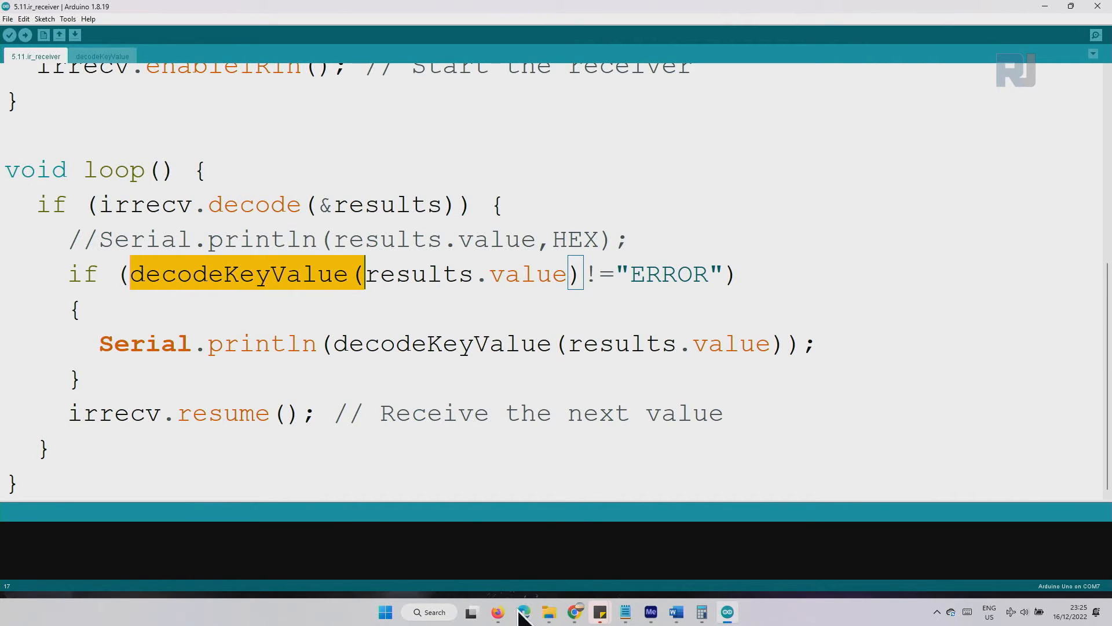
{"action": "left_click", "coordinate": [524, 612]}
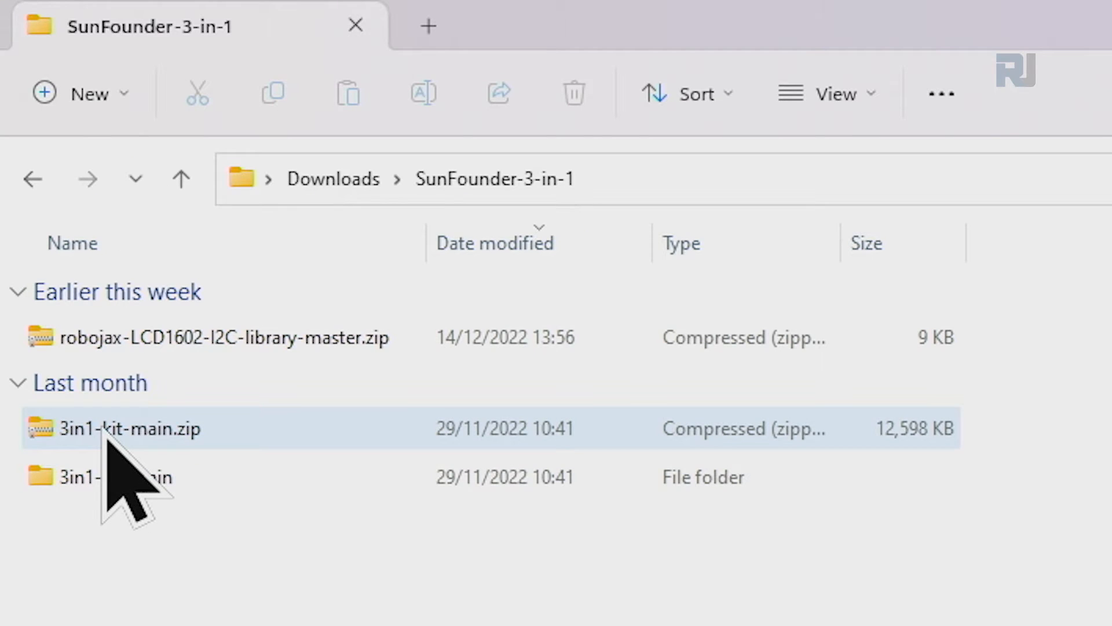
Step: Open the extracted kit folder, then 5.11.ir_receiver with its two .ino files
{"action": "double_click", "coordinate": [114, 476]}
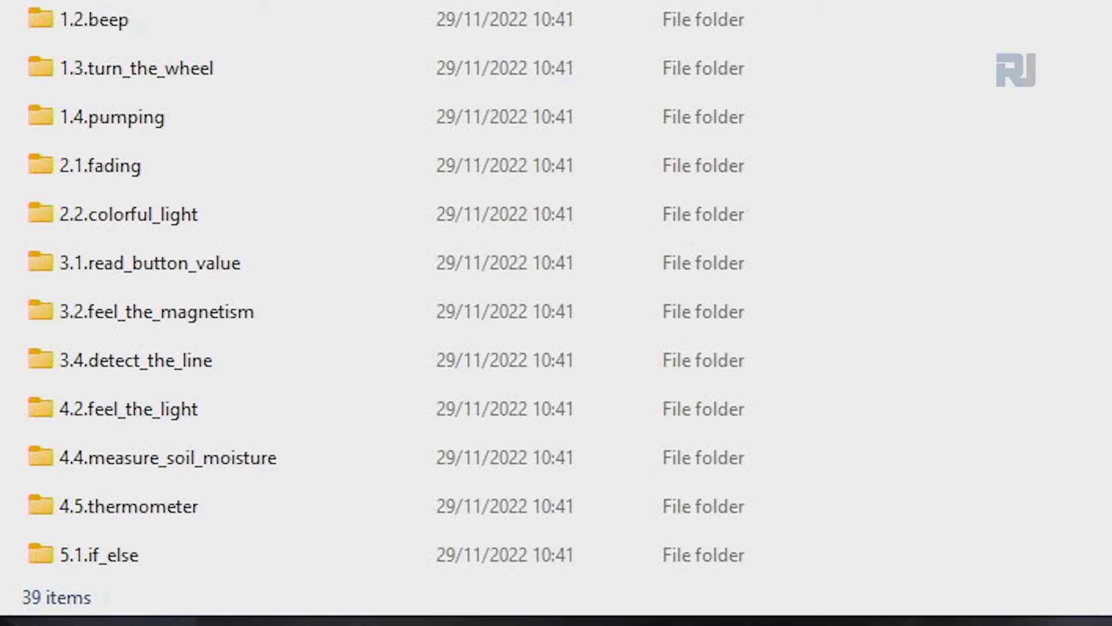
{"action": "scroll", "scroll_direction": "down", "scroll_amount": 3}
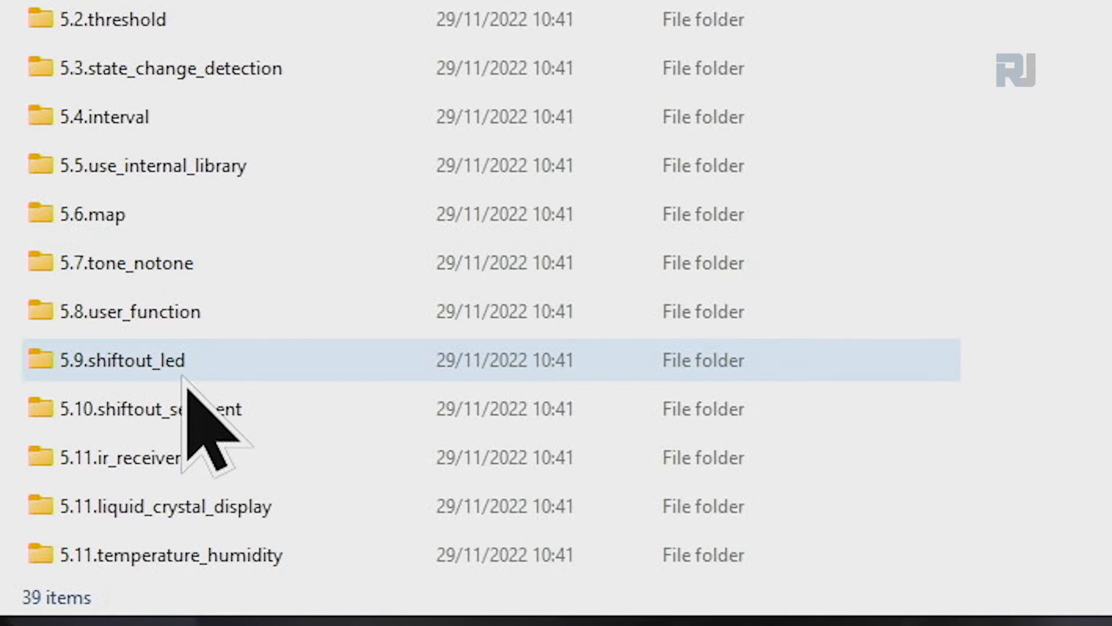
{"action": "double_click", "coordinate": [140, 457]}
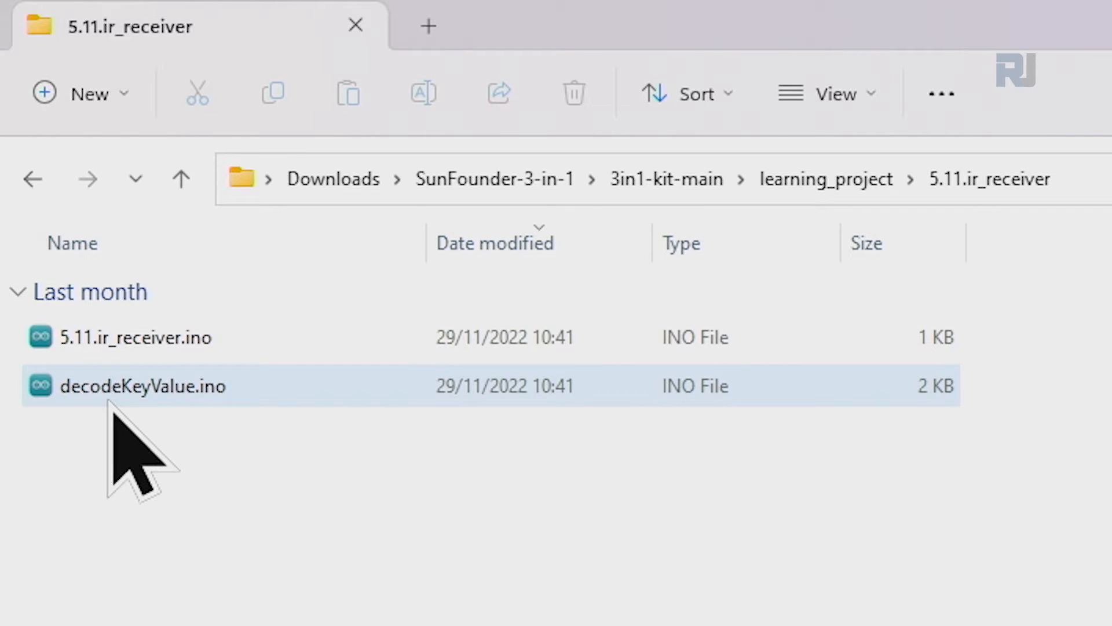
{"action": "mouse_move", "coordinate": [212, 418]}
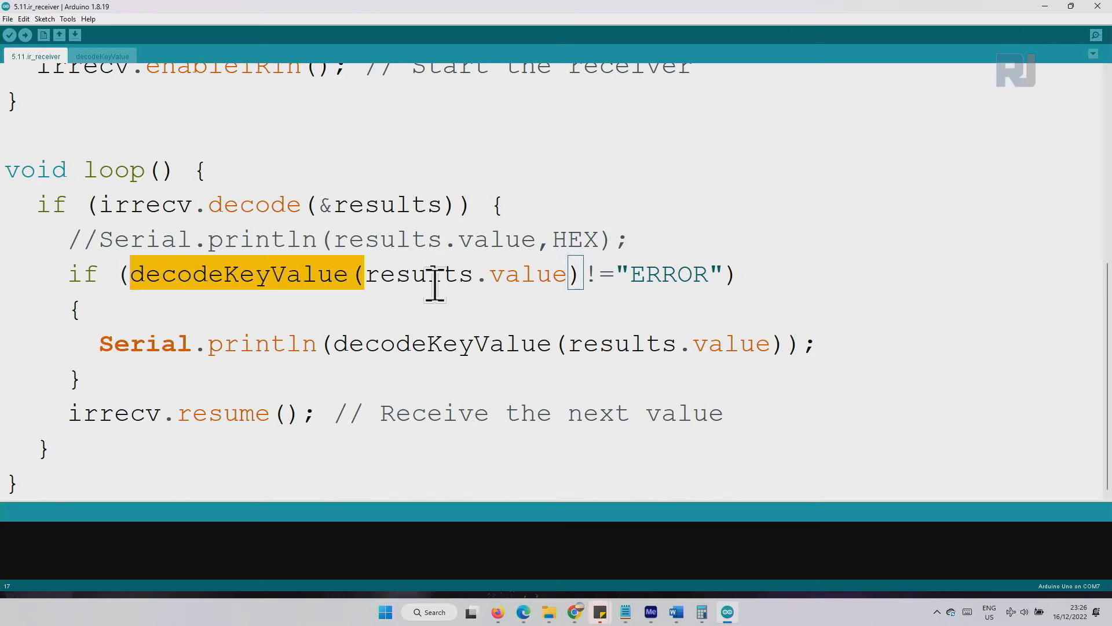
{"action": "left_click", "coordinate": [290, 205]}
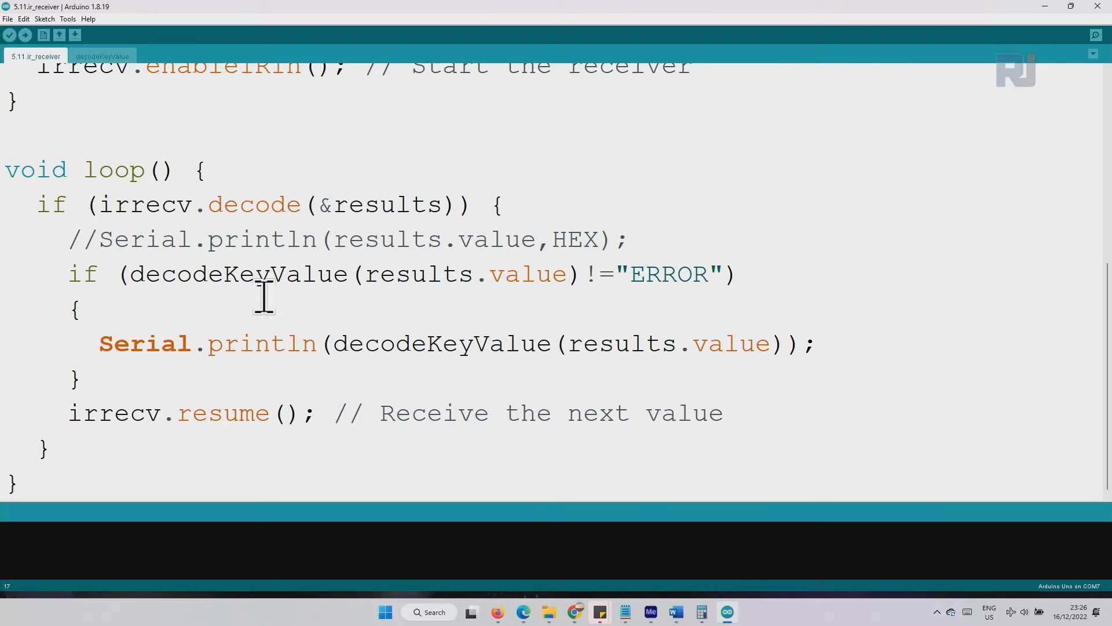
{"action": "mouse_move", "coordinate": [358, 315]}
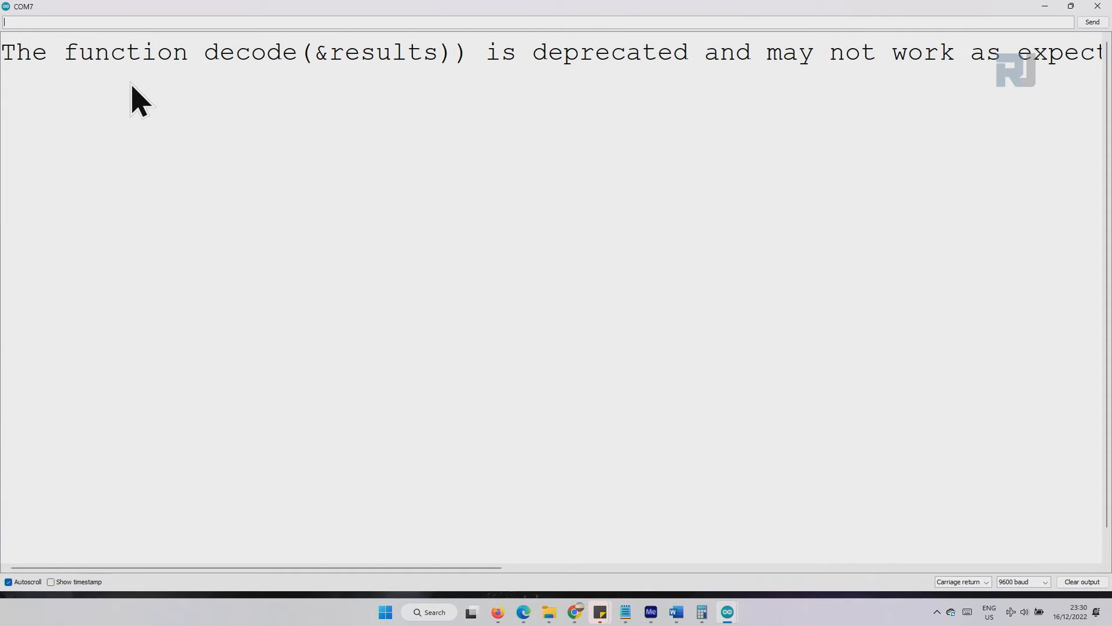
{"action": "mouse_move", "coordinate": [727, 89]}
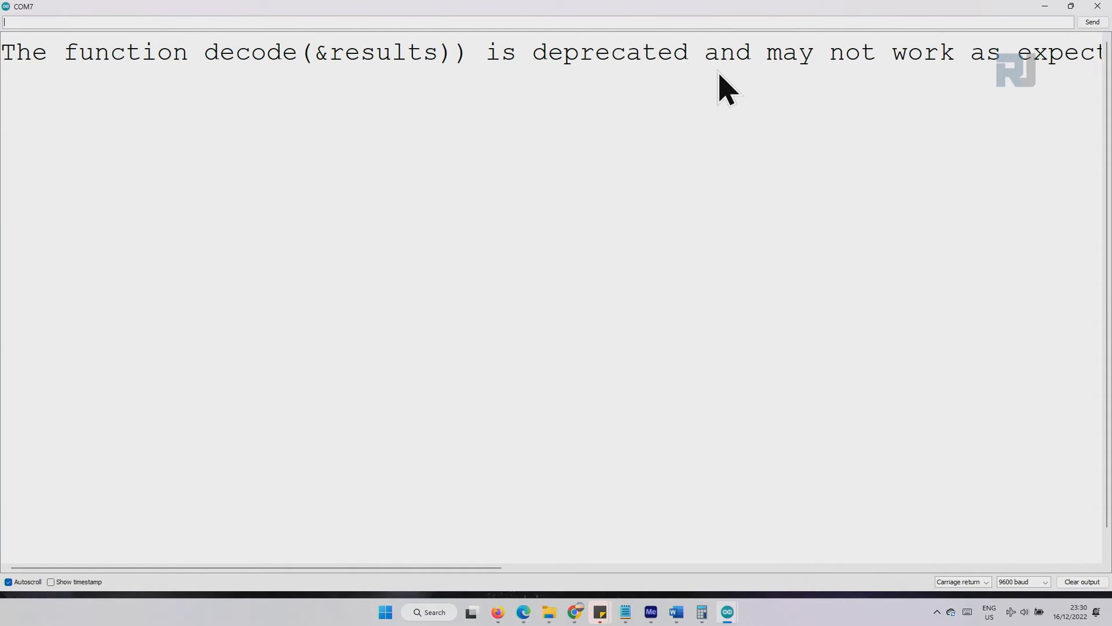
{"action": "mouse_move", "coordinate": [523, 568]}
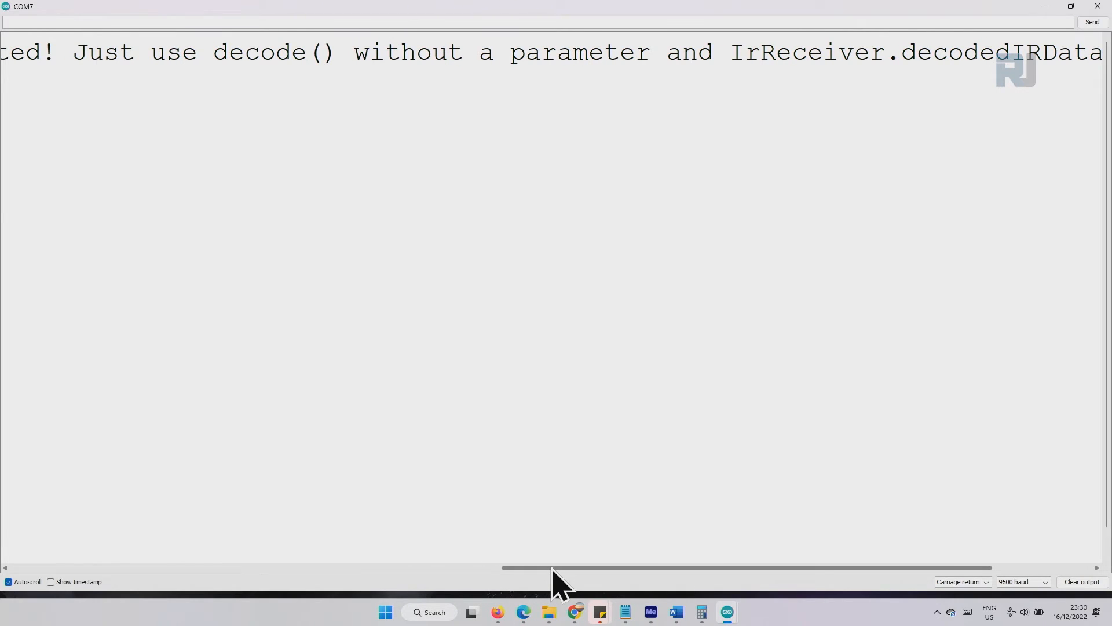
{"action": "mouse_move", "coordinate": [284, 78]}
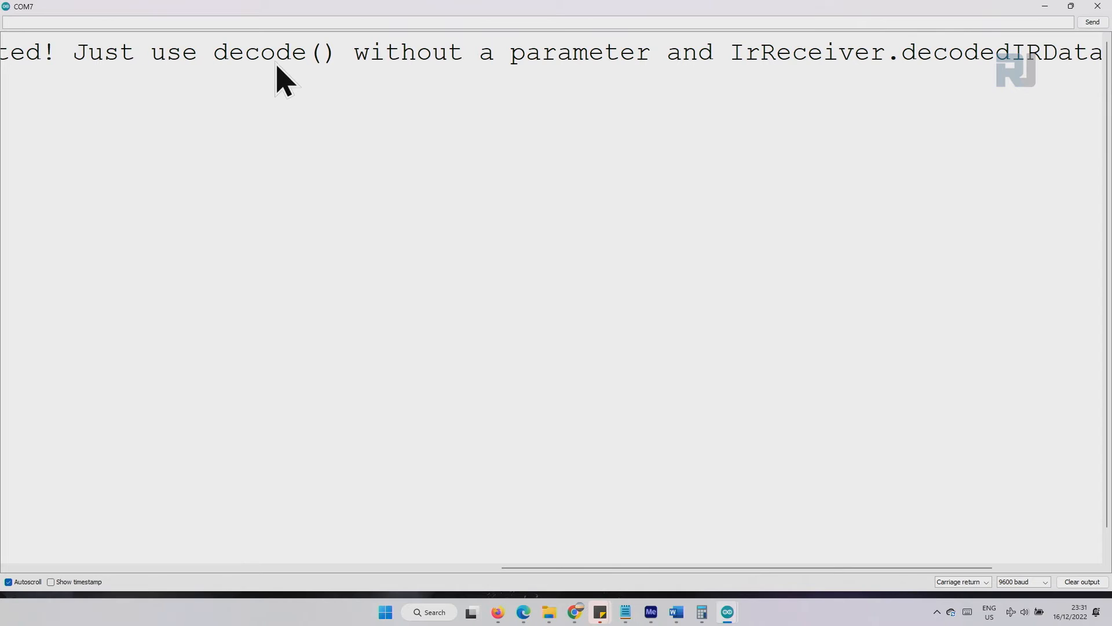
{"action": "mouse_move", "coordinate": [936, 78]}
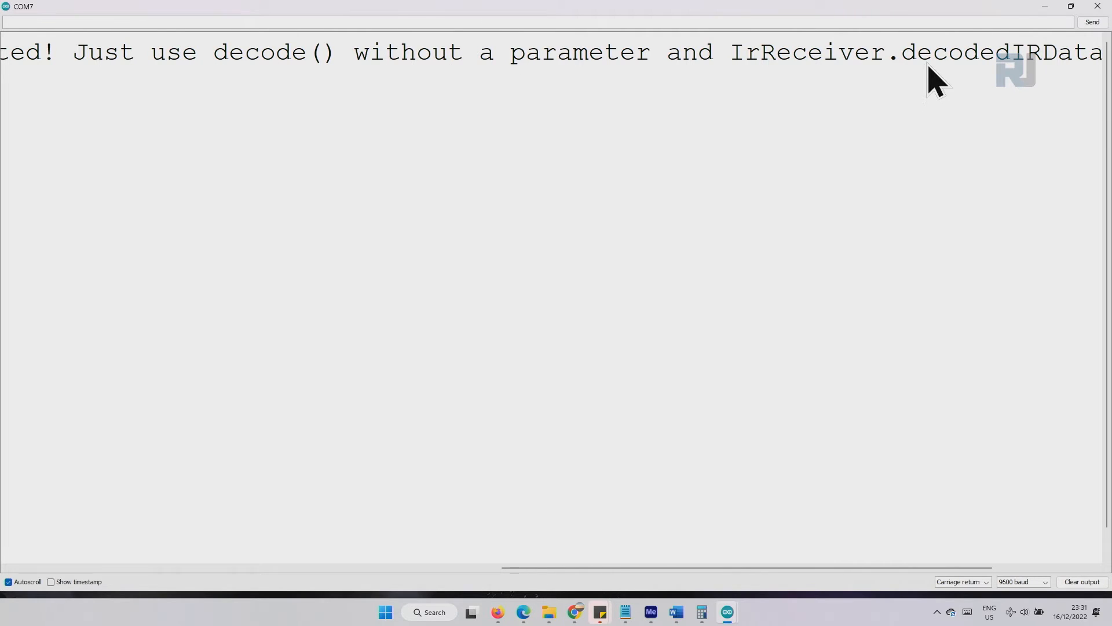
Step: Bring up the 5.11.ir_receiver_action sketch containing the POWER-key buzzer code
{"action": "scroll", "scroll_direction": "right", "scroll_amount": 3}
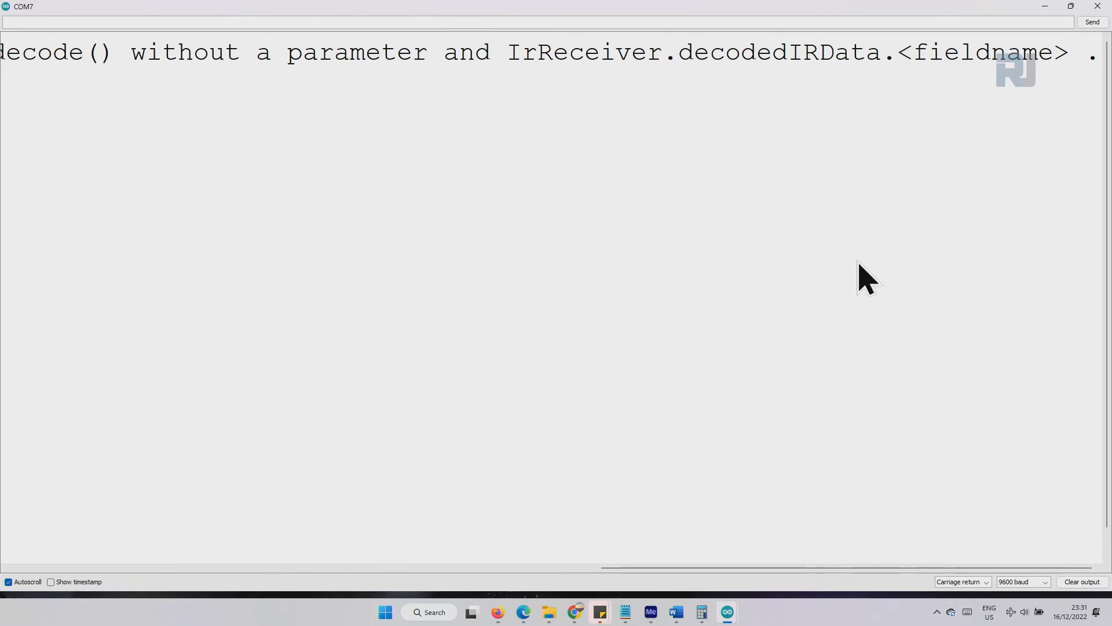
{"action": "double_click", "coordinate": [612, 51]}
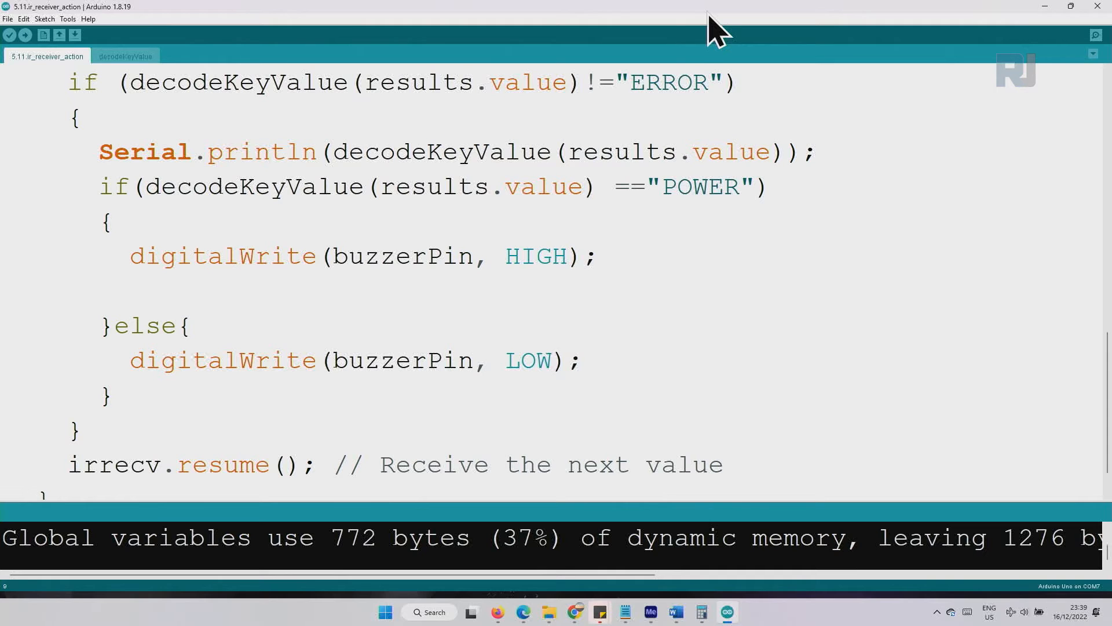
{"action": "scroll", "scroll_direction": "up", "scroll_amount": 3}
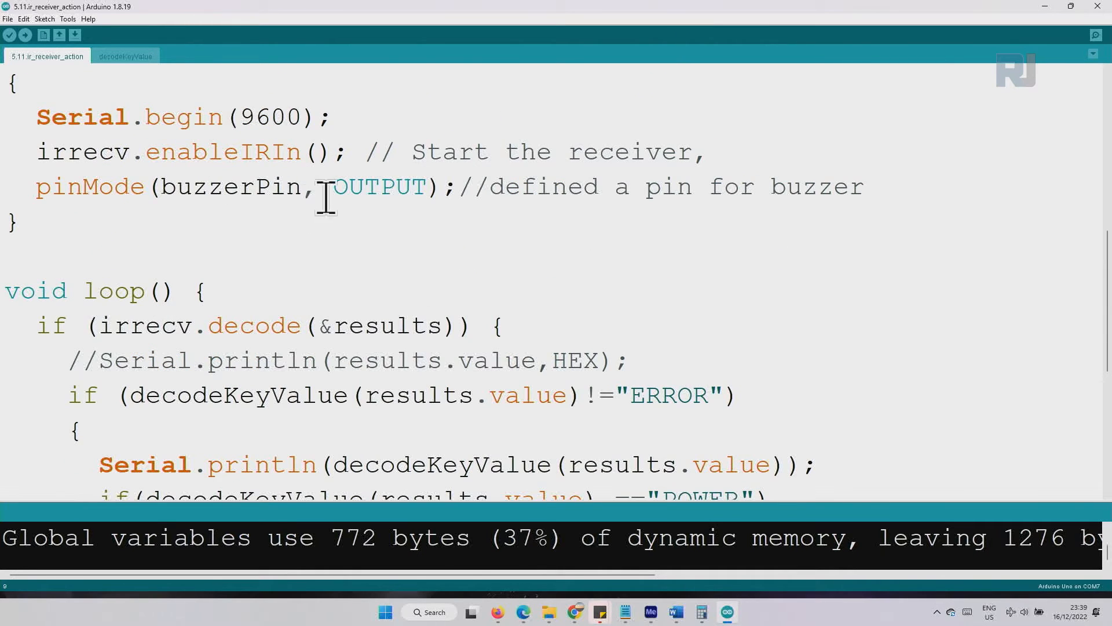
{"action": "scroll", "scroll_direction": "up", "scroll_amount": 3}
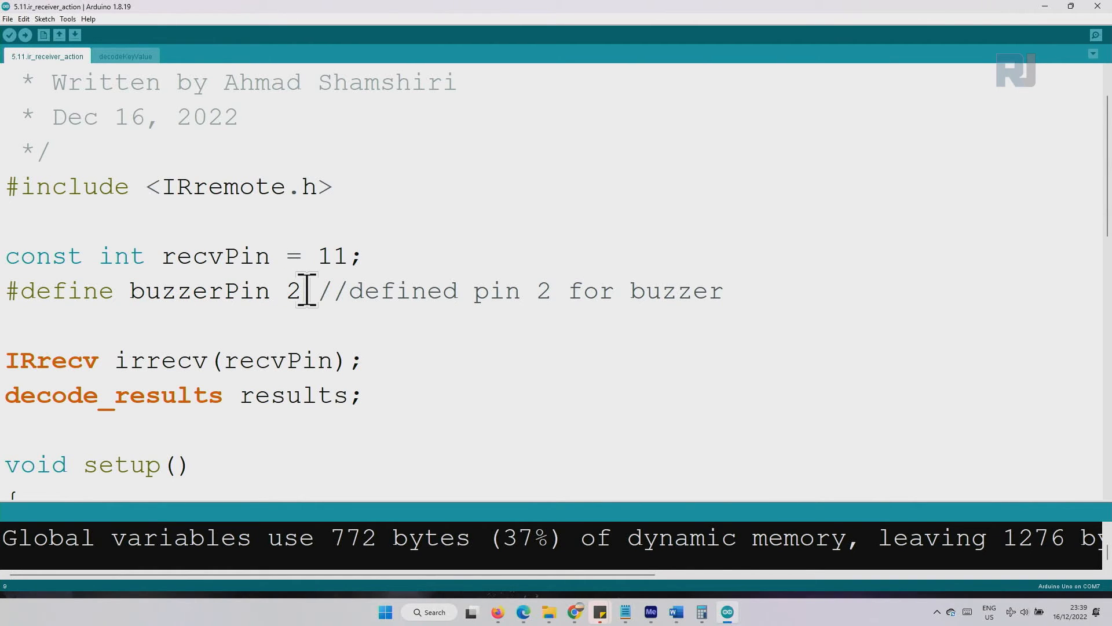
{"action": "scroll", "scroll_direction": "down", "scroll_amount": 3}
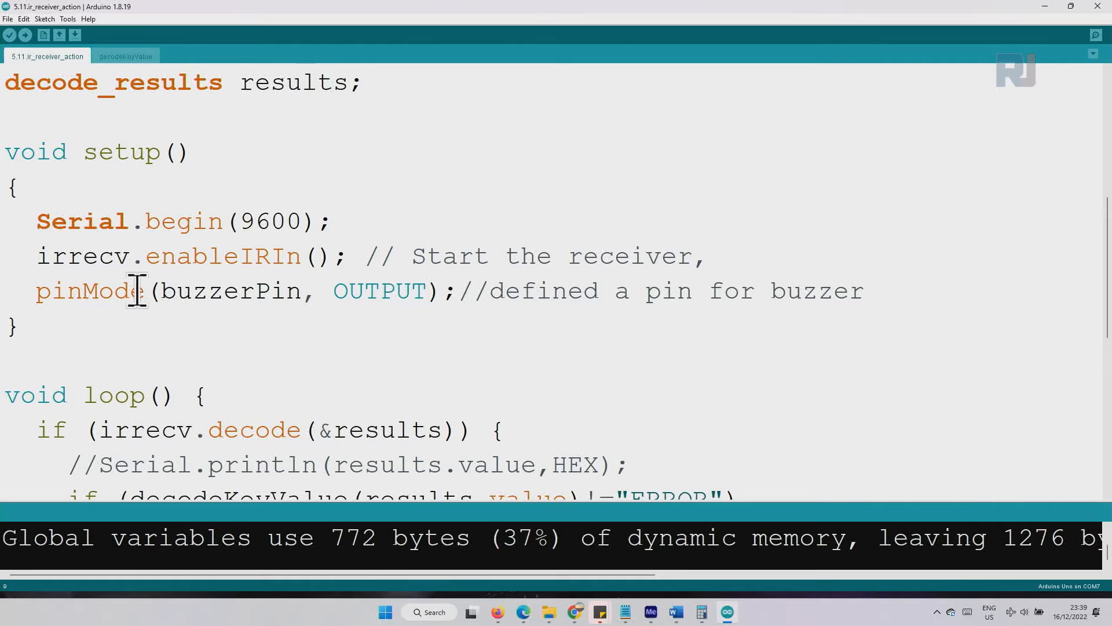
{"action": "double_click", "coordinate": [121, 152]}
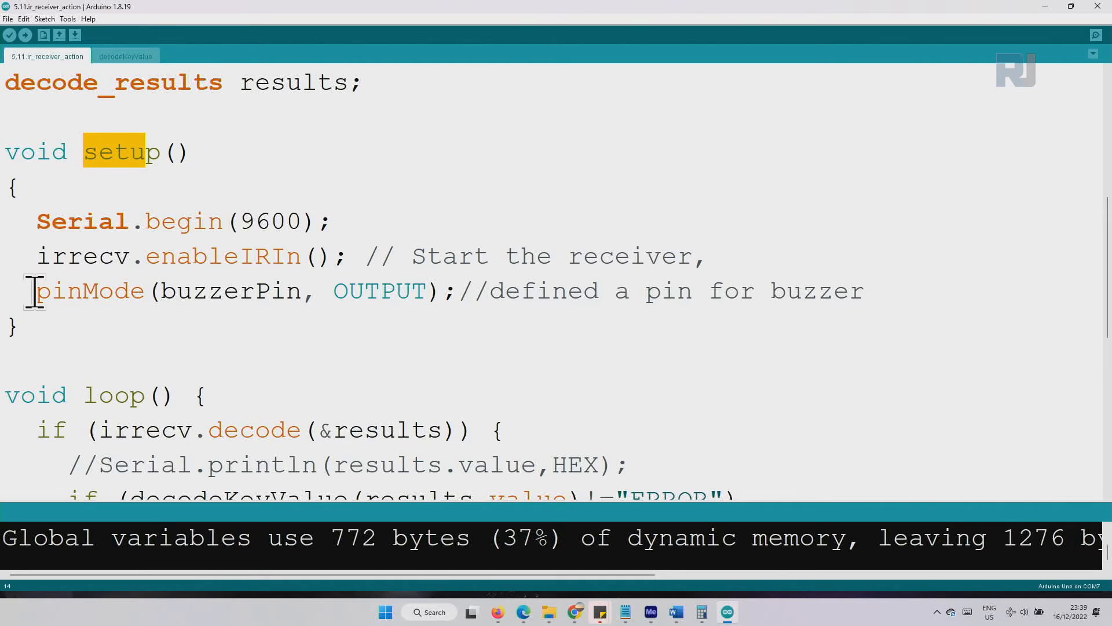
{"action": "left_click", "coordinate": [376, 291]}
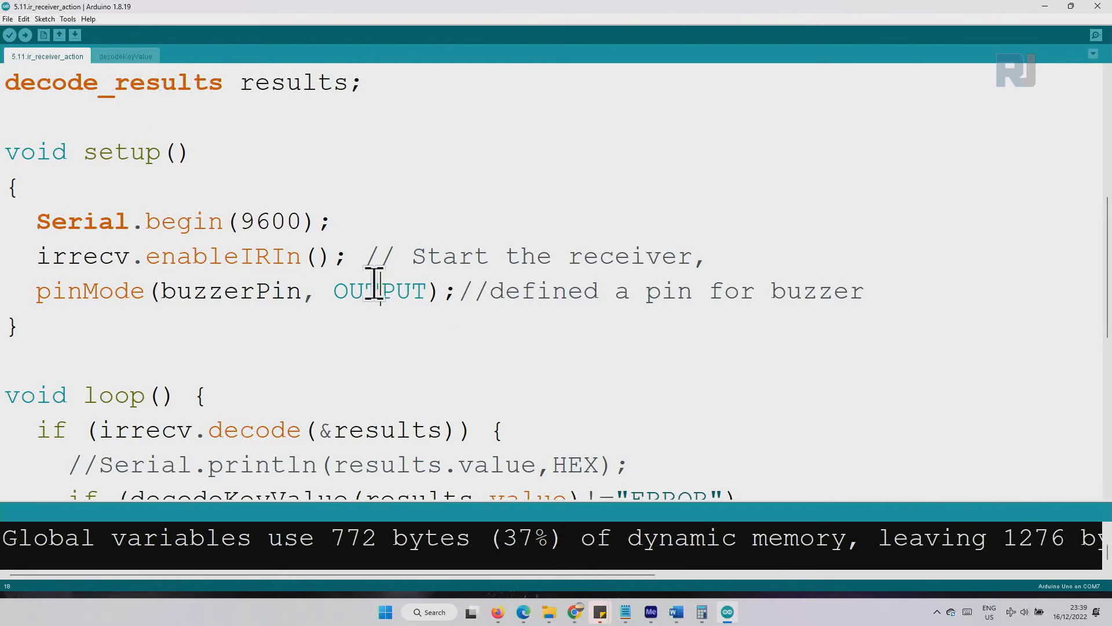
{"action": "triple_click", "coordinate": [92, 291]}
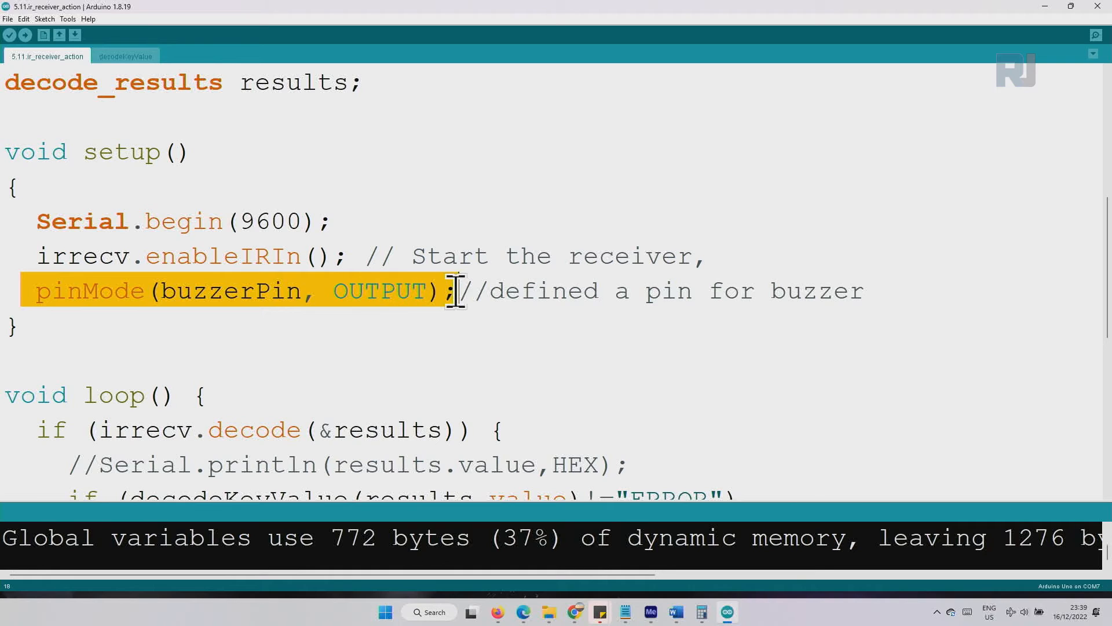
{"action": "scroll", "scroll_direction": "down", "scroll_amount": 3}
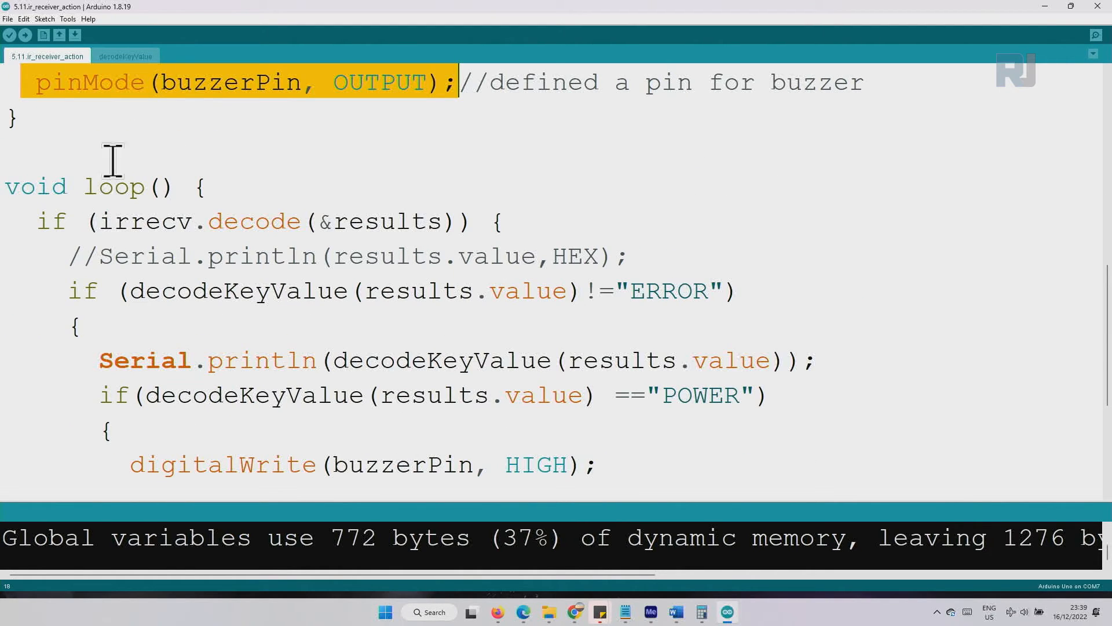
{"action": "scroll", "scroll_direction": "down", "scroll_amount": 3}
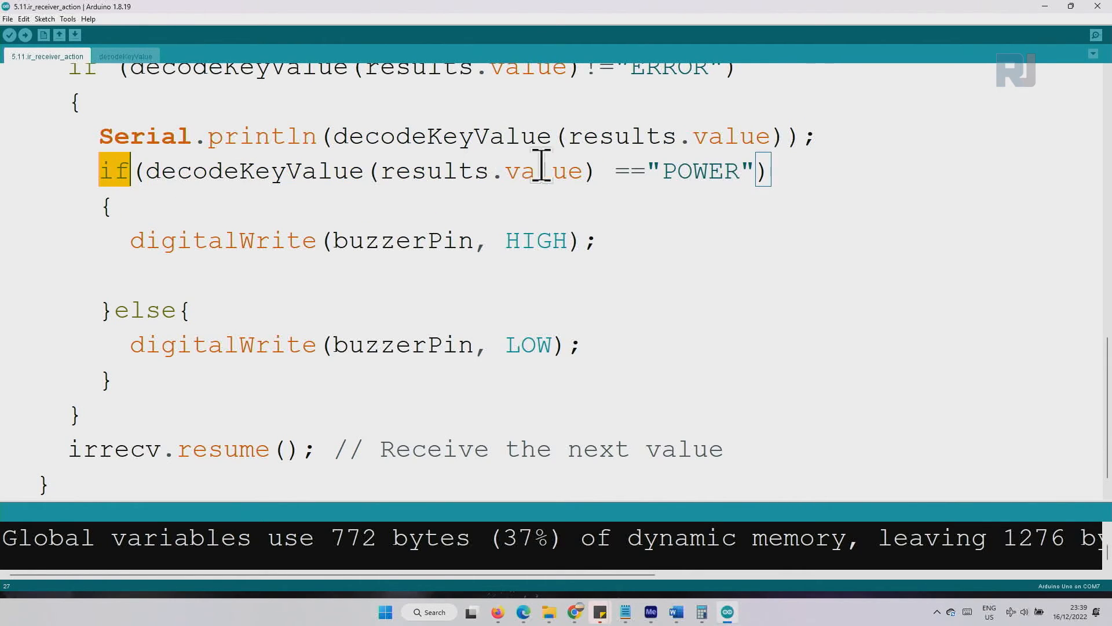
{"action": "left_click", "coordinate": [667, 170]}
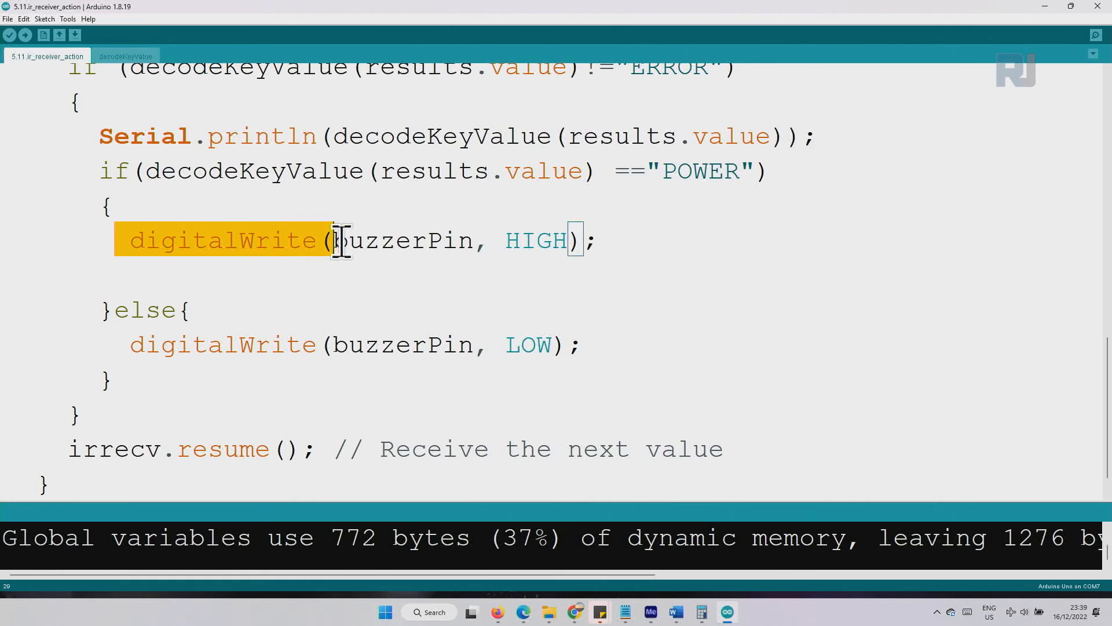
{"action": "double_click", "coordinate": [407, 240]}
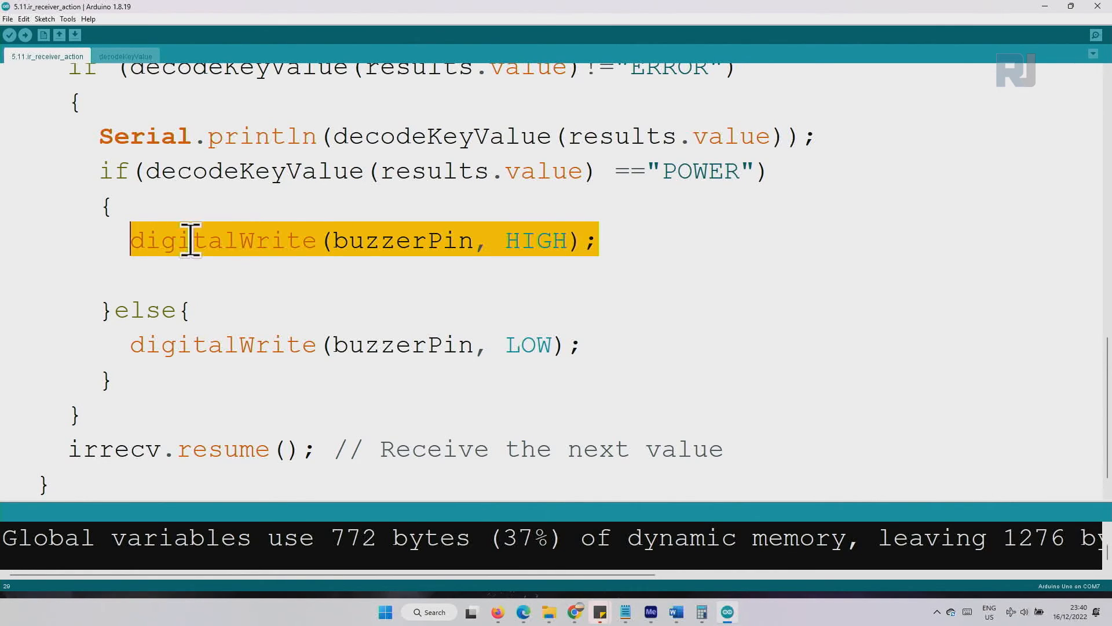
{"action": "mouse_move", "coordinate": [375, 247]}
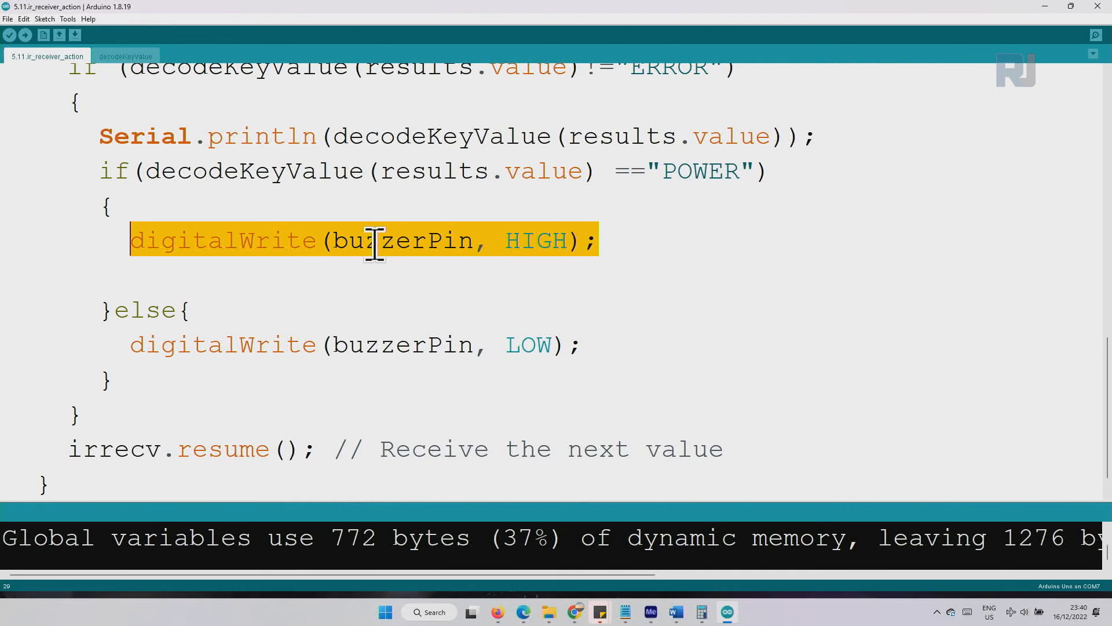
{"action": "mouse_move", "coordinate": [268, 305]}
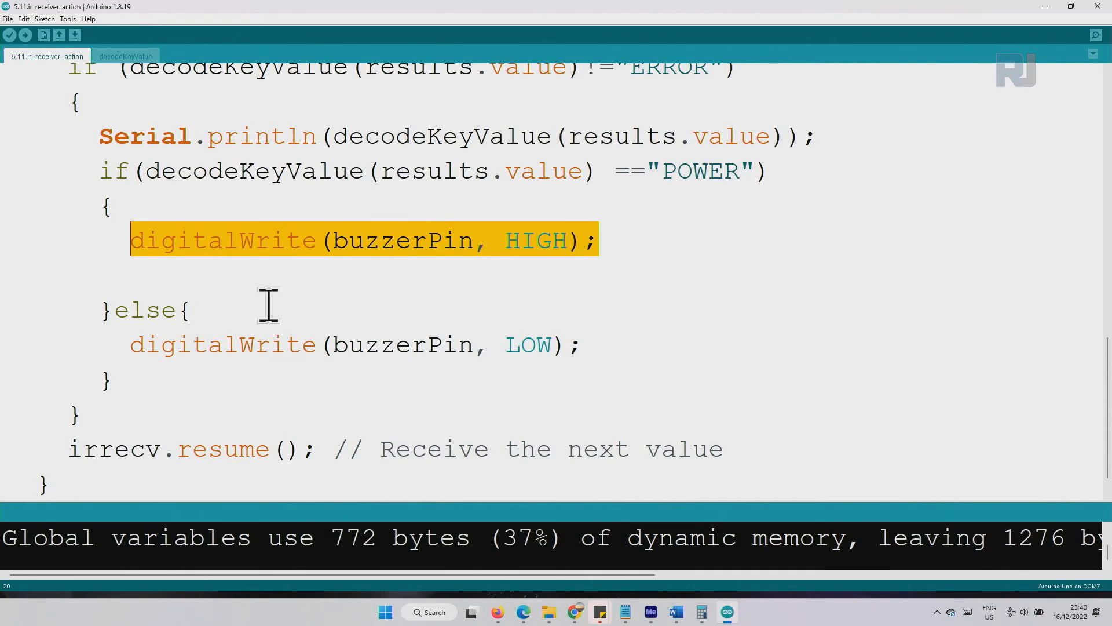
{"action": "left_click", "coordinate": [124, 345]}
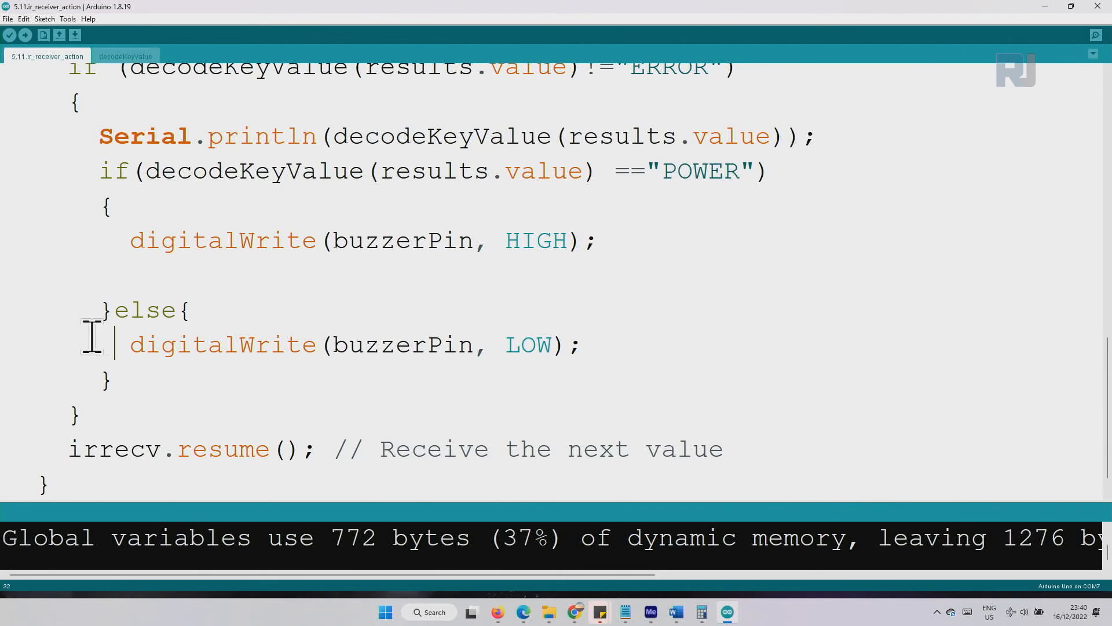
{"action": "triple_click", "coordinate": [284, 344]}
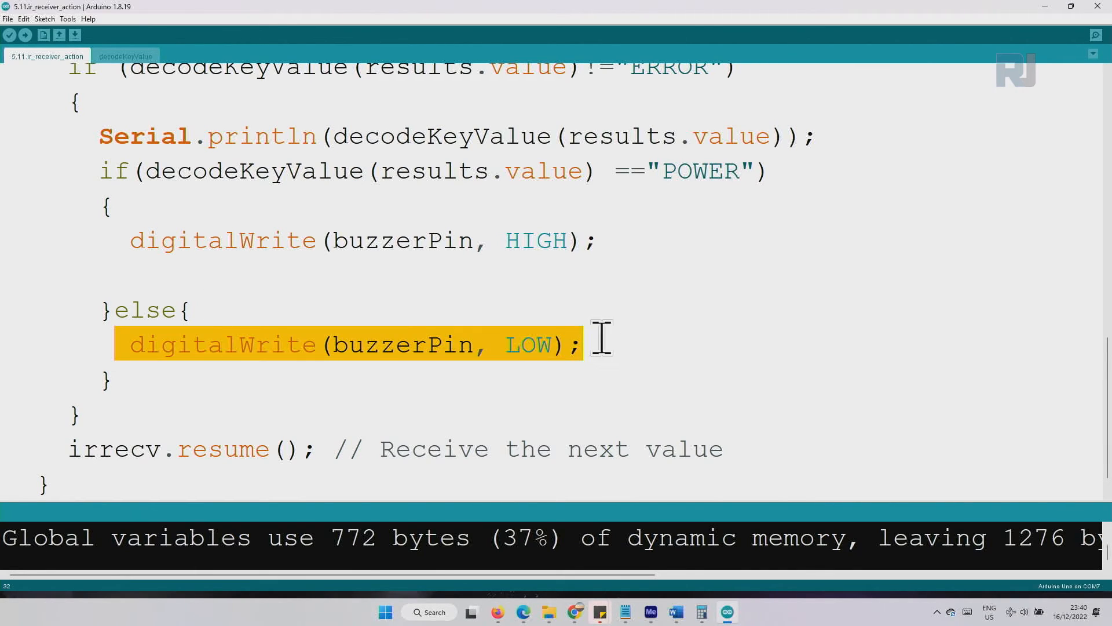
{"action": "left_click", "coordinate": [186, 345]}
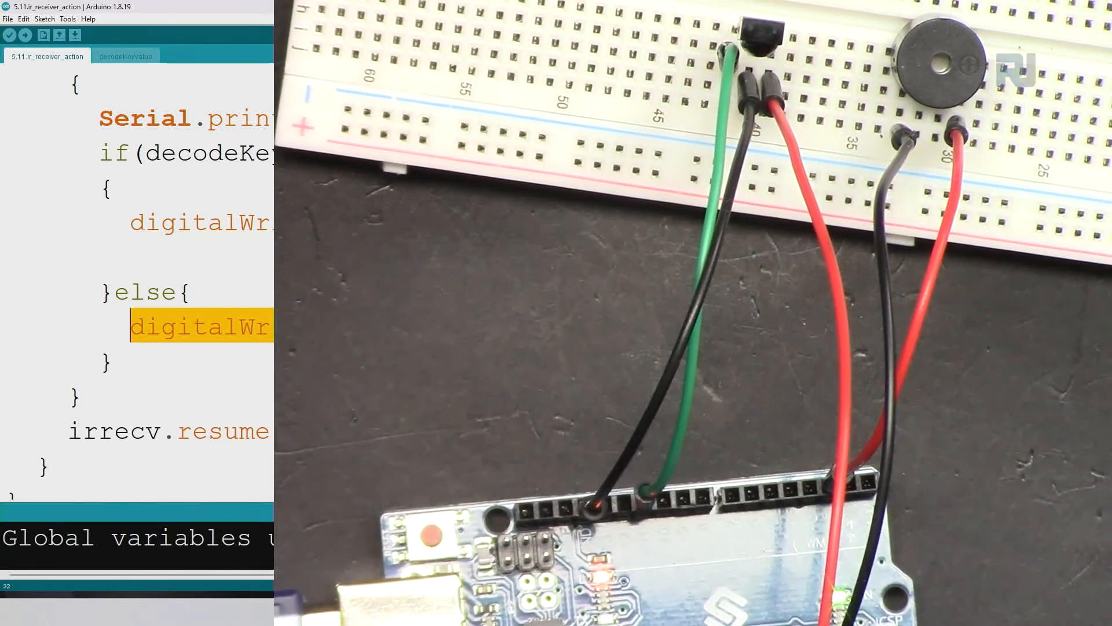
Step: Open the COM7 Serial Monitor to watch keys received from the IR remote
{"action": "left_click", "coordinate": [67, 19]}
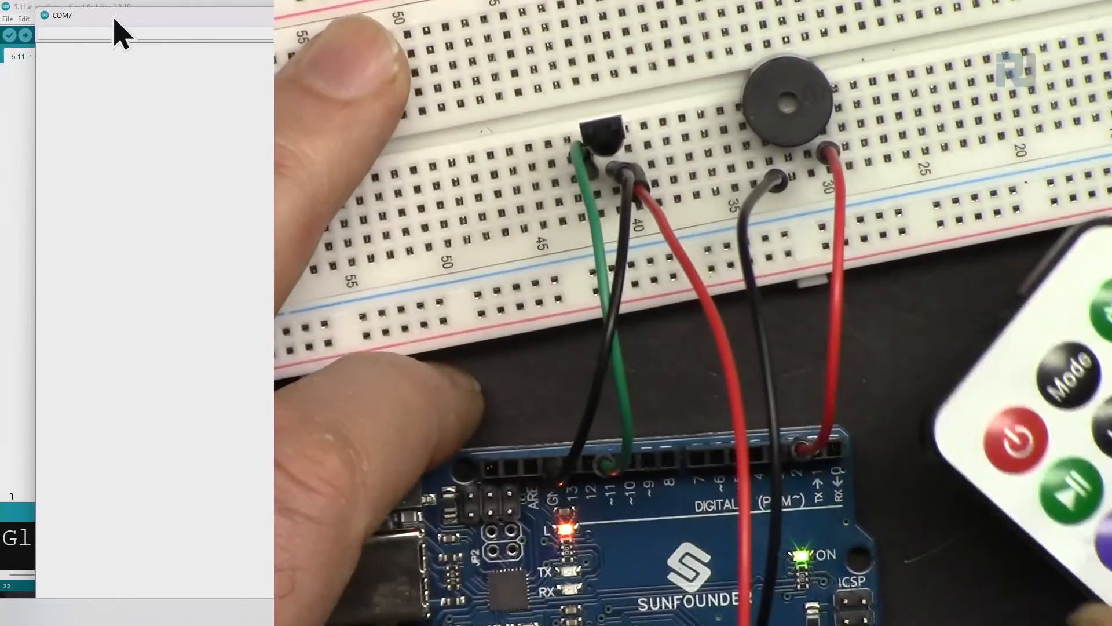